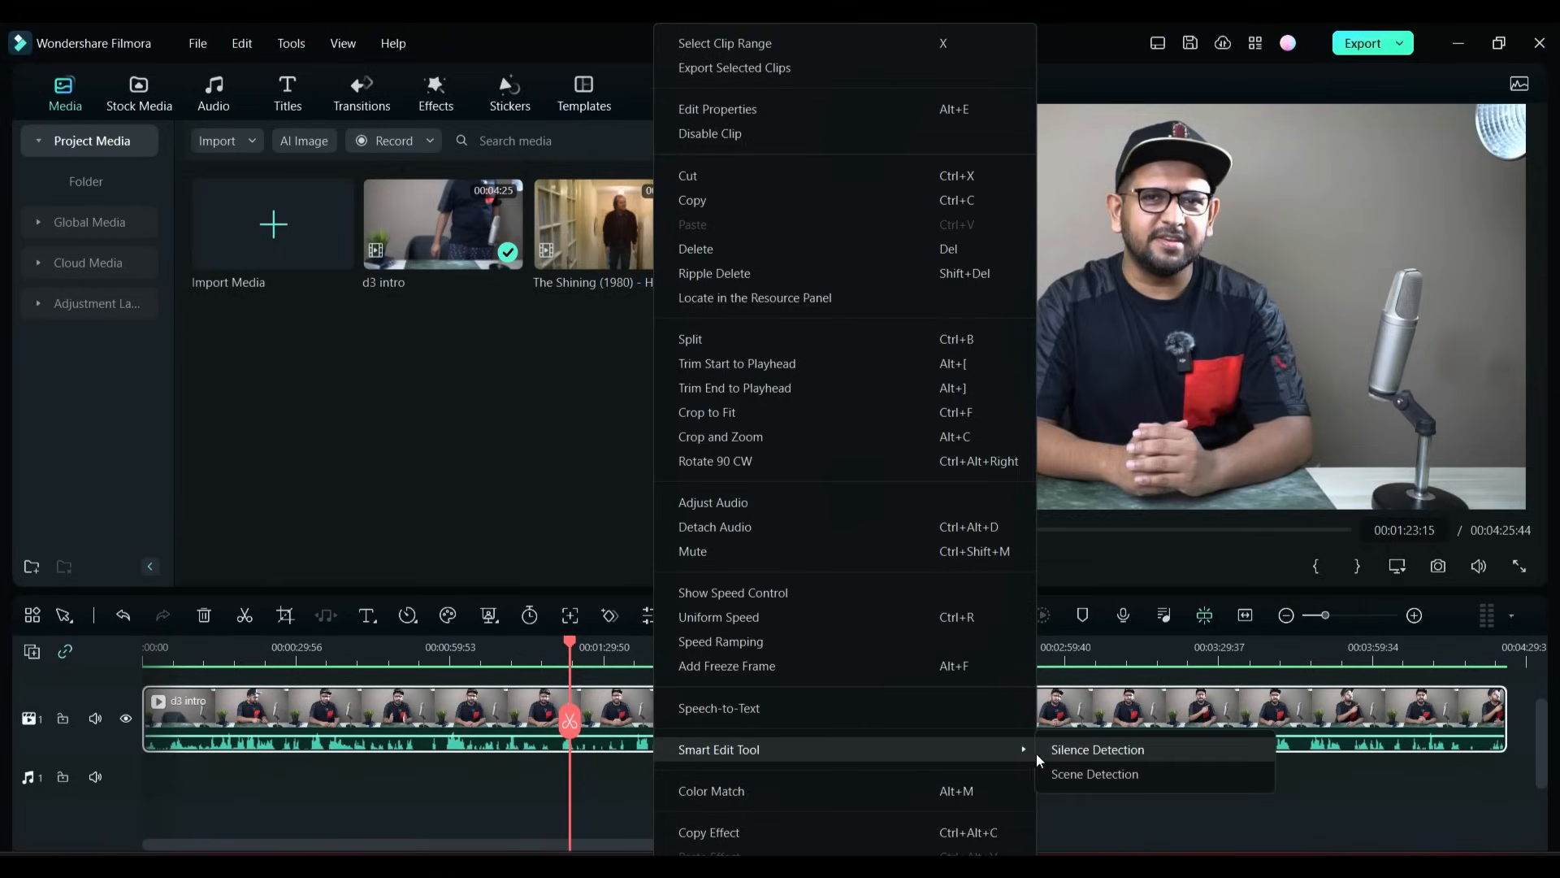
{"action": "mouse_move", "coordinate": [1093, 773]}
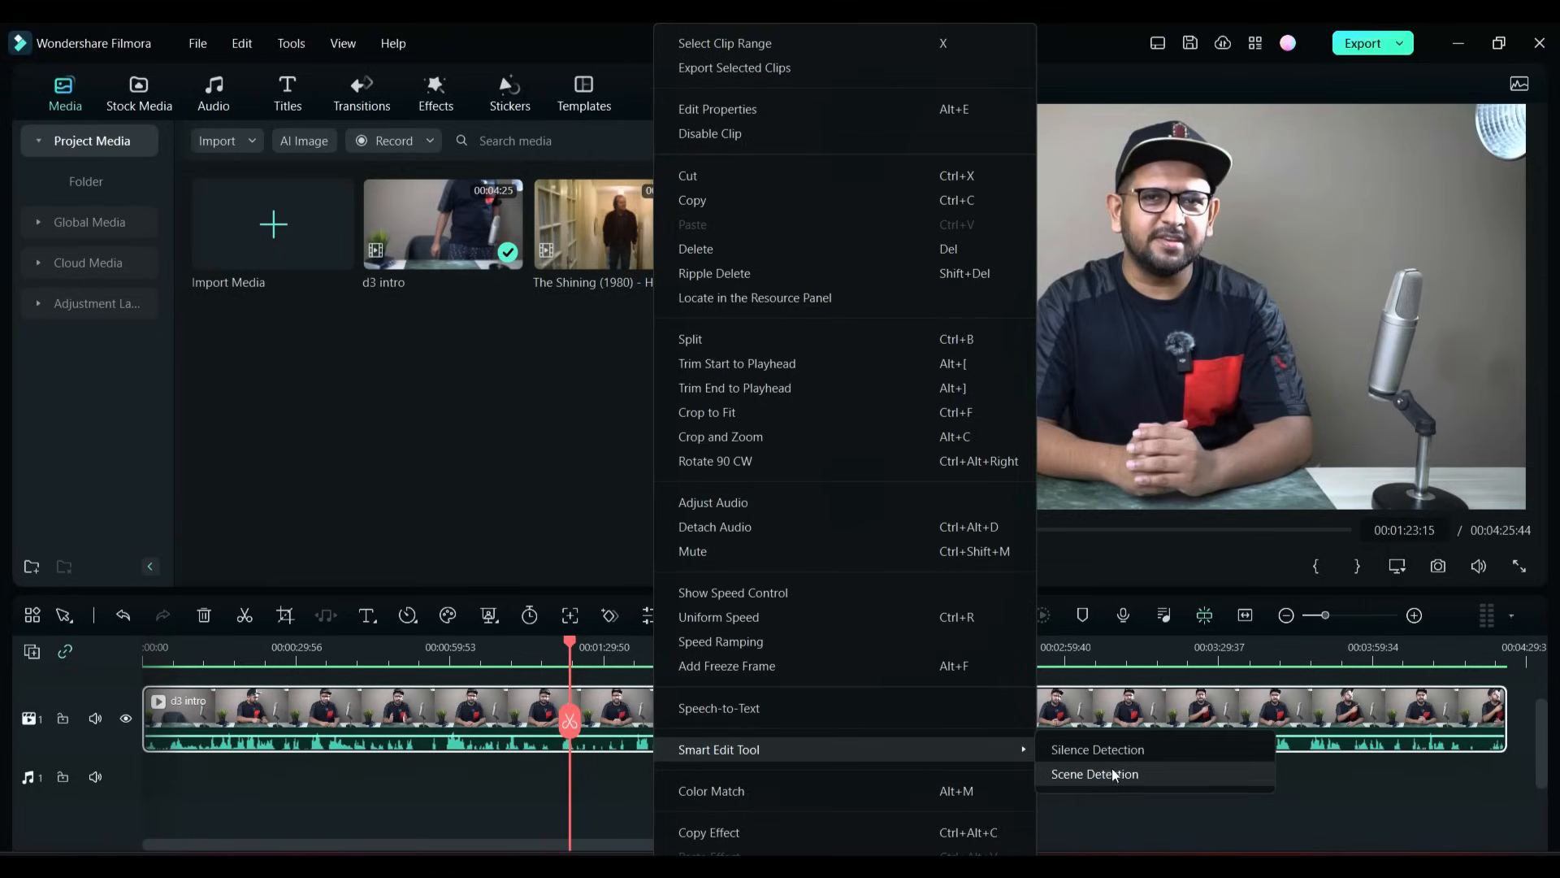
Step: Open Smart Edit Tool > Silence Detection for the d3 intro clip
{"action": "left_click", "coordinate": [1096, 750]}
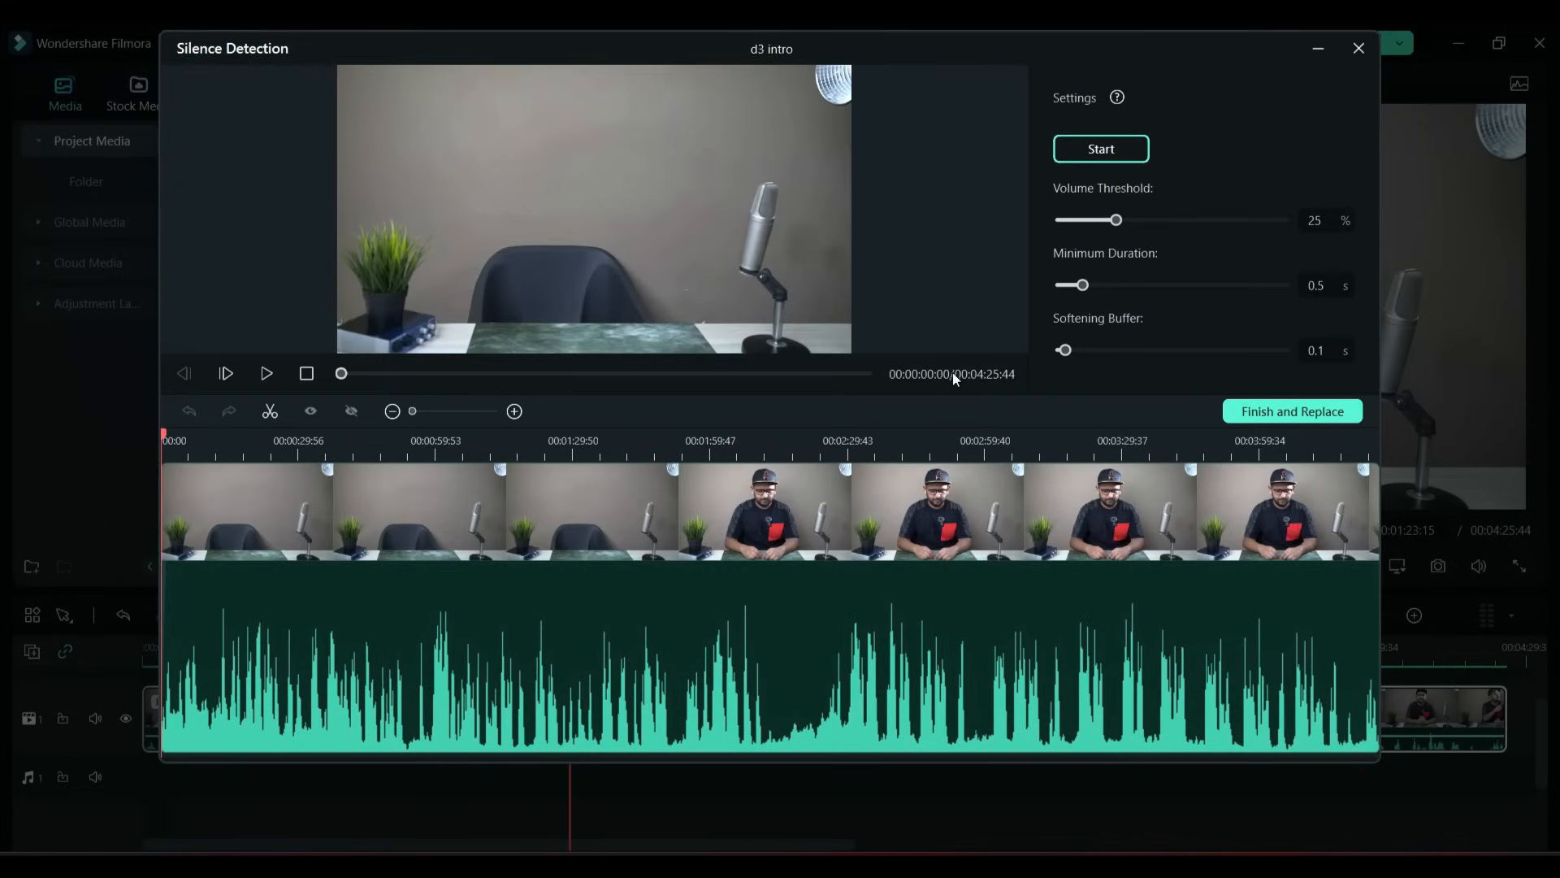
{"action": "mouse_move", "coordinate": [944, 279]}
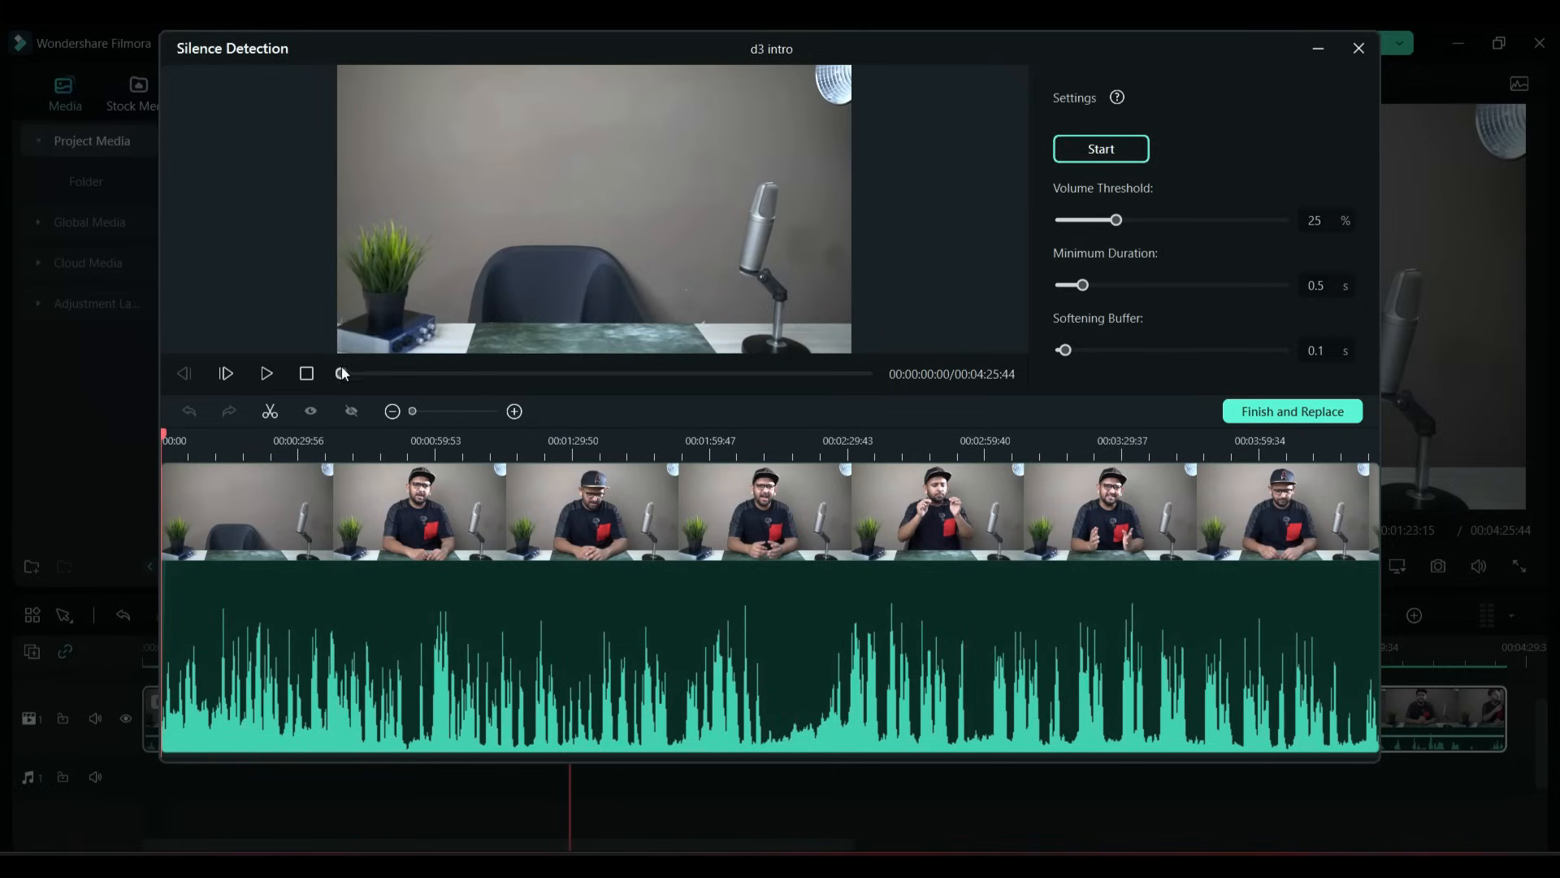
Step: Preview the intro footage, set minimum silence duration to 0.3 s, and zoom the detection timeline
{"action": "left_click", "coordinate": [265, 373]}
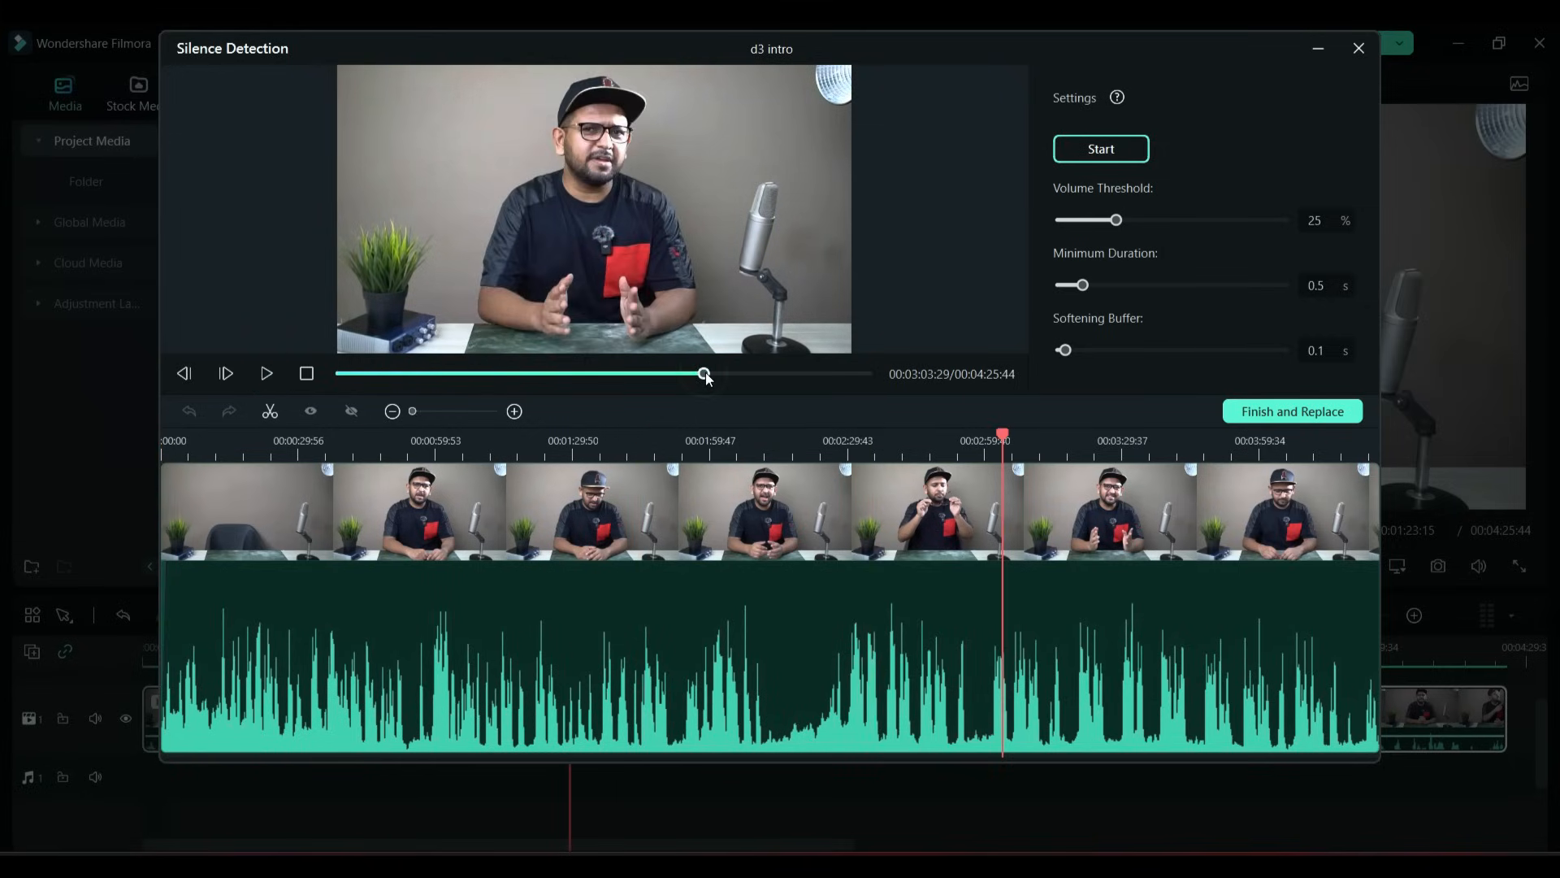
{"action": "mouse_move", "coordinate": [726, 572]}
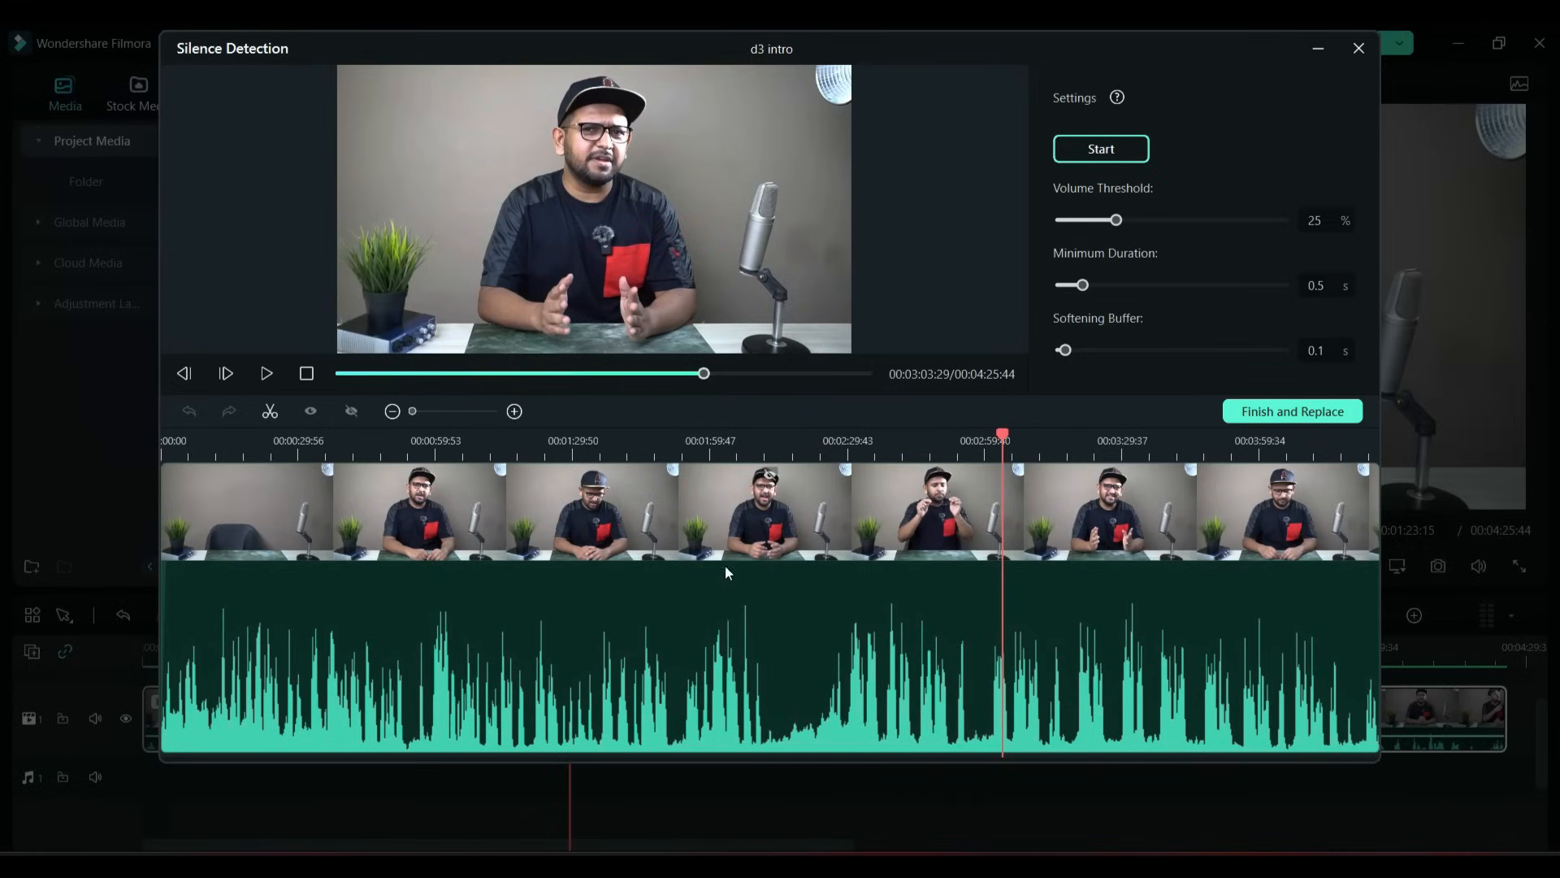
{"action": "mouse_move", "coordinate": [808, 563]}
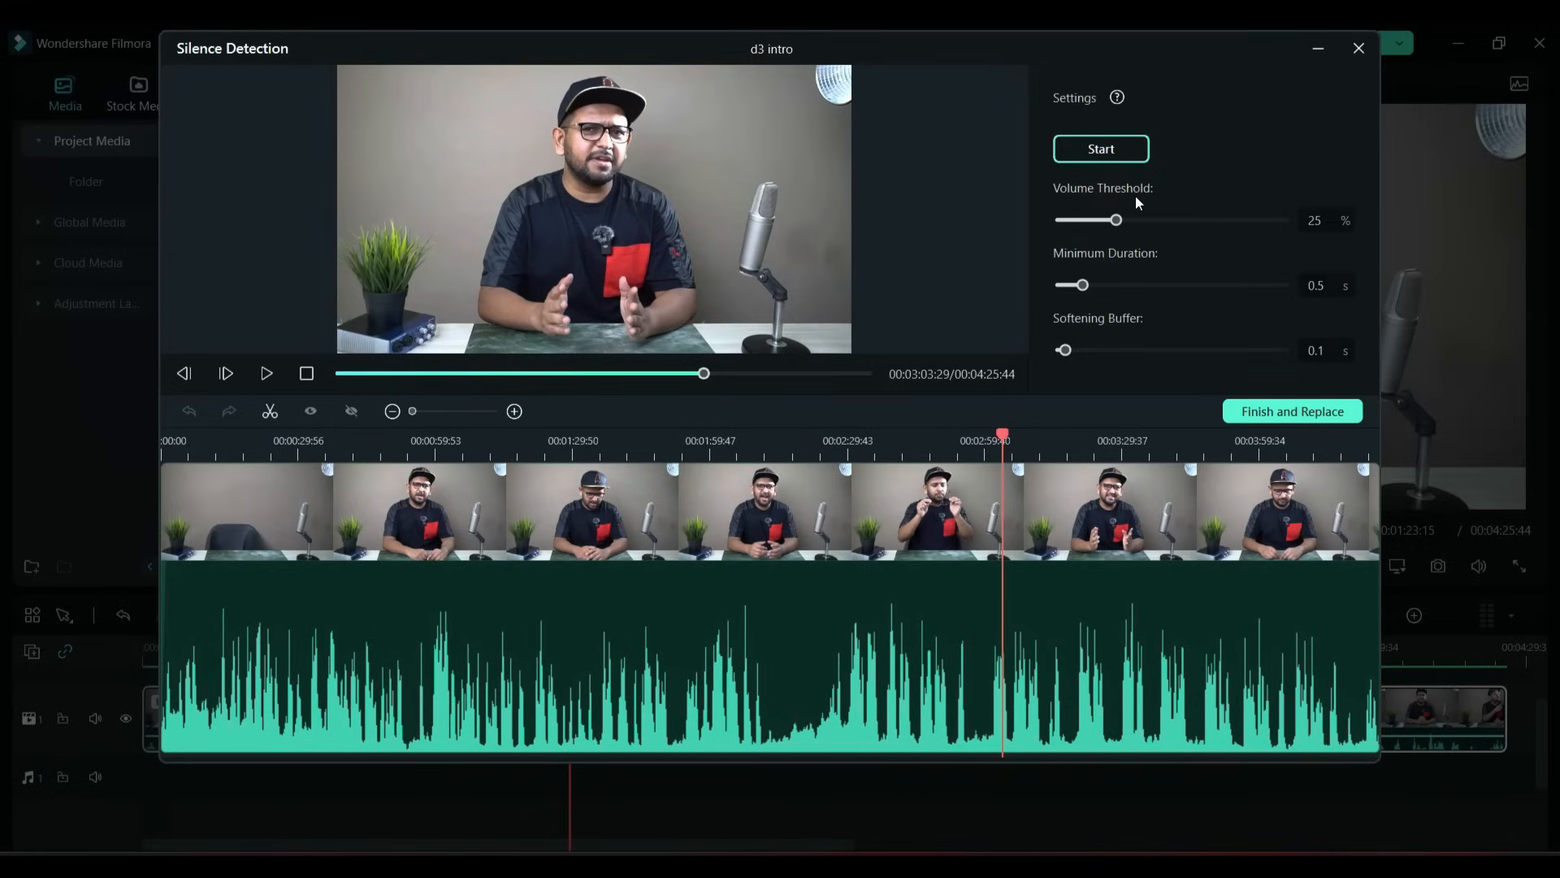
{"action": "mouse_move", "coordinate": [1109, 229]}
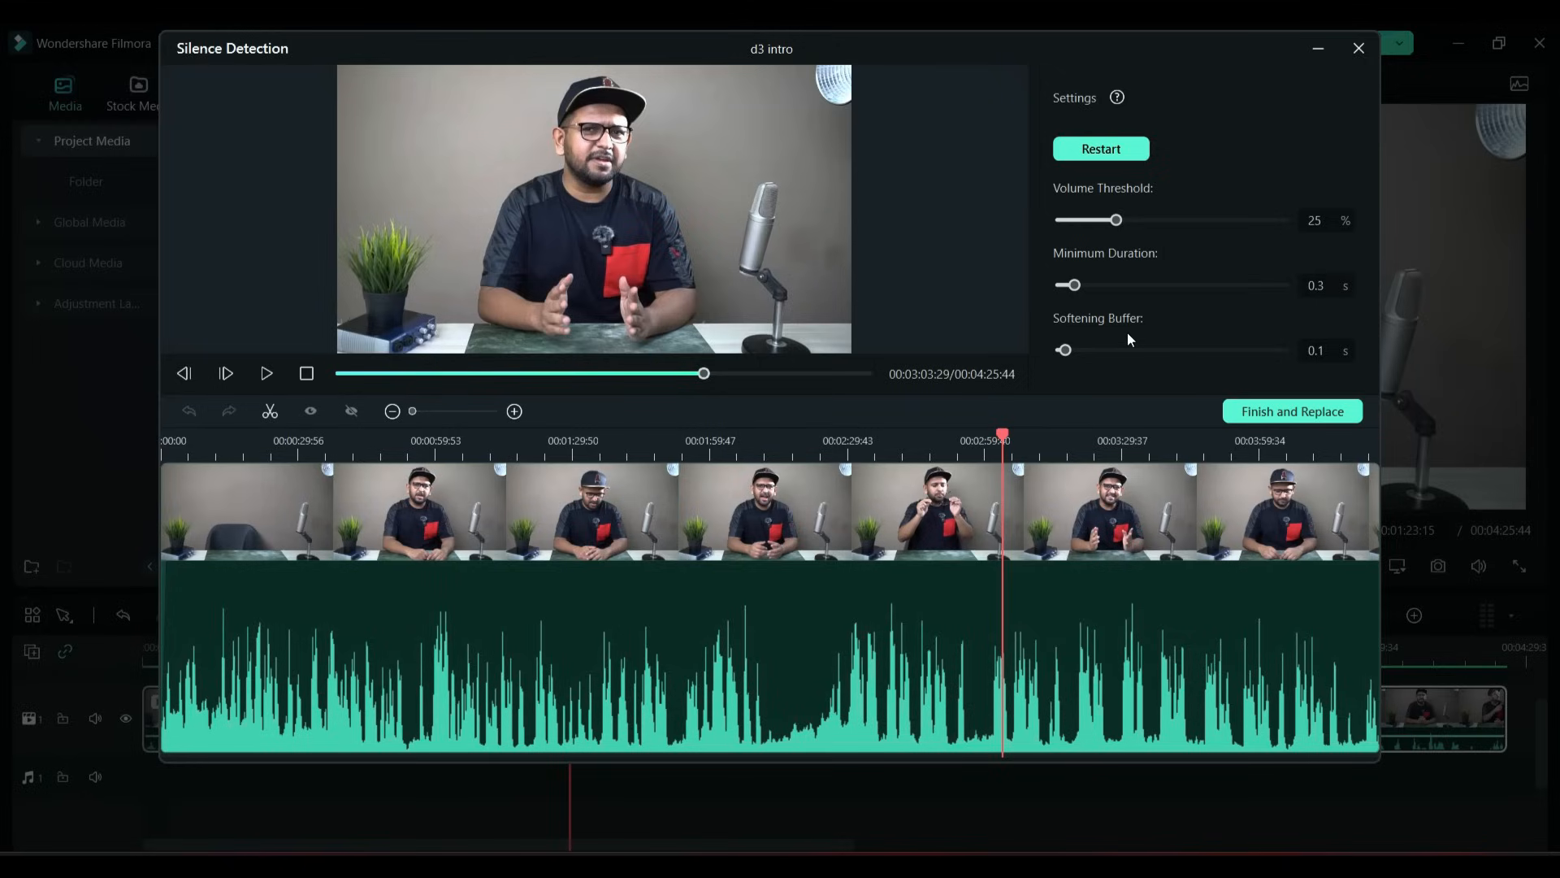
{"action": "mouse_move", "coordinate": [1095, 377]}
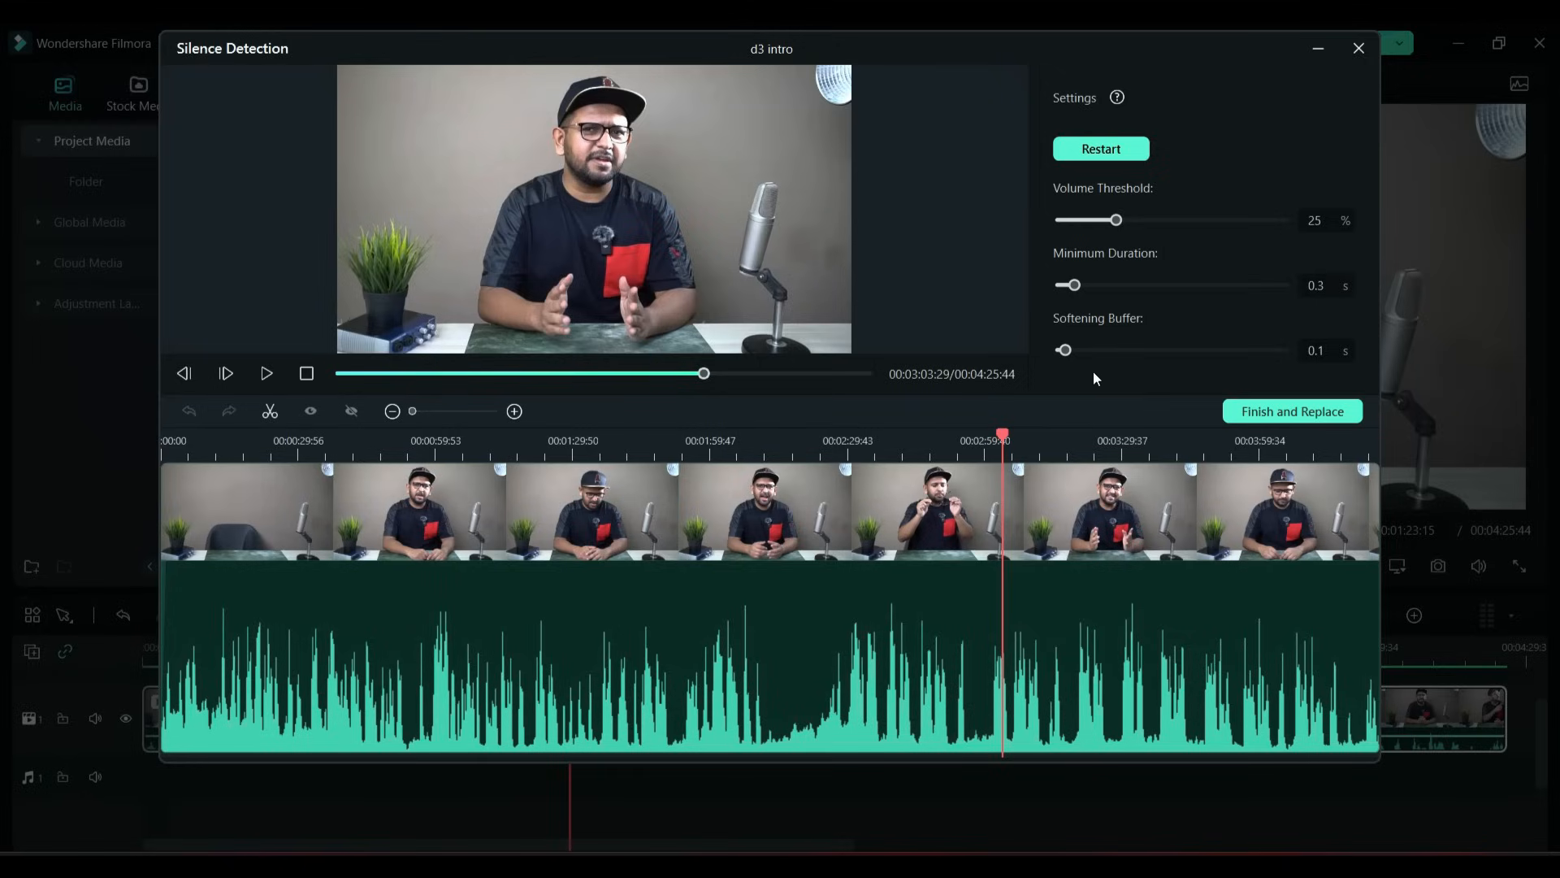
{"action": "mouse_move", "coordinate": [1127, 361]}
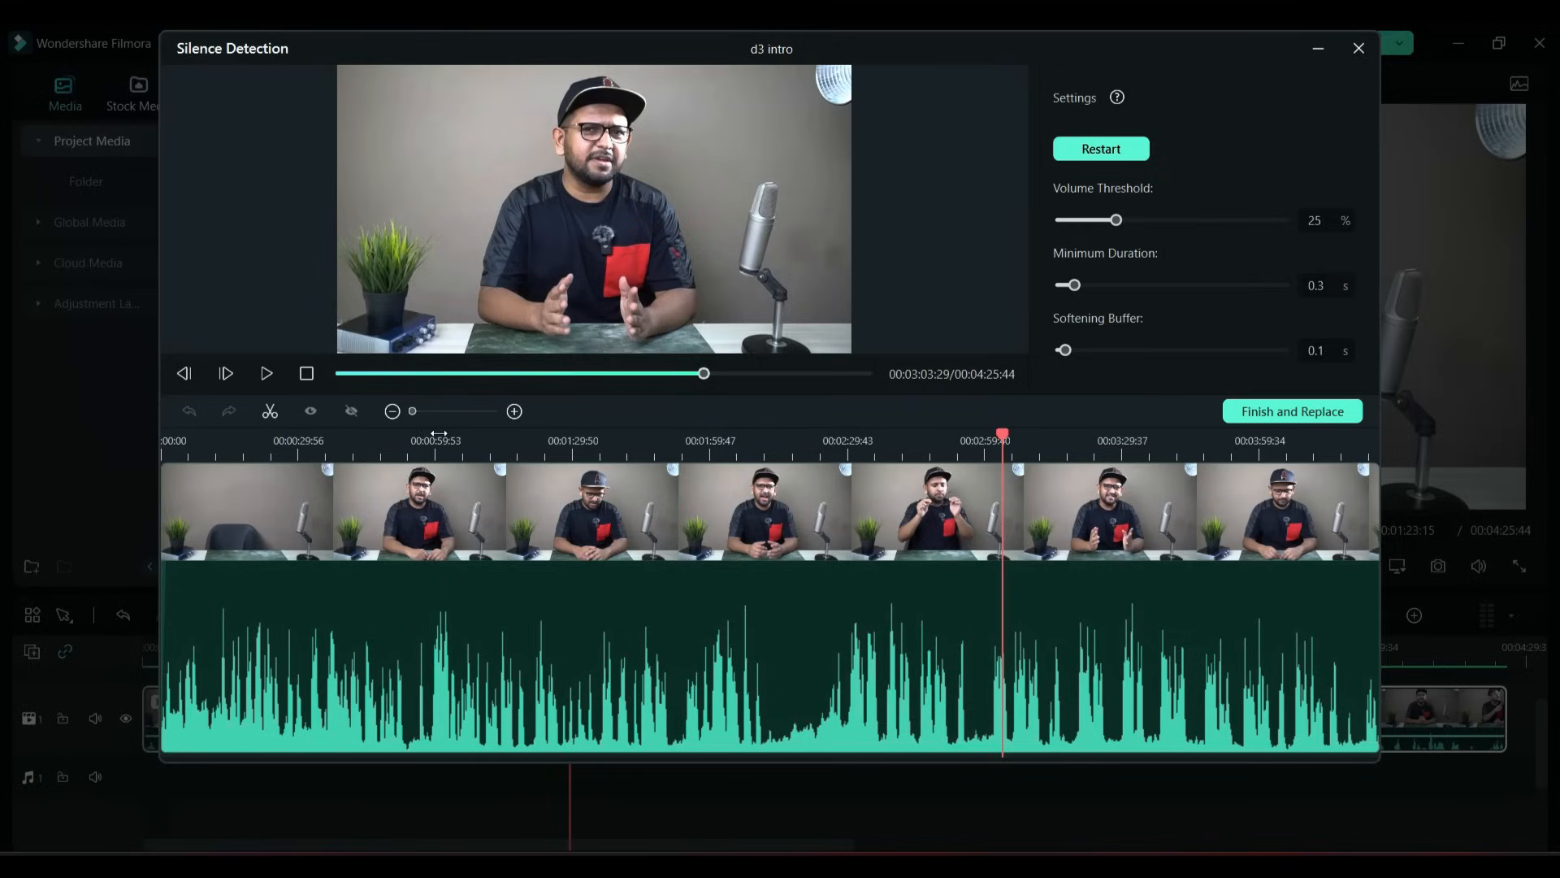
{"action": "left_click", "coordinate": [514, 412]}
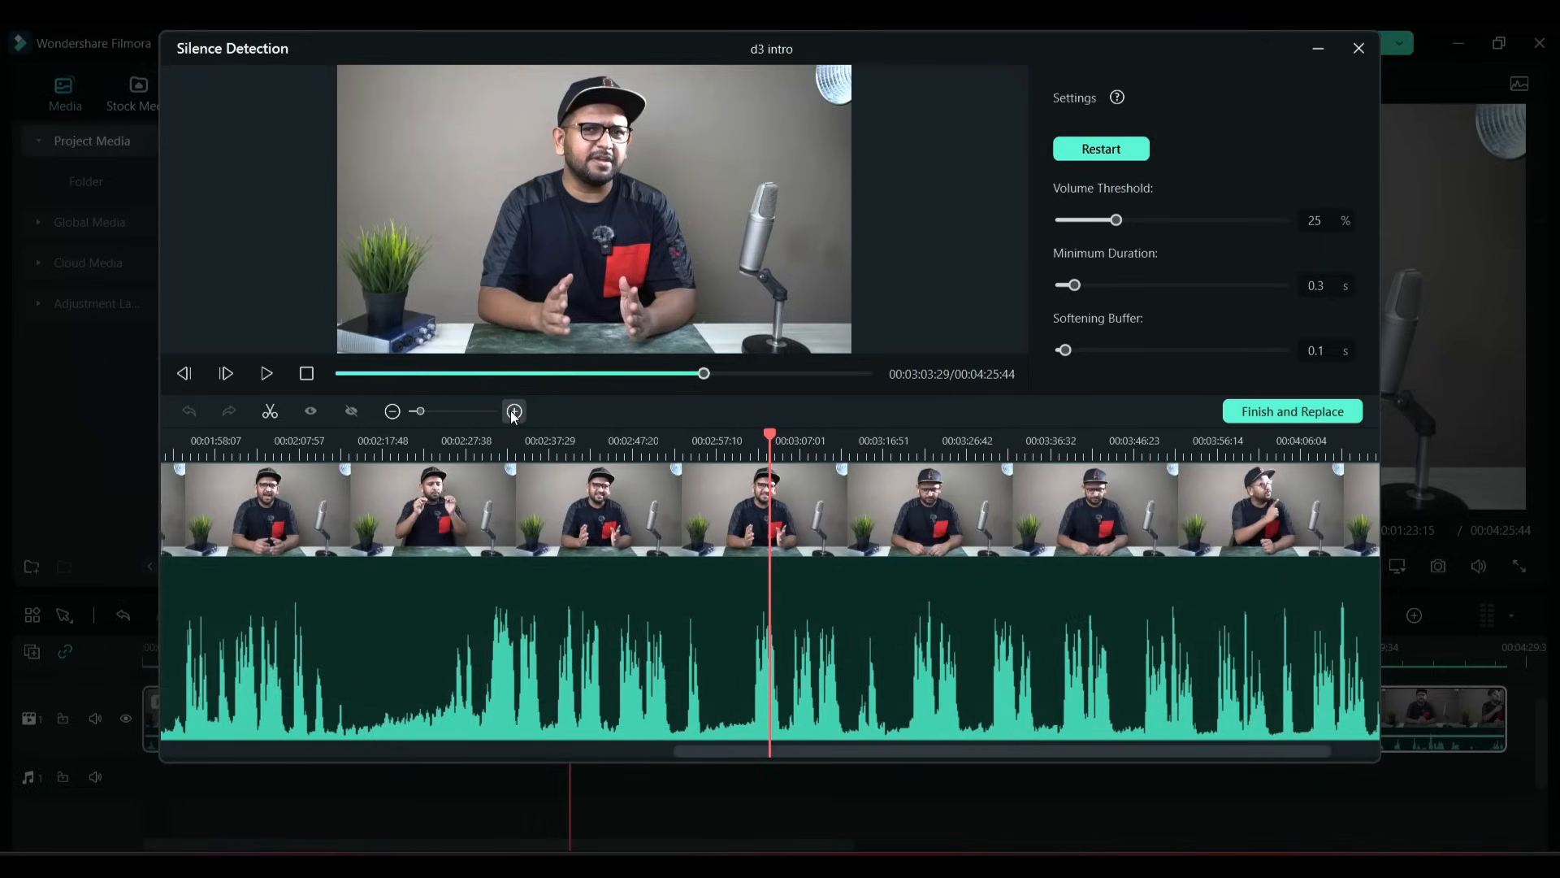
{"action": "left_click", "coordinate": [515, 411]}
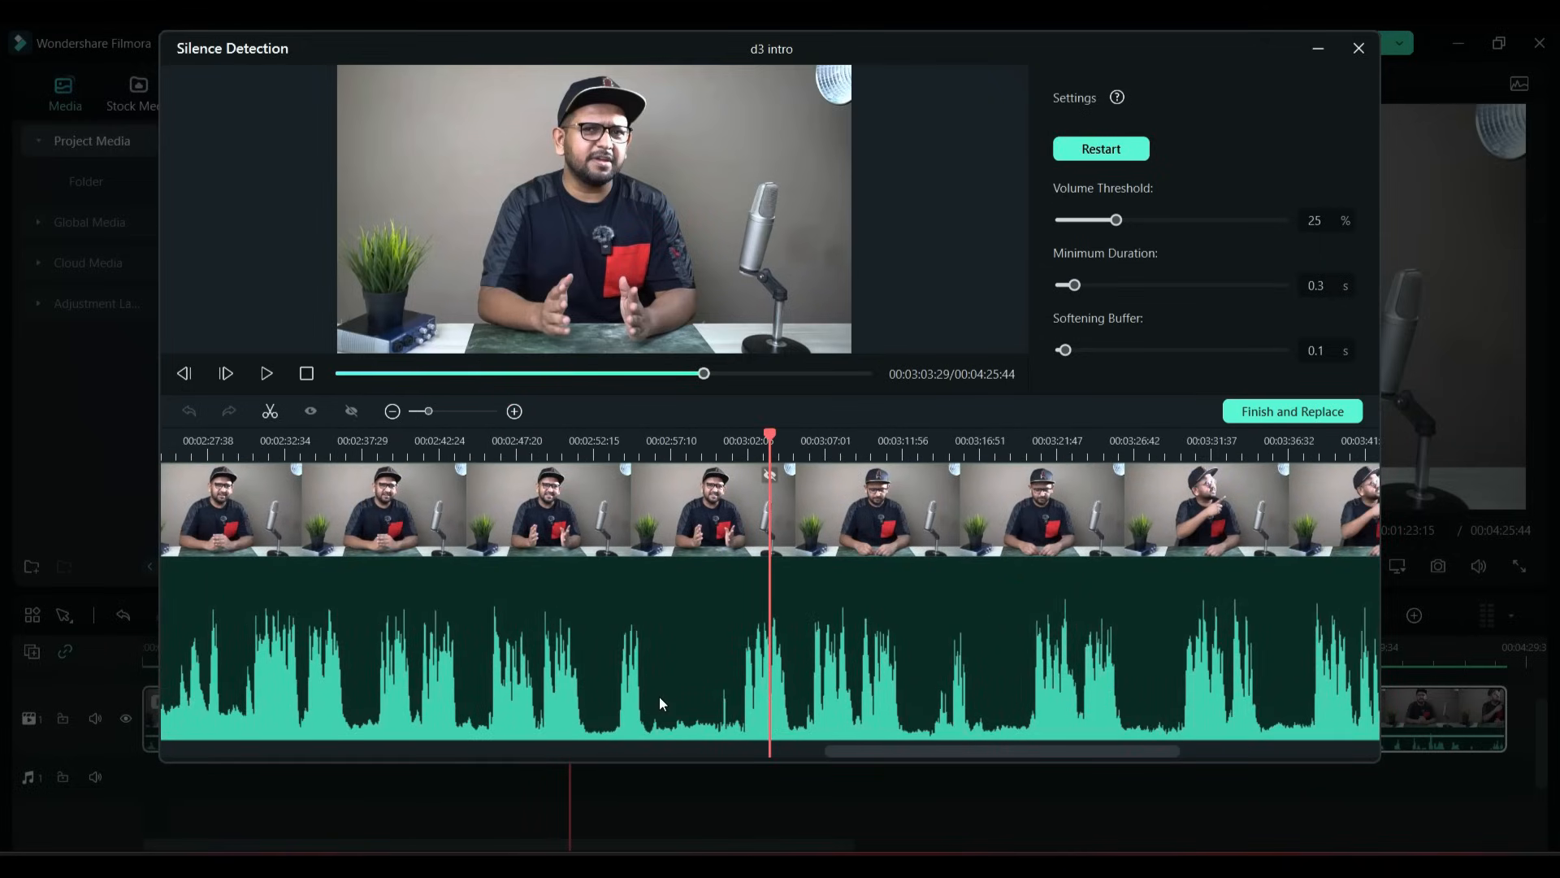
{"action": "mouse_move", "coordinate": [1018, 722]}
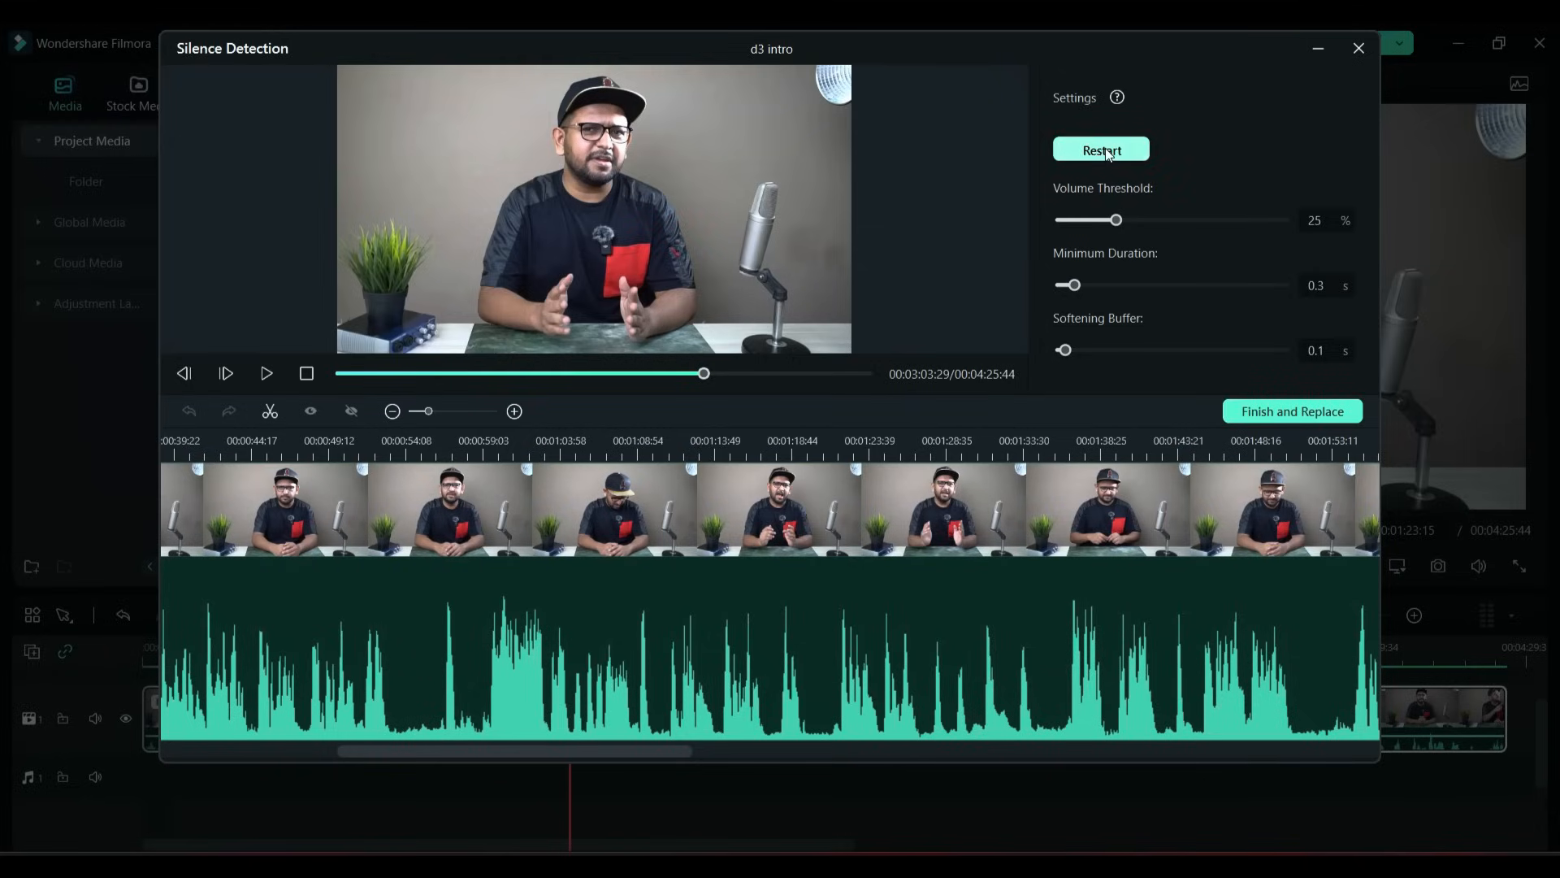
Step: Rerun silence detection with the 0.3 s minimum and play back the marked cuts
{"action": "left_click", "coordinate": [1101, 149]}
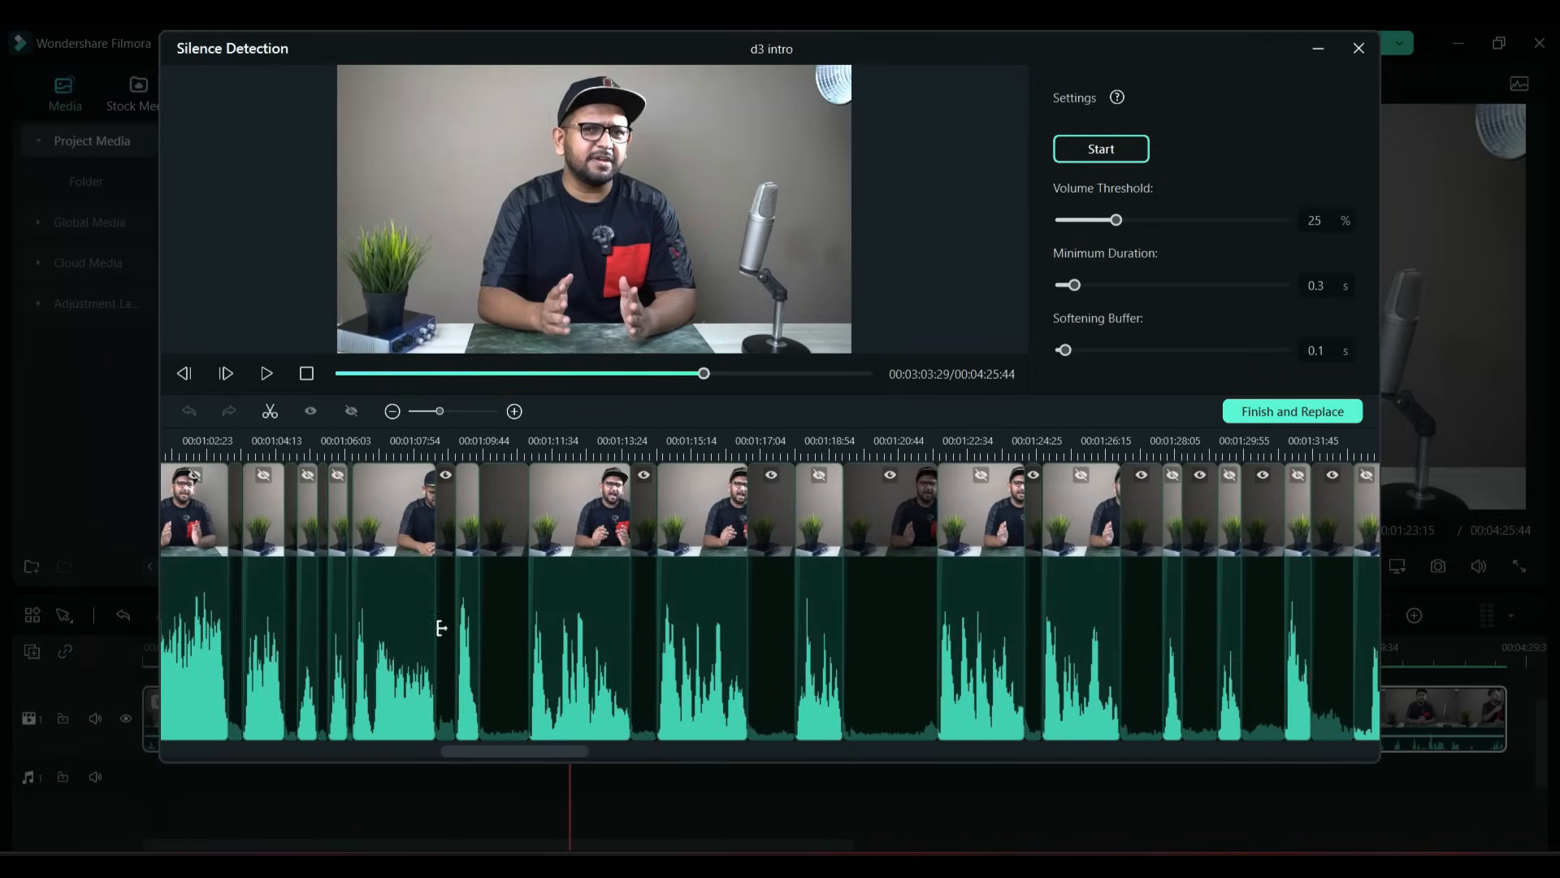
{"action": "mouse_move", "coordinate": [446, 721]}
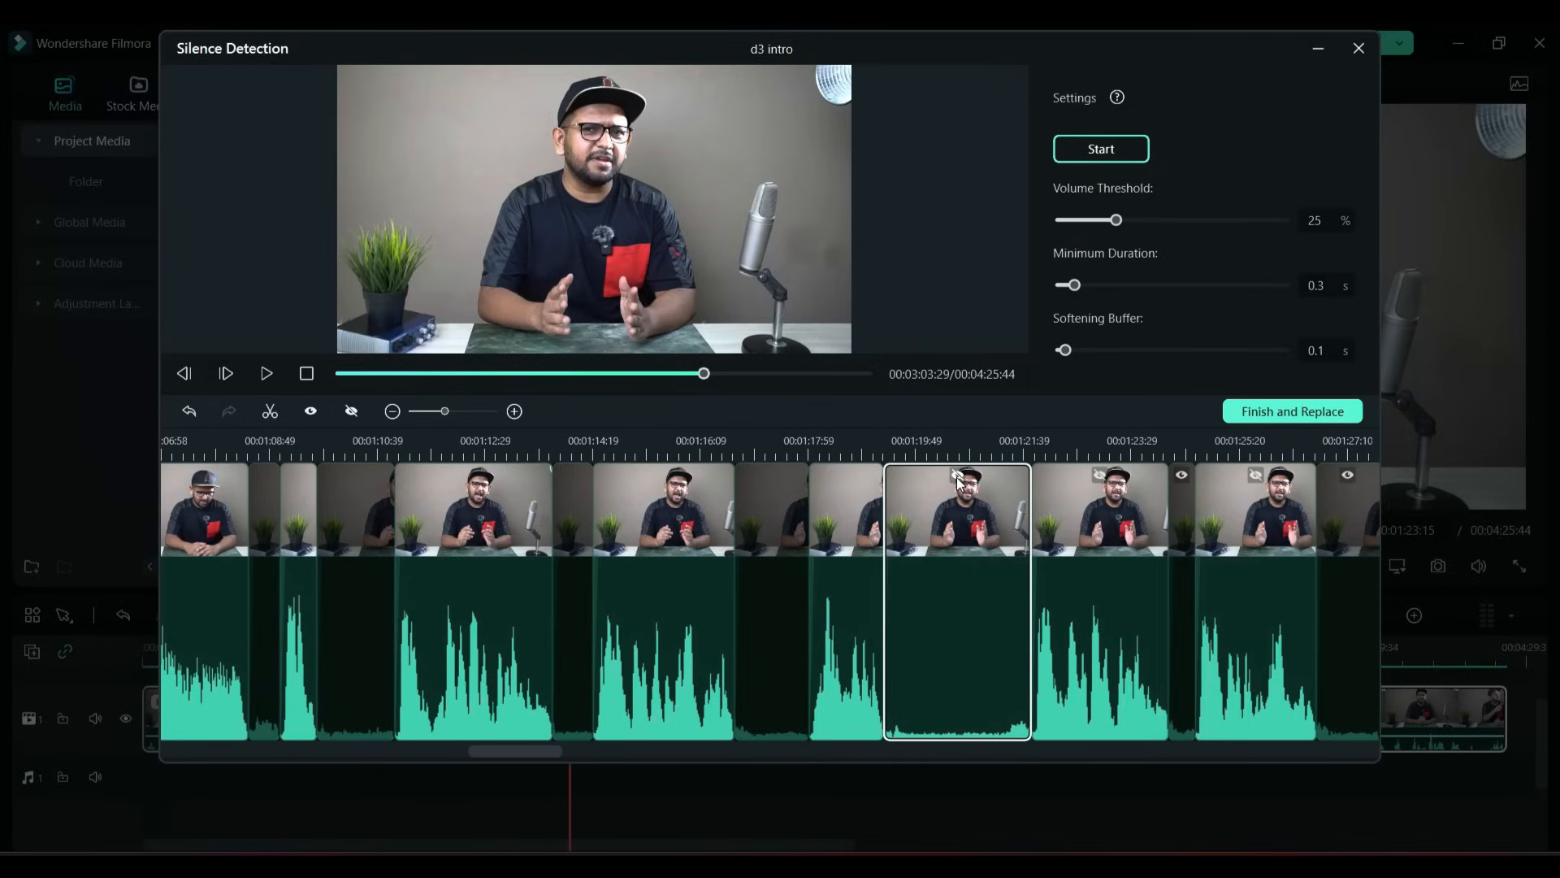
{"action": "mouse_move", "coordinate": [976, 647]}
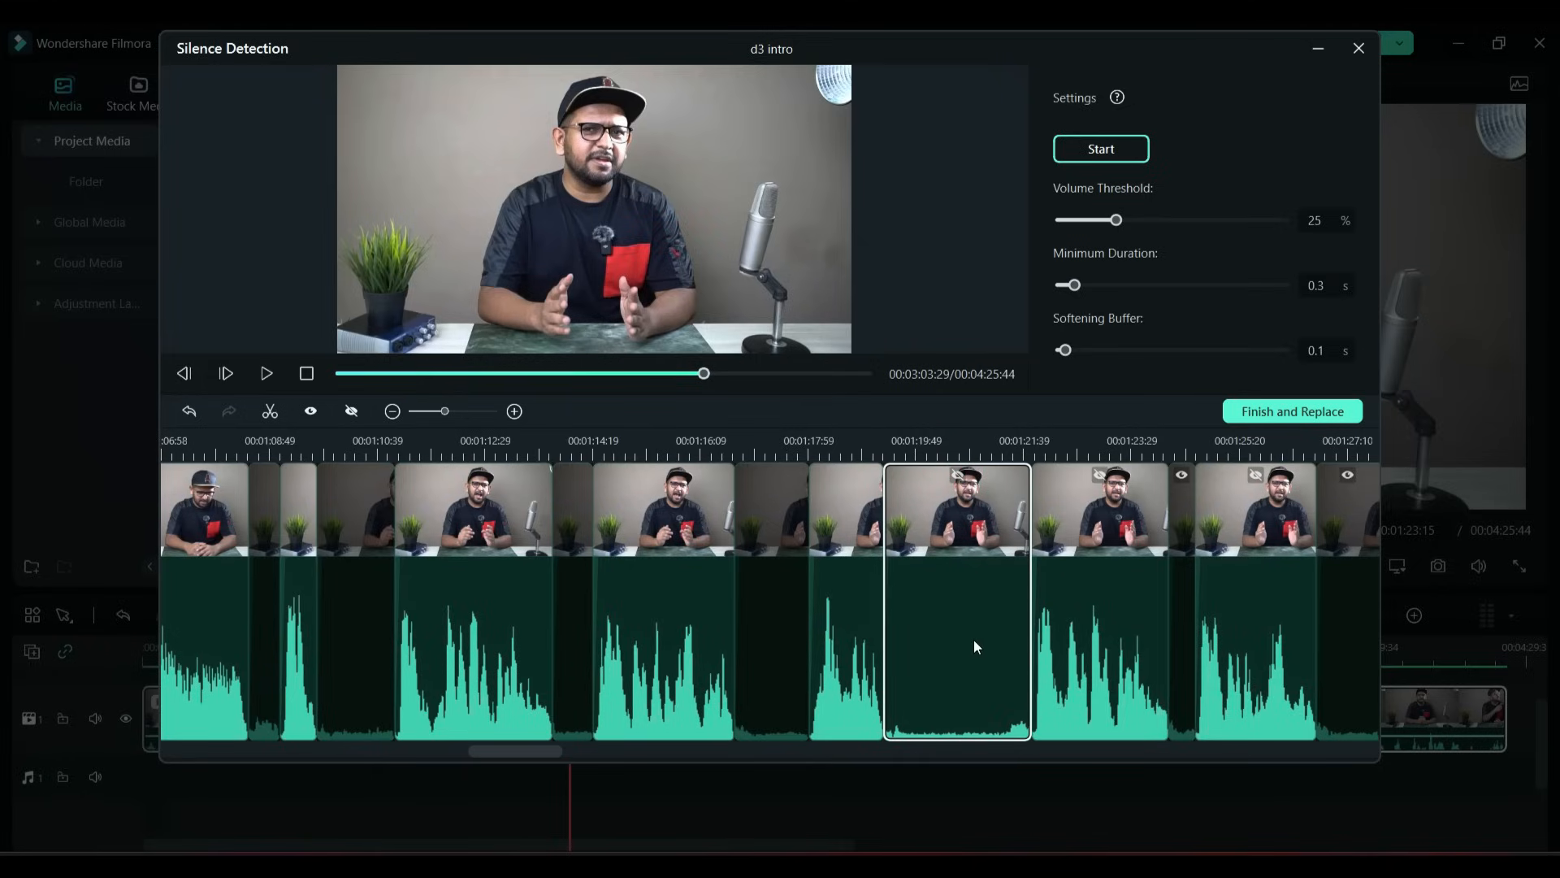
{"action": "left_click", "coordinate": [265, 373]}
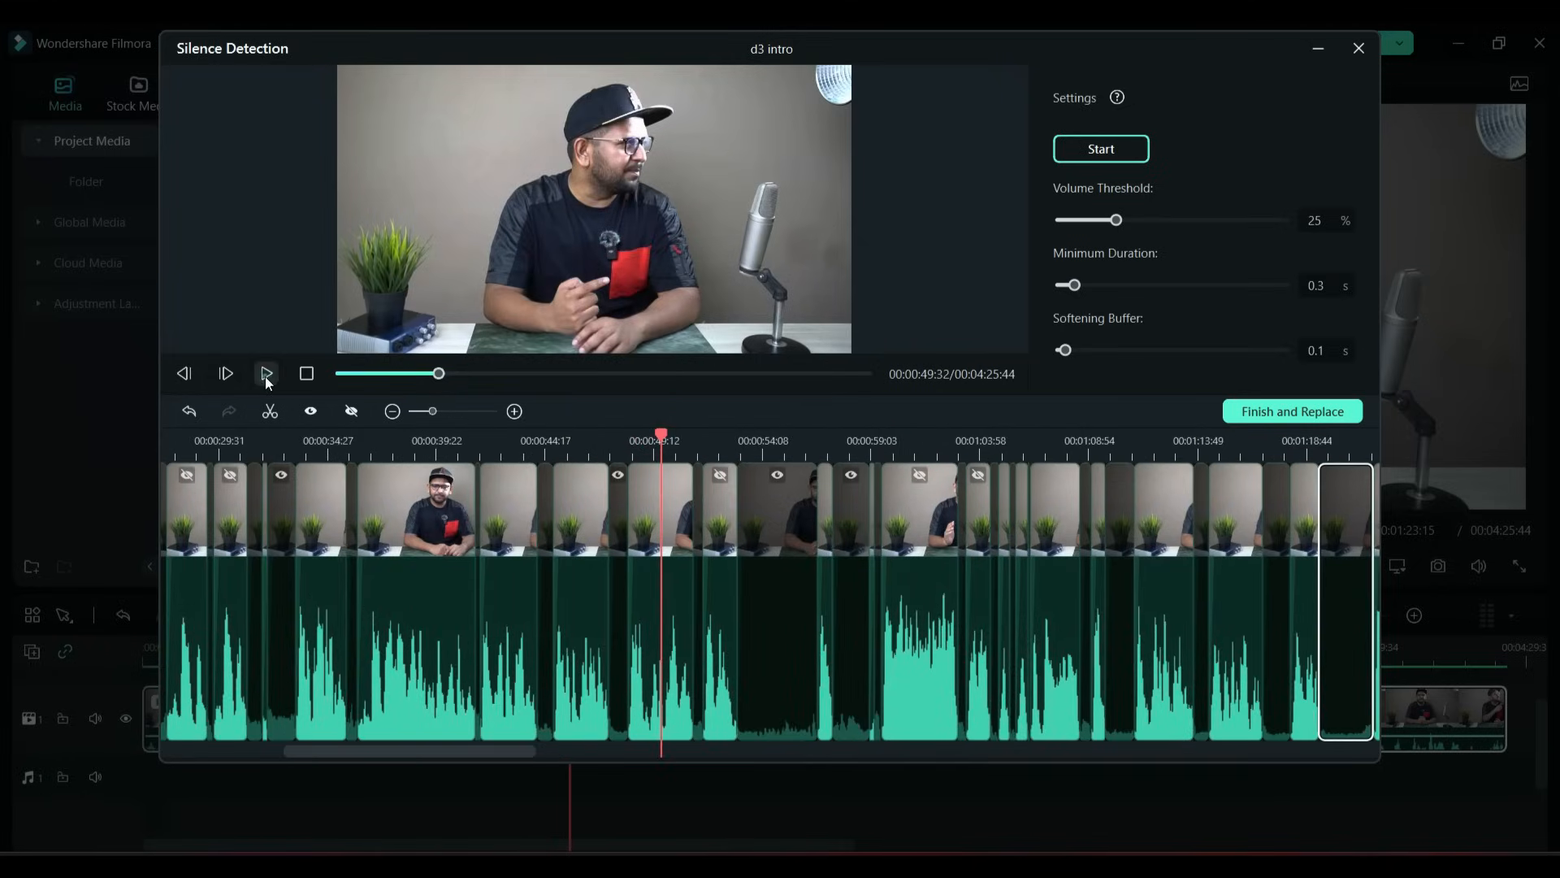
{"action": "left_click", "coordinate": [265, 373]}
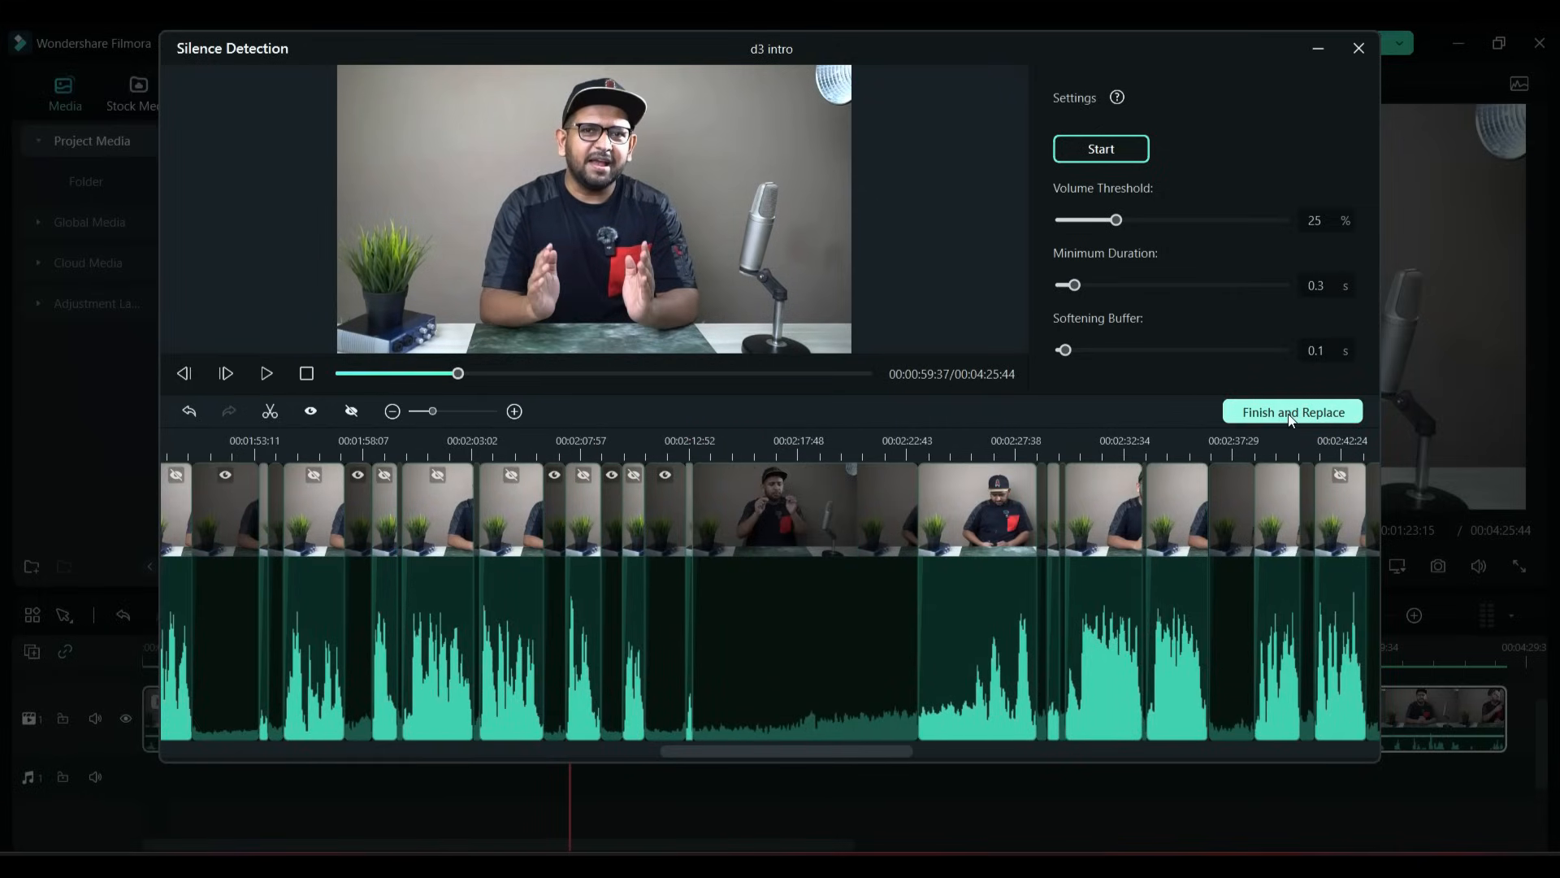
Step: Replace the intro with its trimmed pieces, keeping 1920x1080 59.94fps project settings
{"action": "left_click", "coordinate": [1291, 411]}
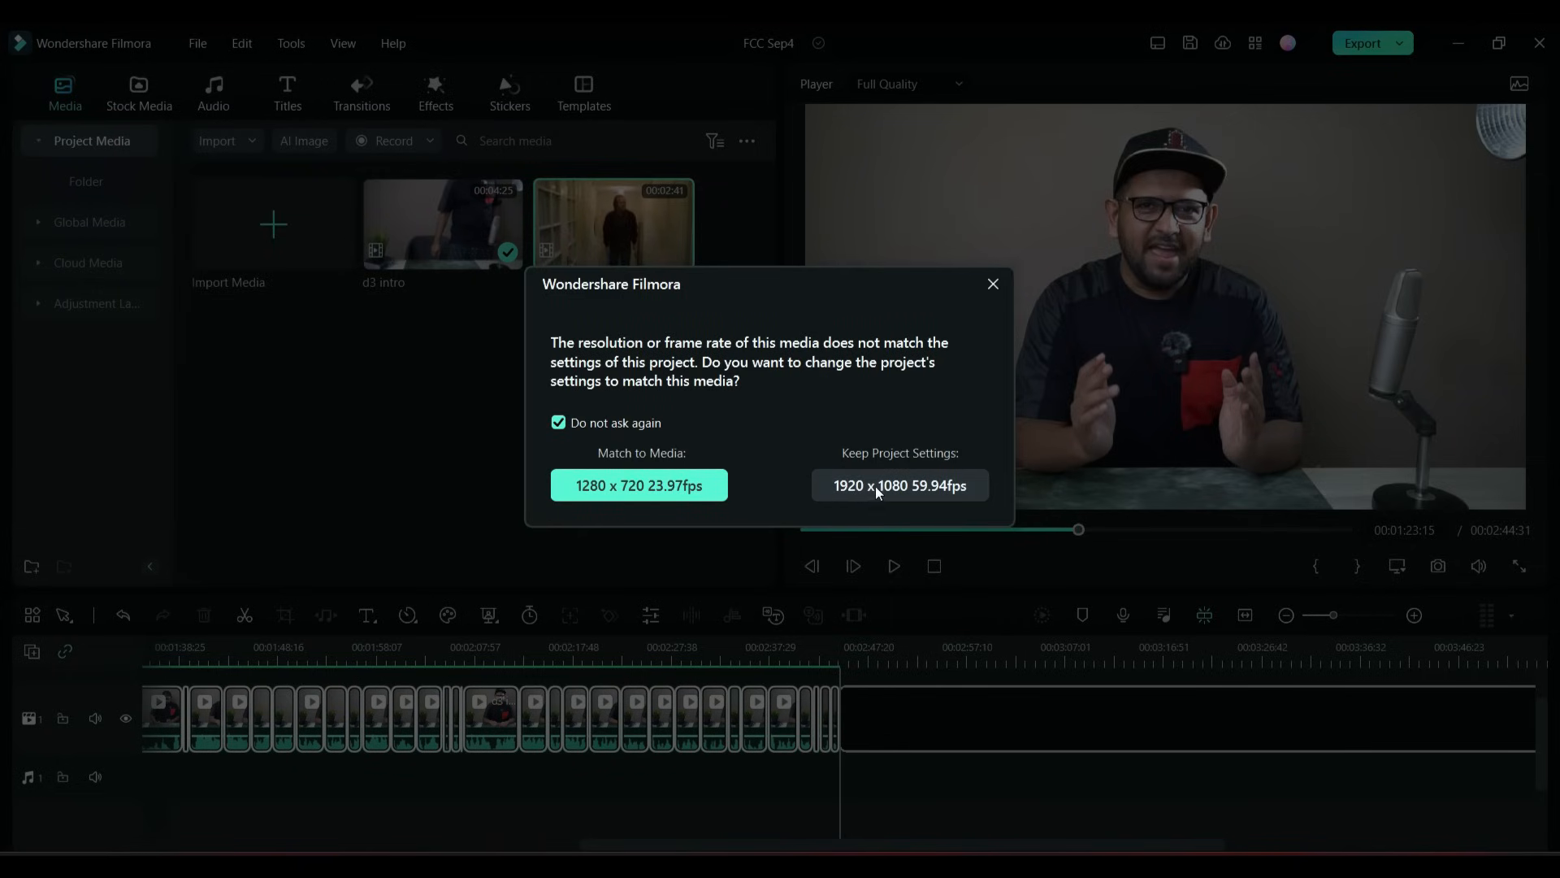
{"action": "left_click", "coordinate": [899, 484]}
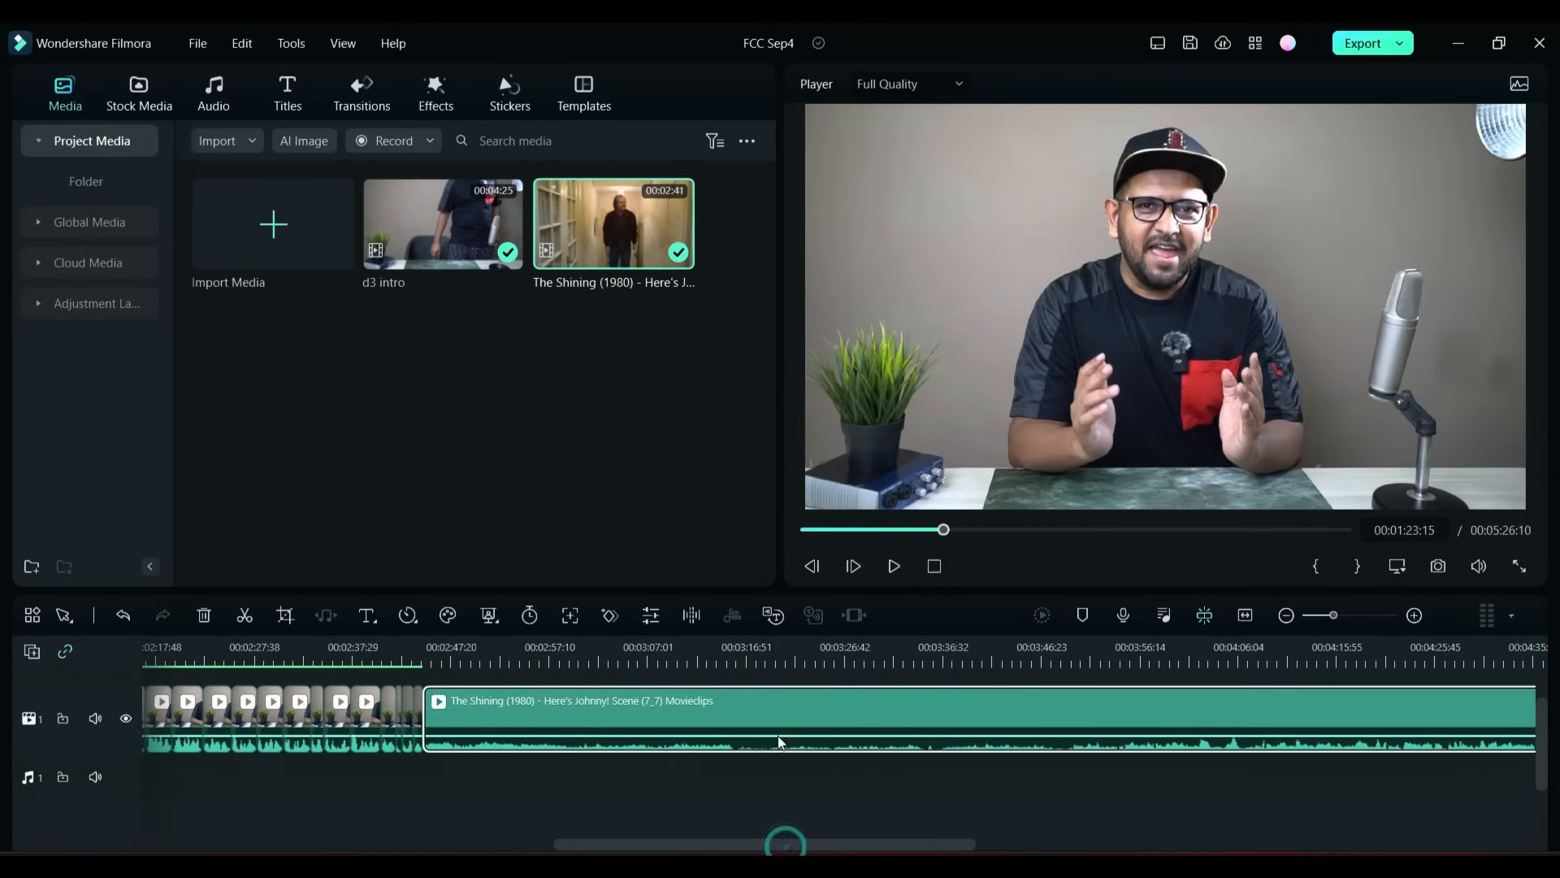
Step: Run Smart Edit Tool > Scene Detection on The Shining clip
{"action": "right_click", "coordinate": [577, 722]}
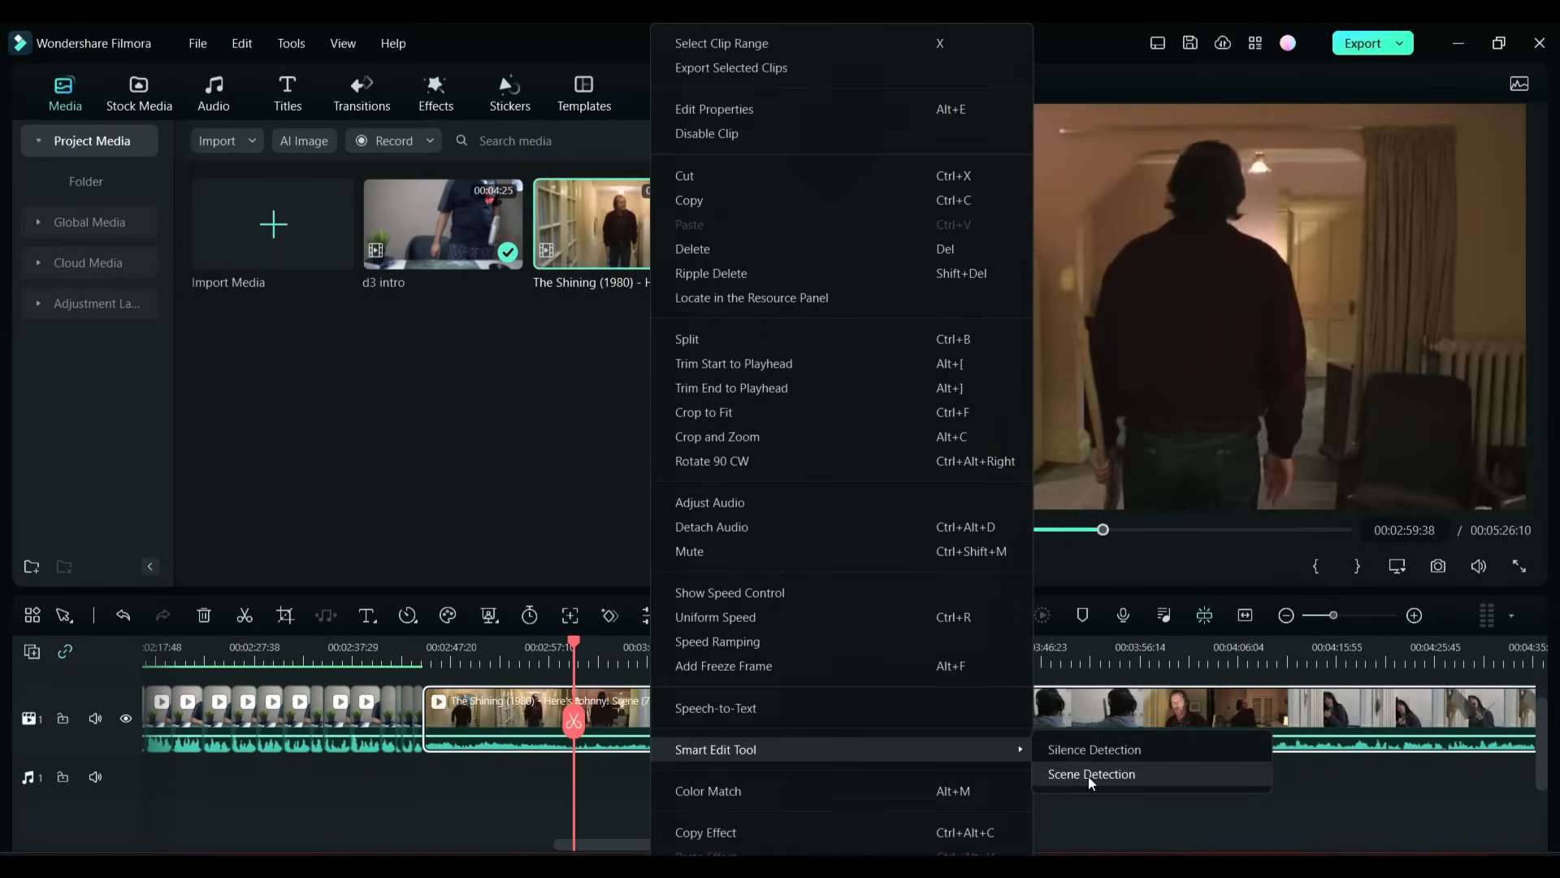
{"action": "left_click", "coordinate": [1091, 773]}
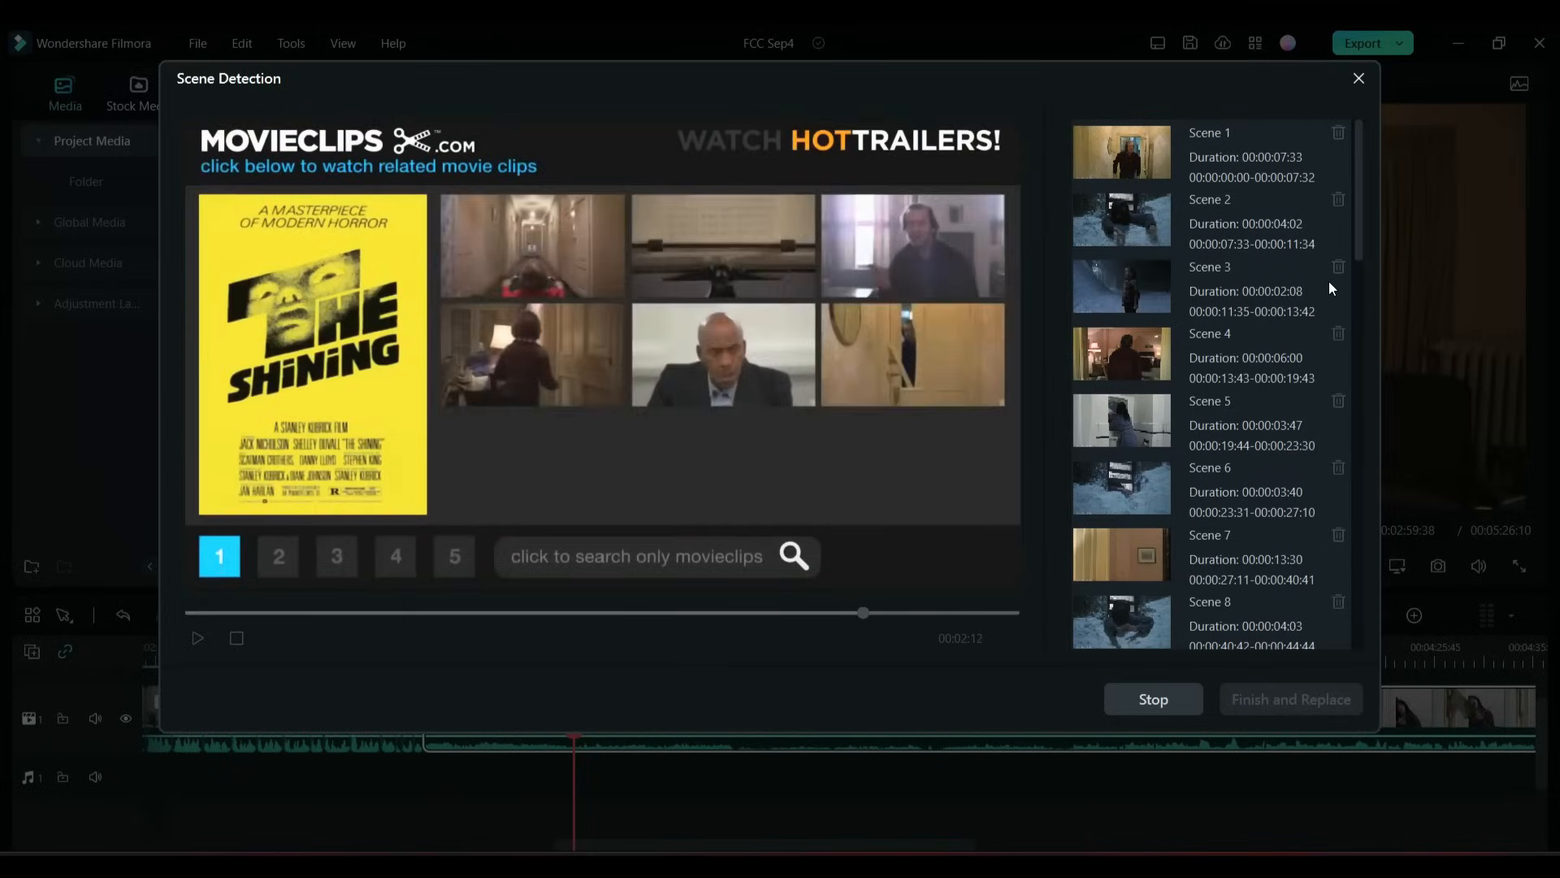
Step: Browse the detected scene list and preview Scene 1 of the movie clip
{"action": "left_click", "coordinate": [1152, 699]}
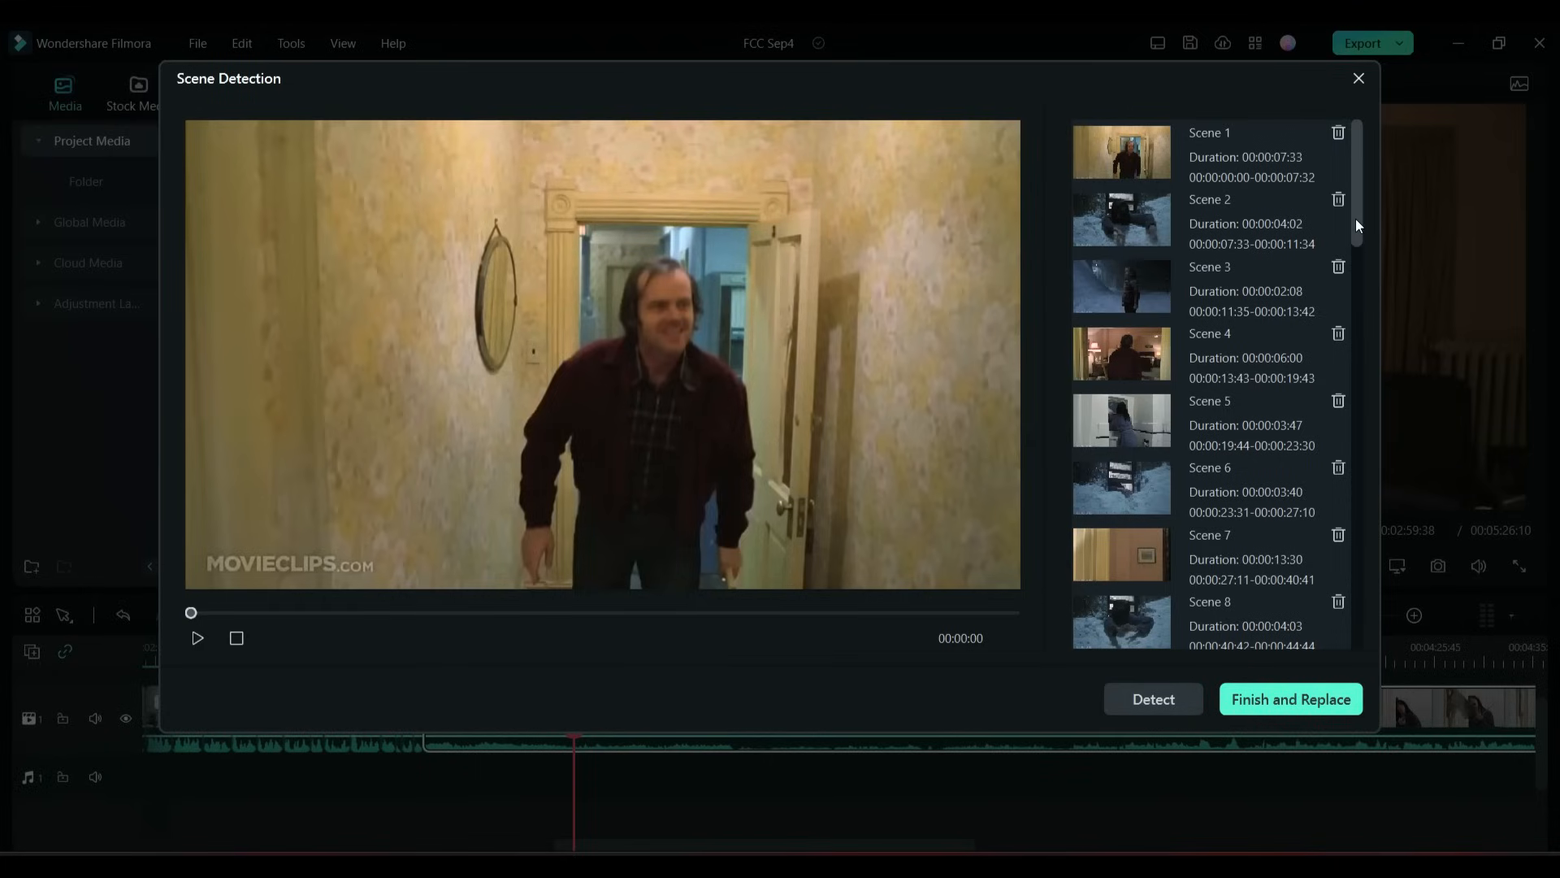
{"action": "scroll", "scroll_direction": "down", "scroll_amount": 3}
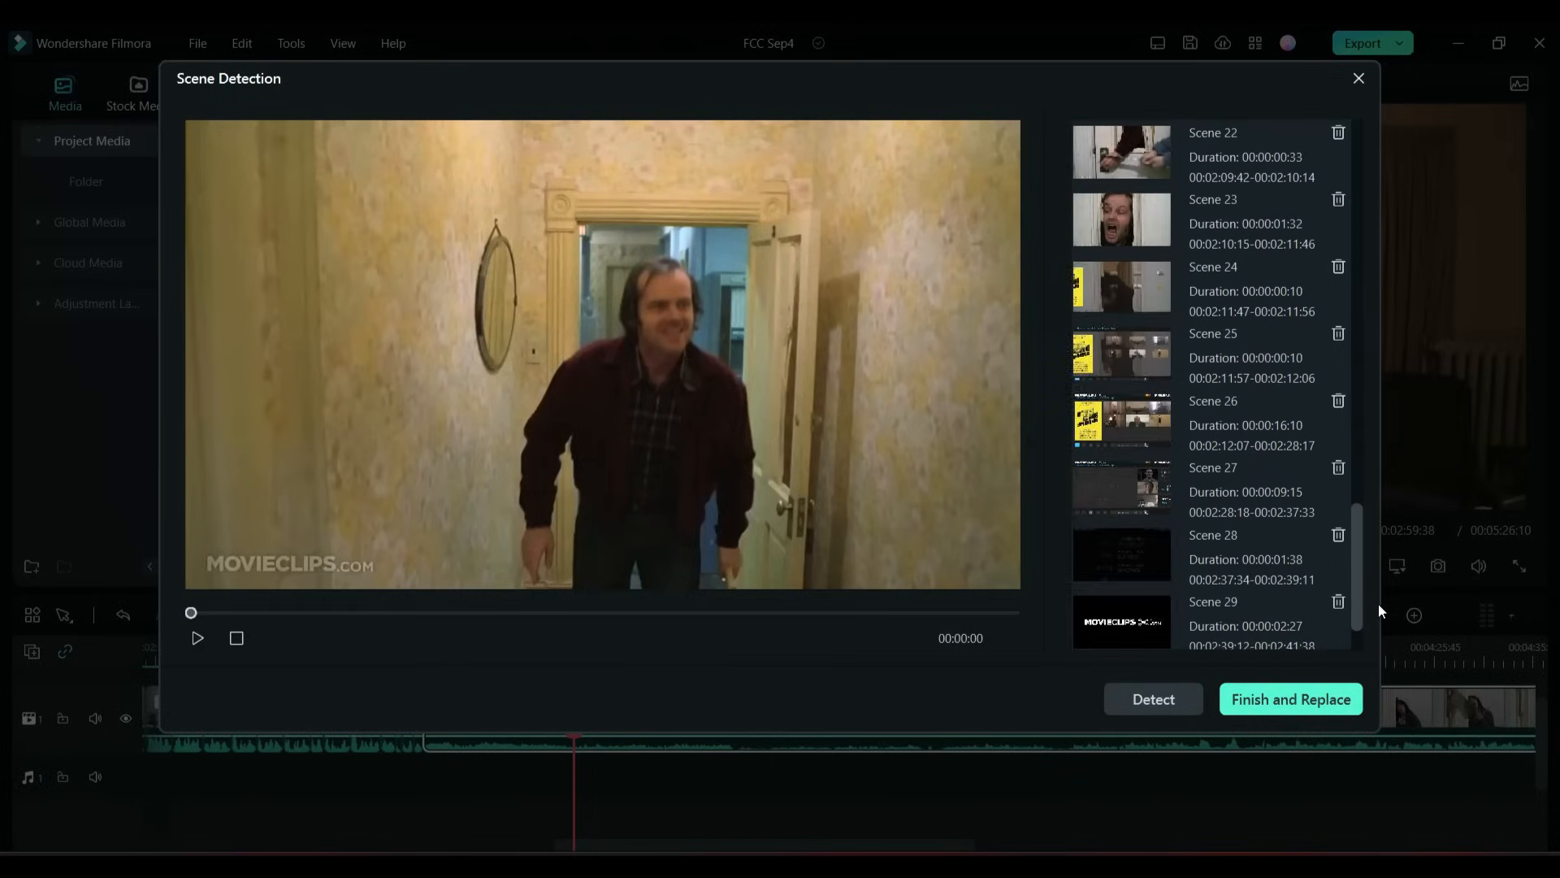
{"action": "scroll", "scroll_direction": "up", "scroll_amount": 3}
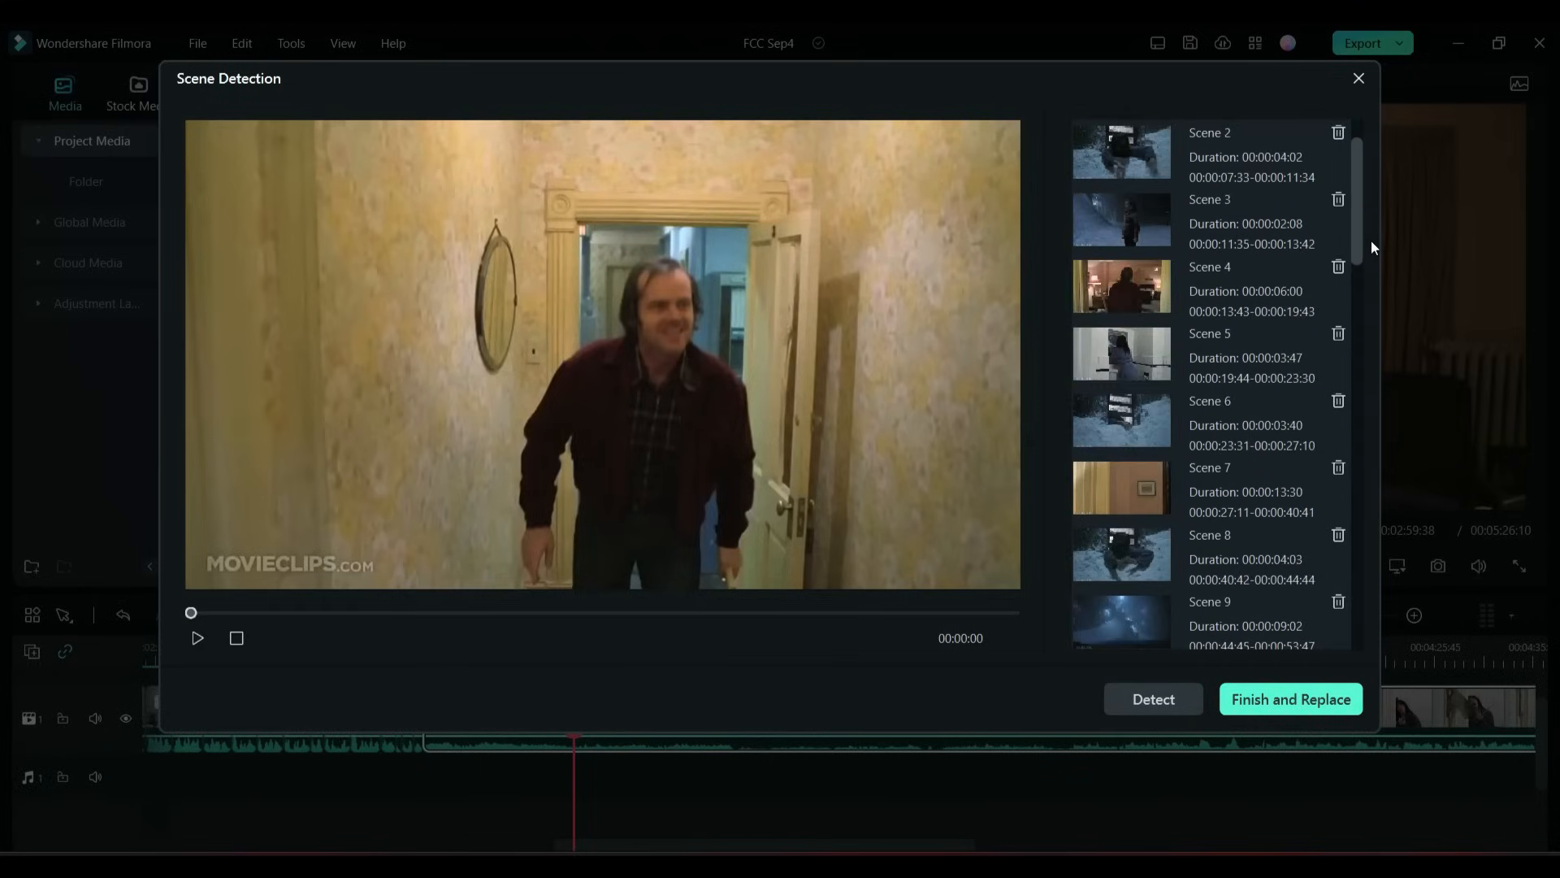
{"action": "scroll", "scroll_direction": "up", "scroll_amount": 3}
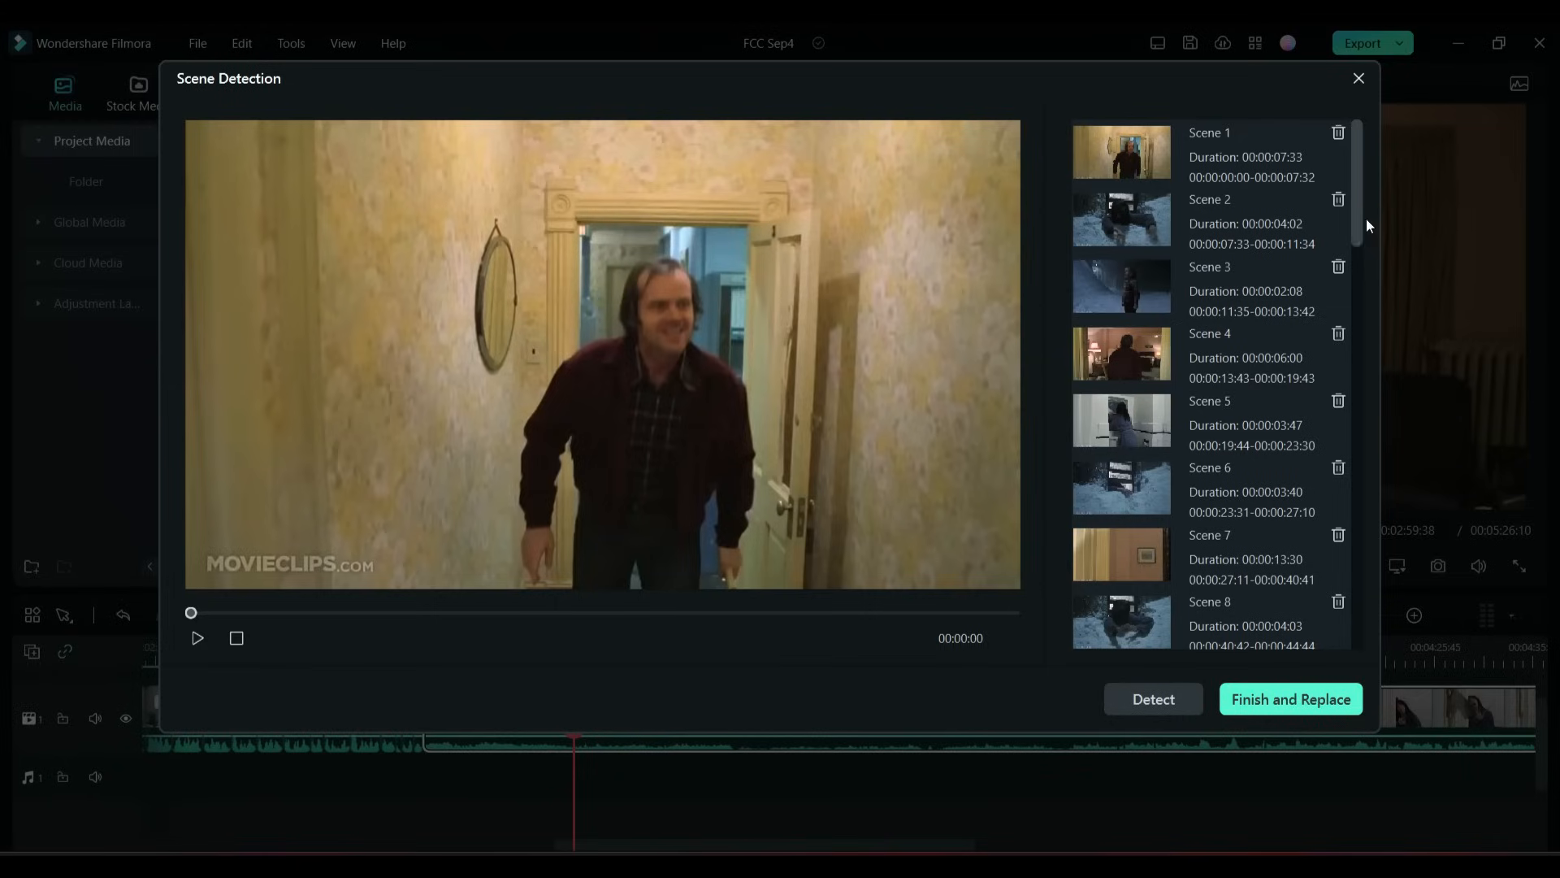
{"action": "left_click", "coordinate": [1122, 151]}
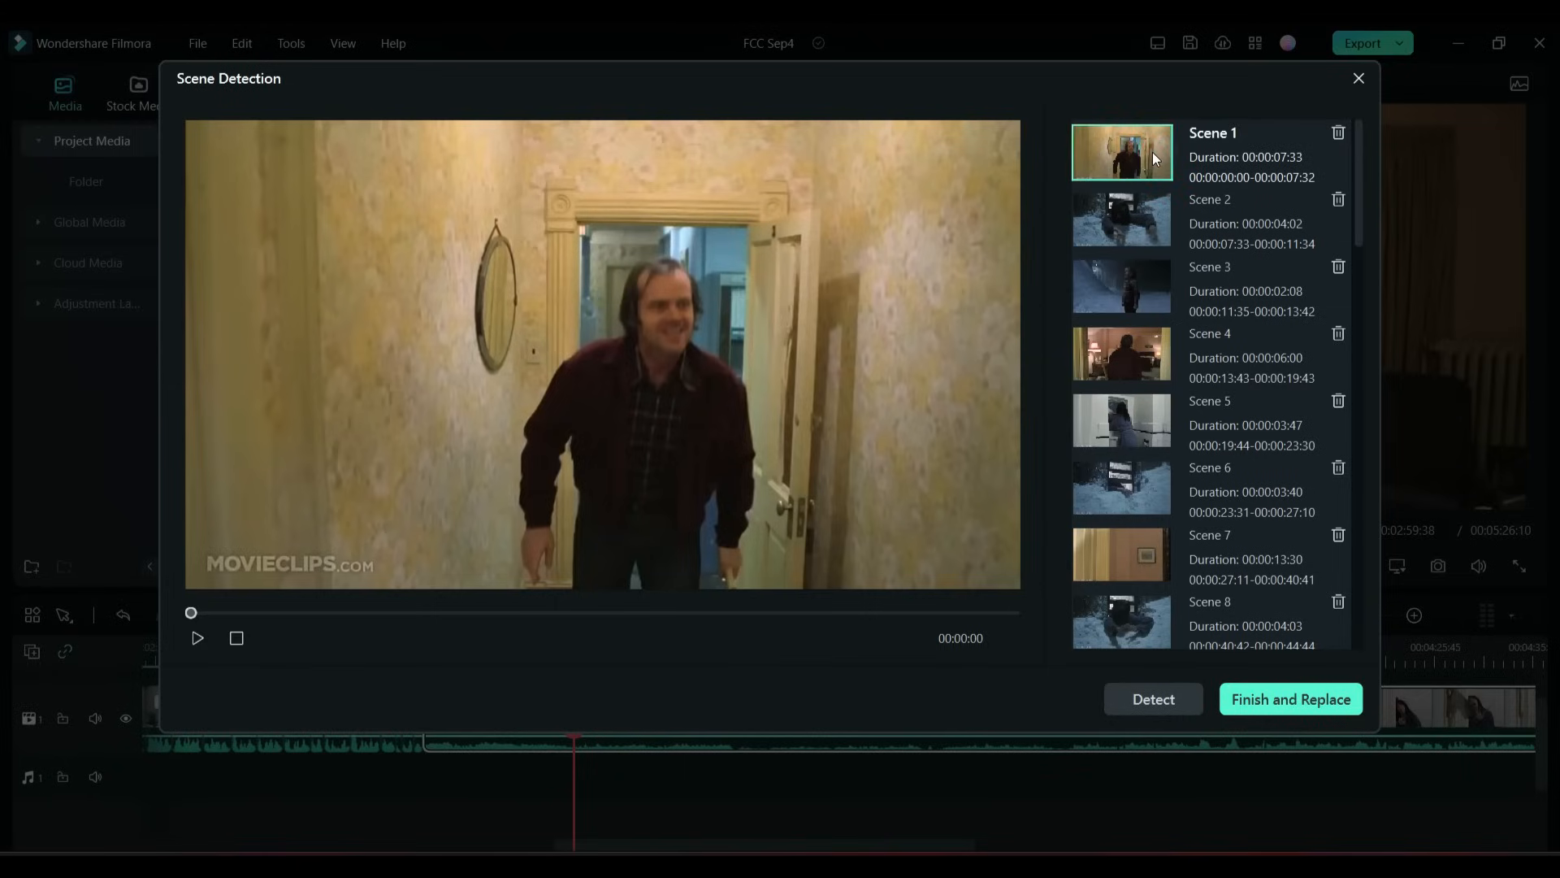
{"action": "mouse_move", "coordinate": [1152, 160]}
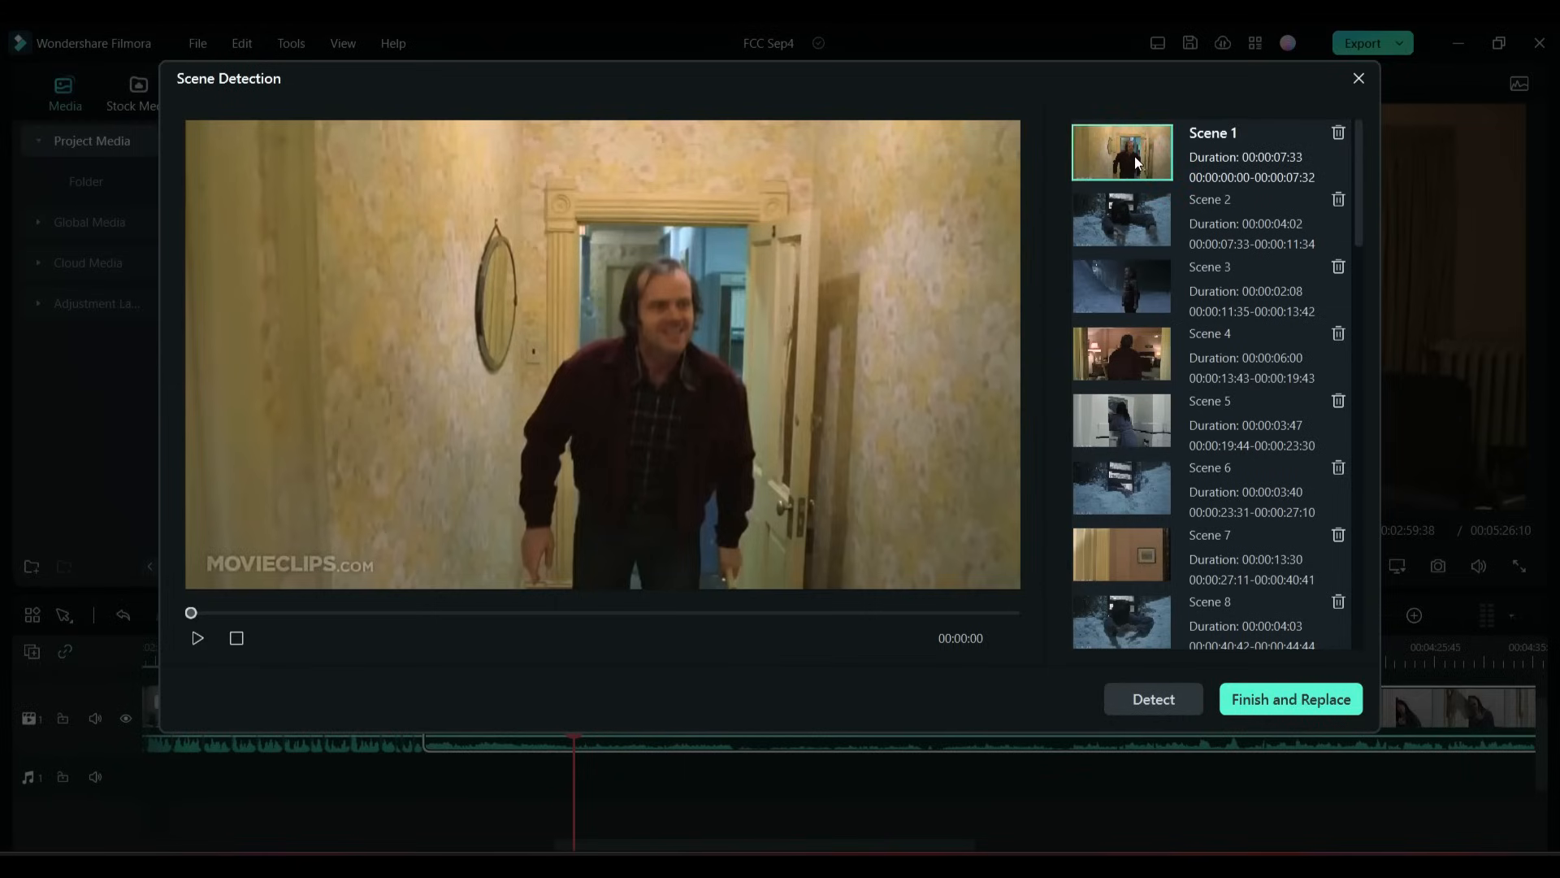
{"action": "left_click", "coordinate": [196, 638]}
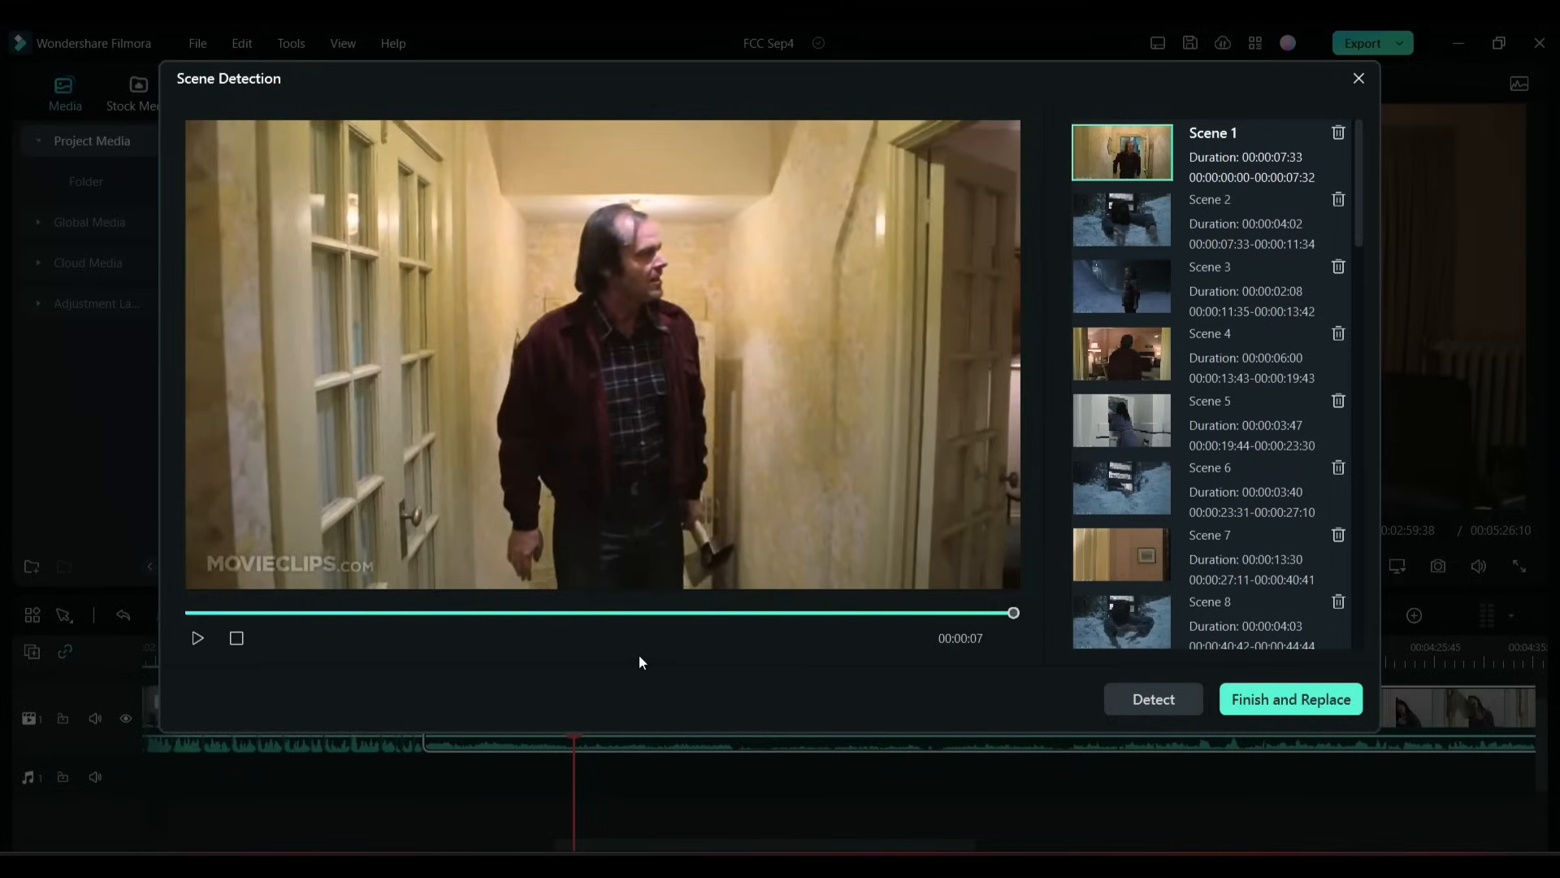
Step: Preview Scenes 2 and 18, then click Detect to finish scene detection
{"action": "left_click", "coordinate": [1121, 218]}
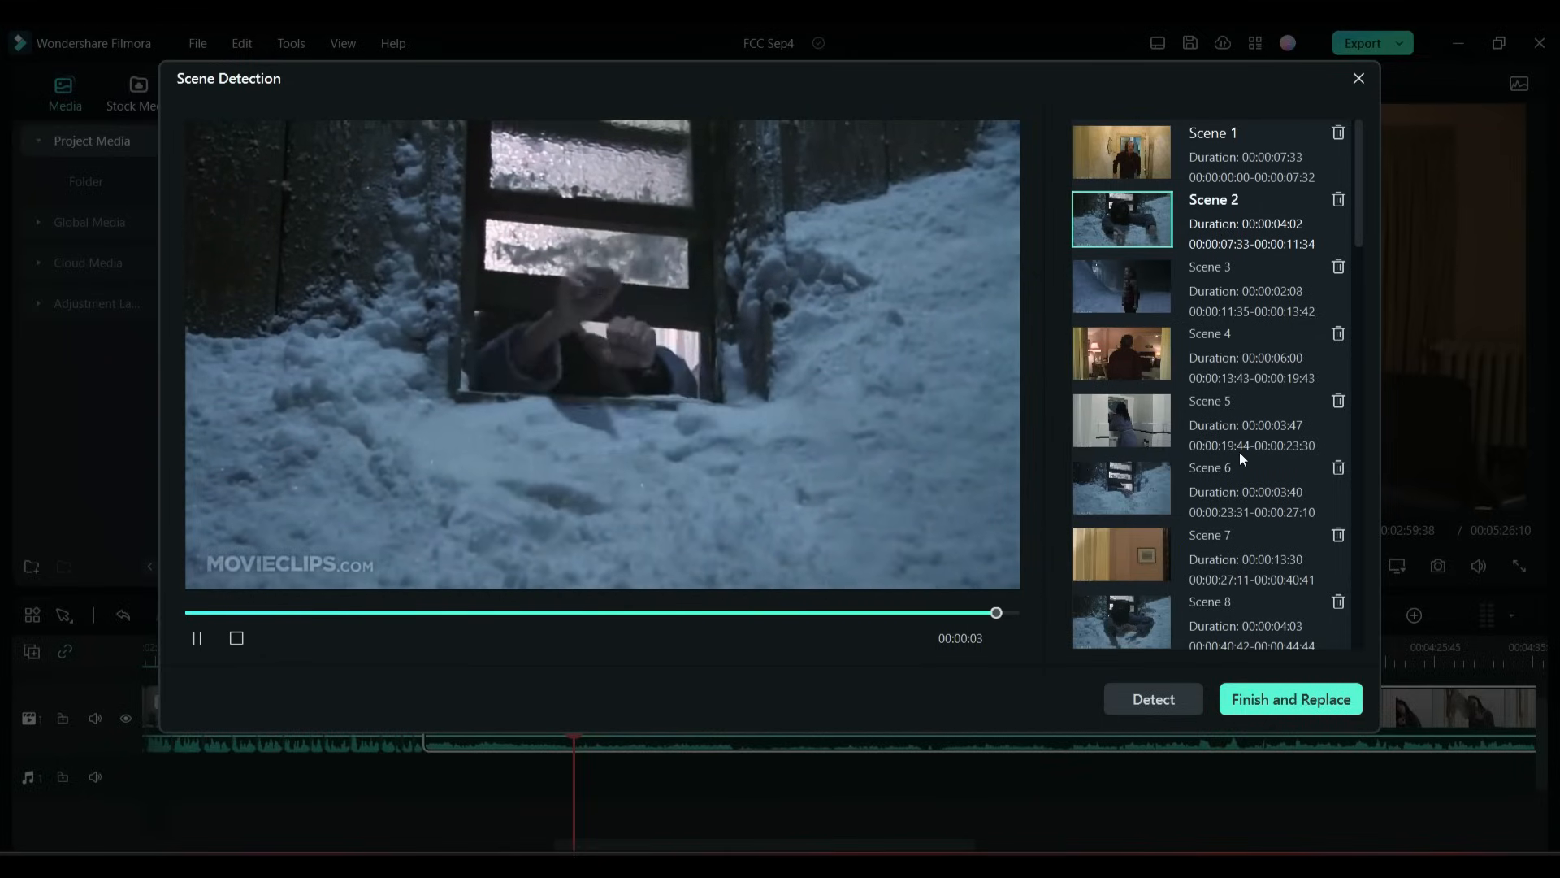
{"action": "left_click", "coordinate": [196, 638]}
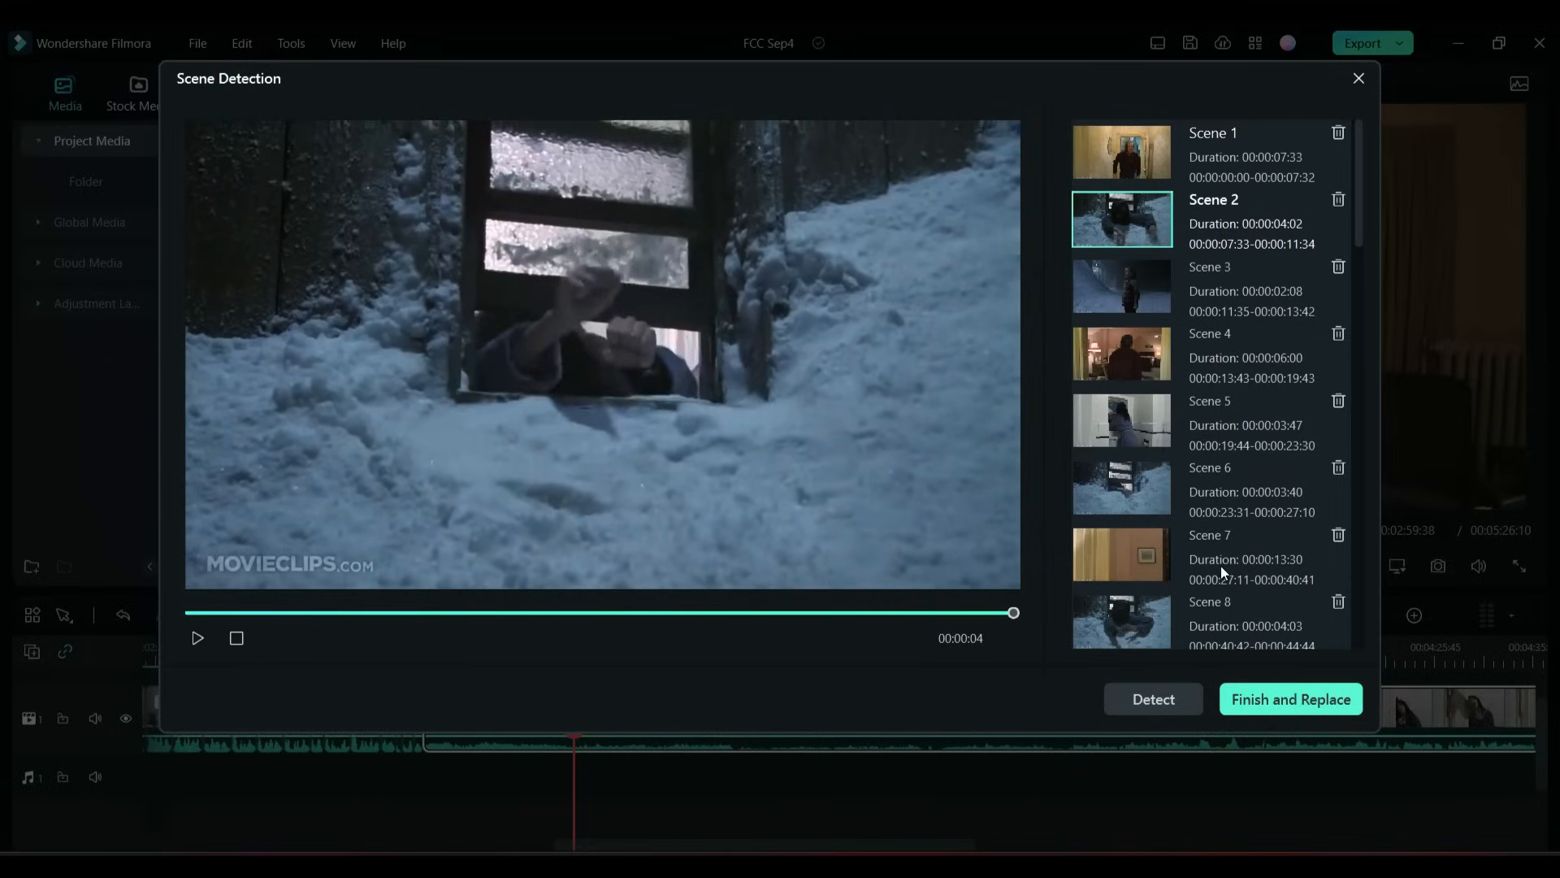
{"action": "left_click", "coordinate": [196, 638]}
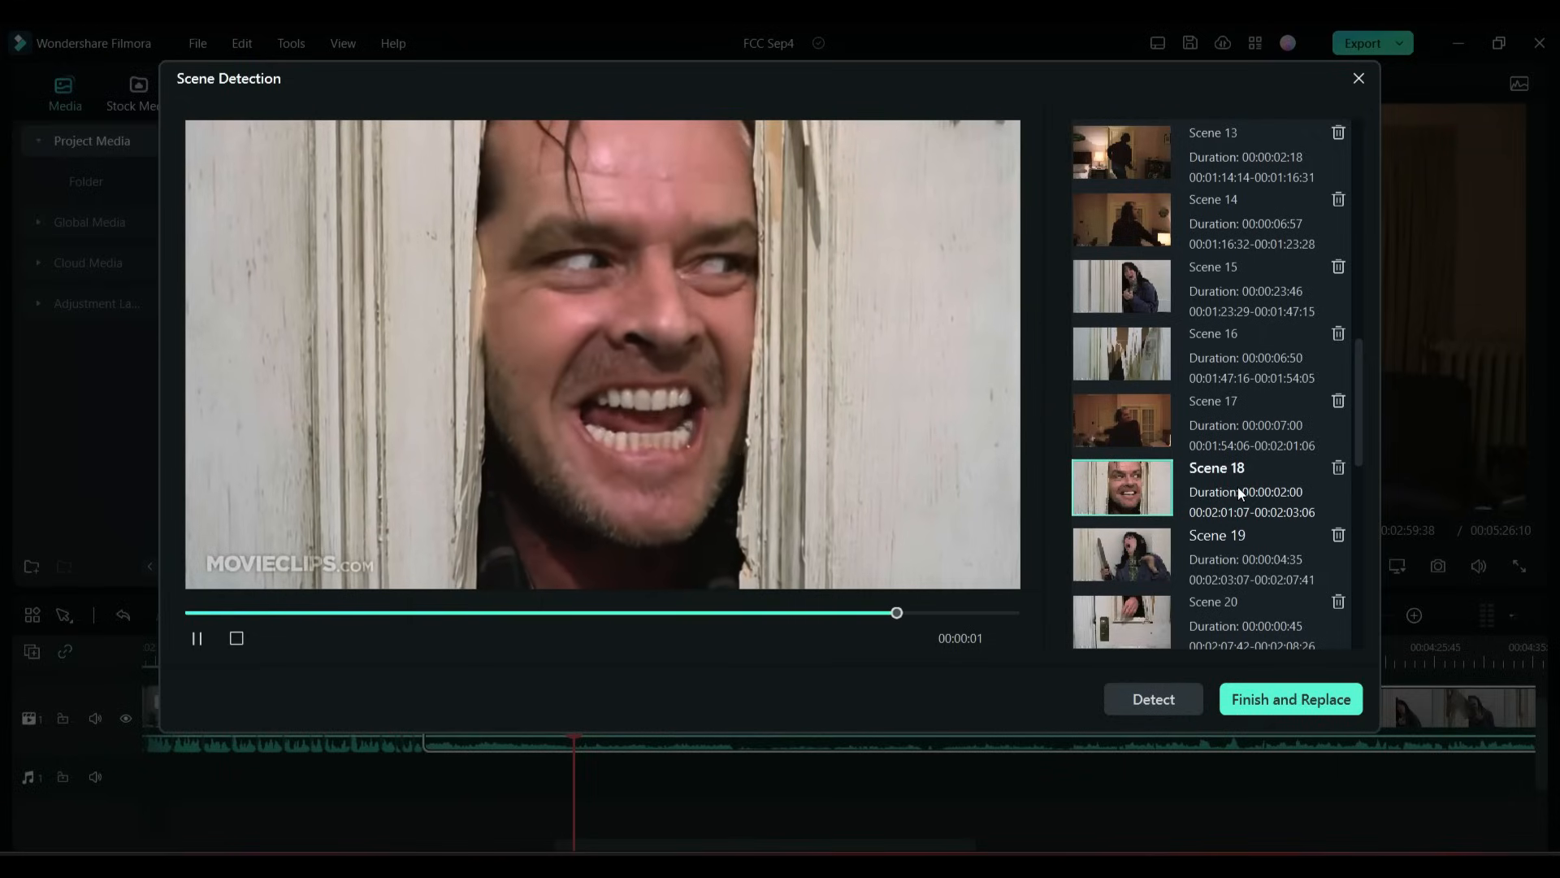
{"action": "scroll", "scroll_direction": "down", "scroll_amount": 3}
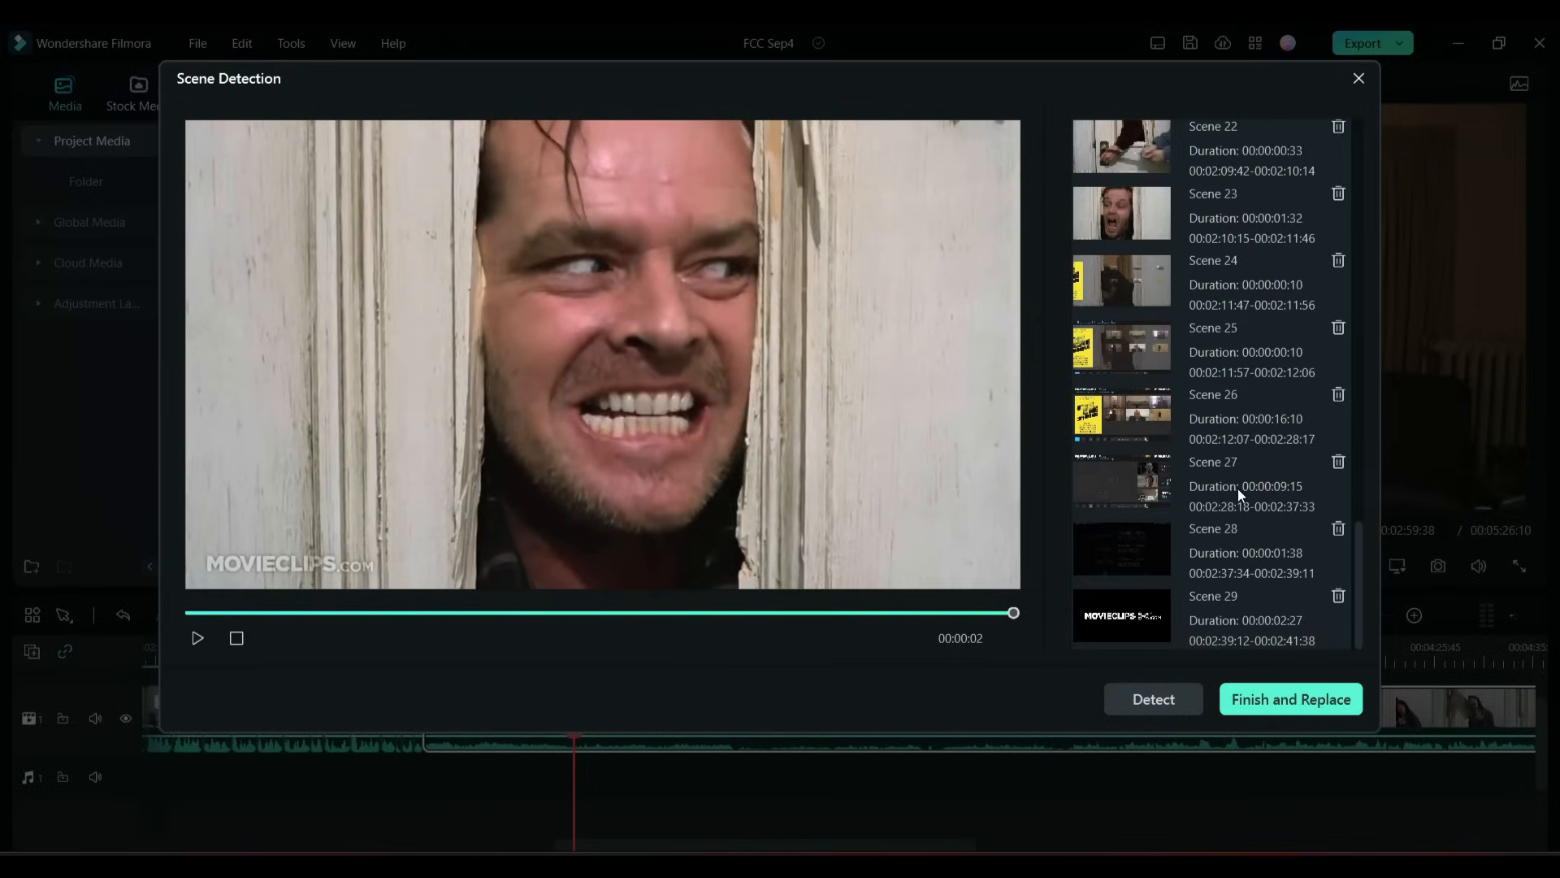
{"action": "scroll", "scroll_direction": "up", "scroll_amount": 3}
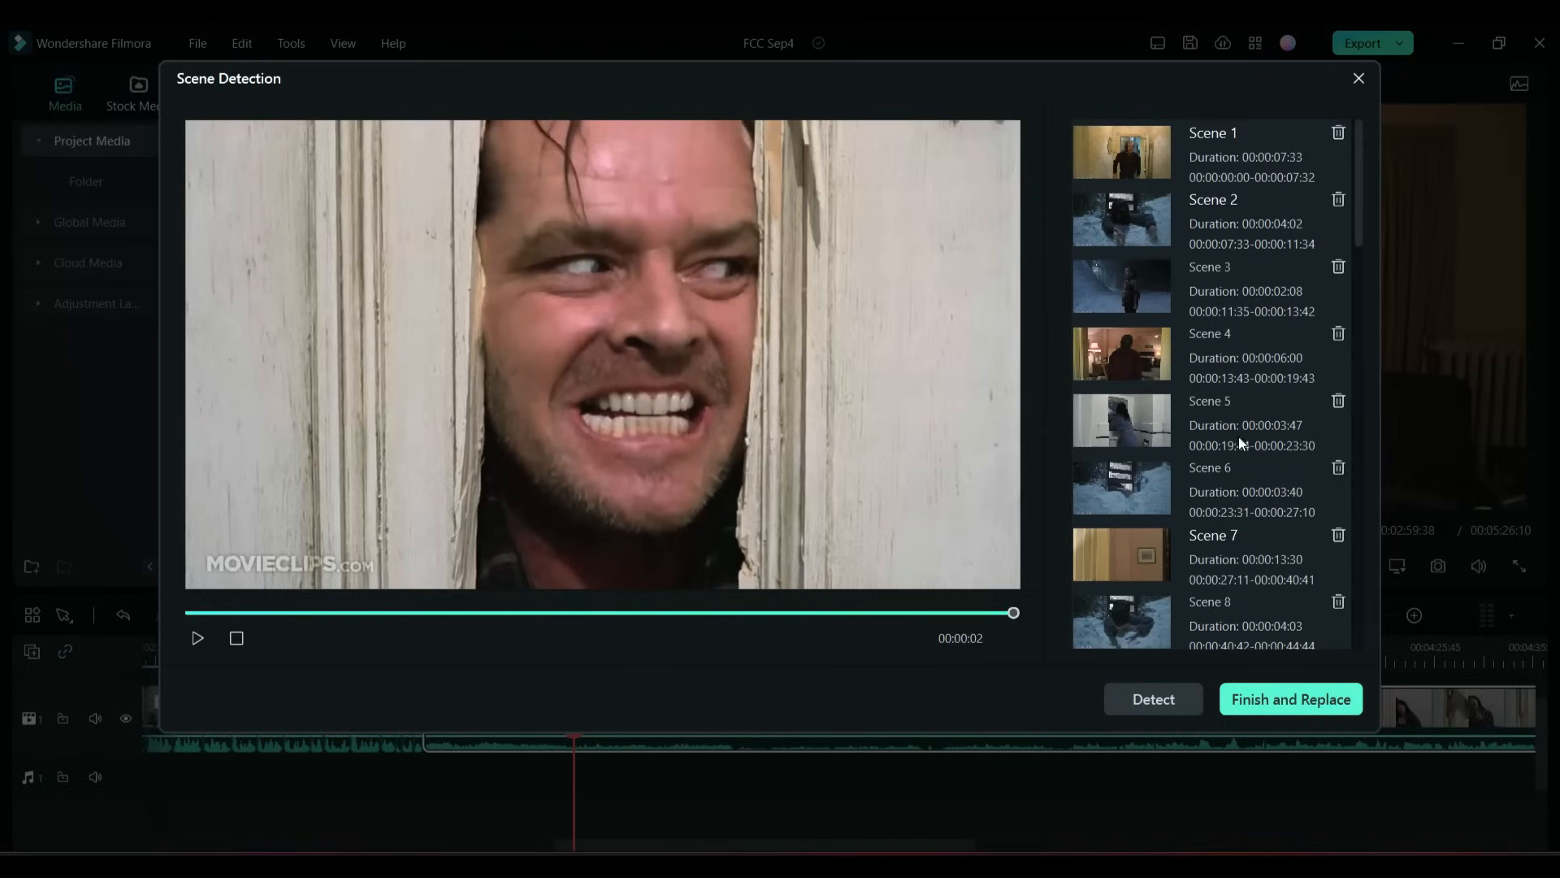
{"action": "mouse_move", "coordinate": [1289, 699]}
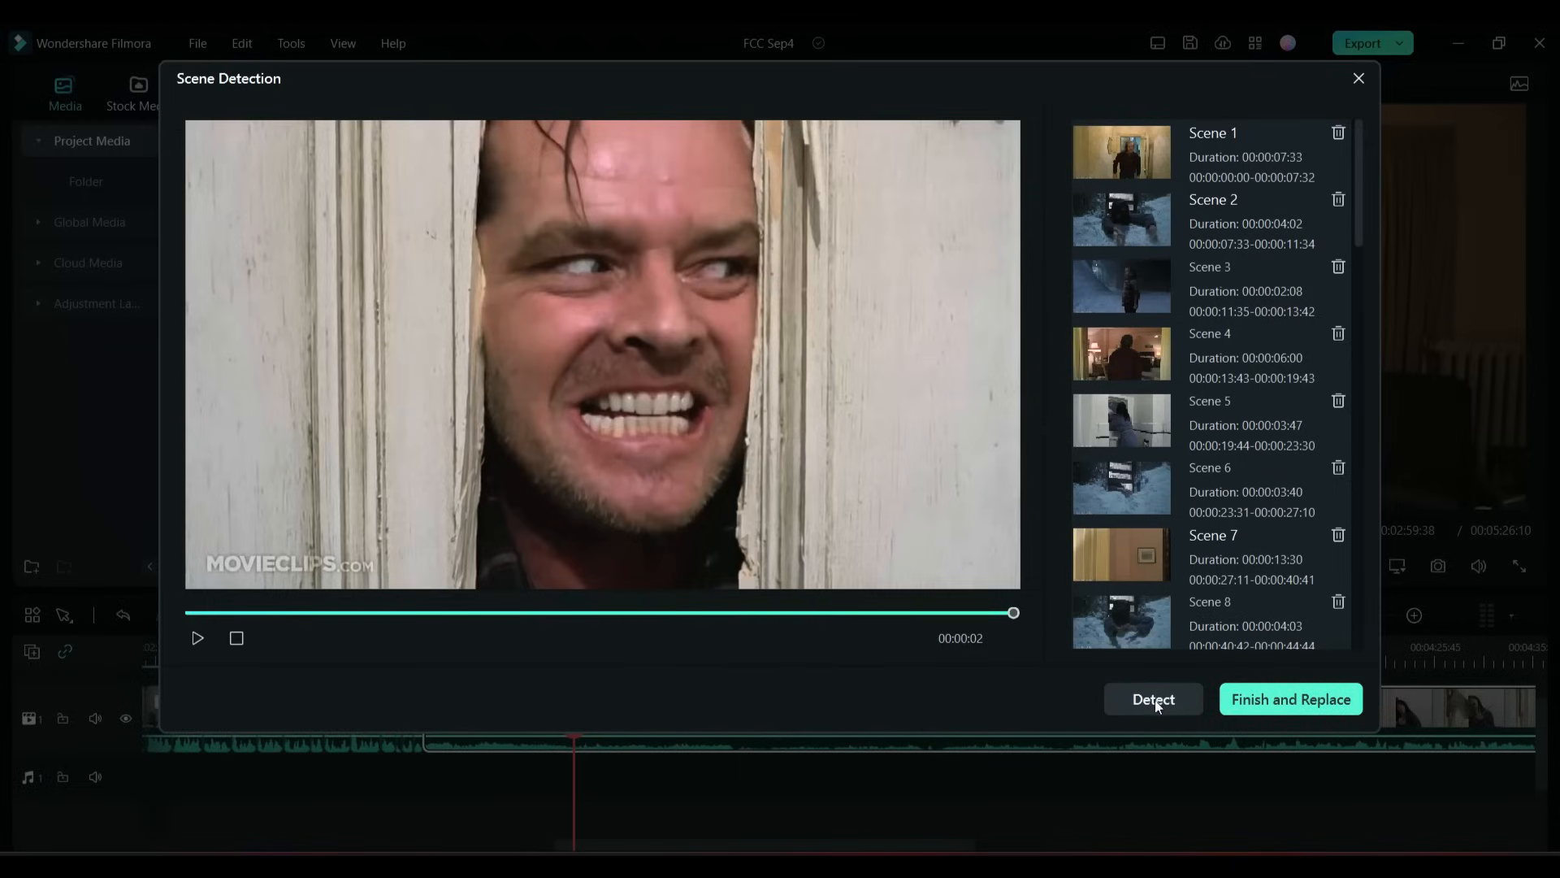
{"action": "left_click", "coordinate": [1289, 699]}
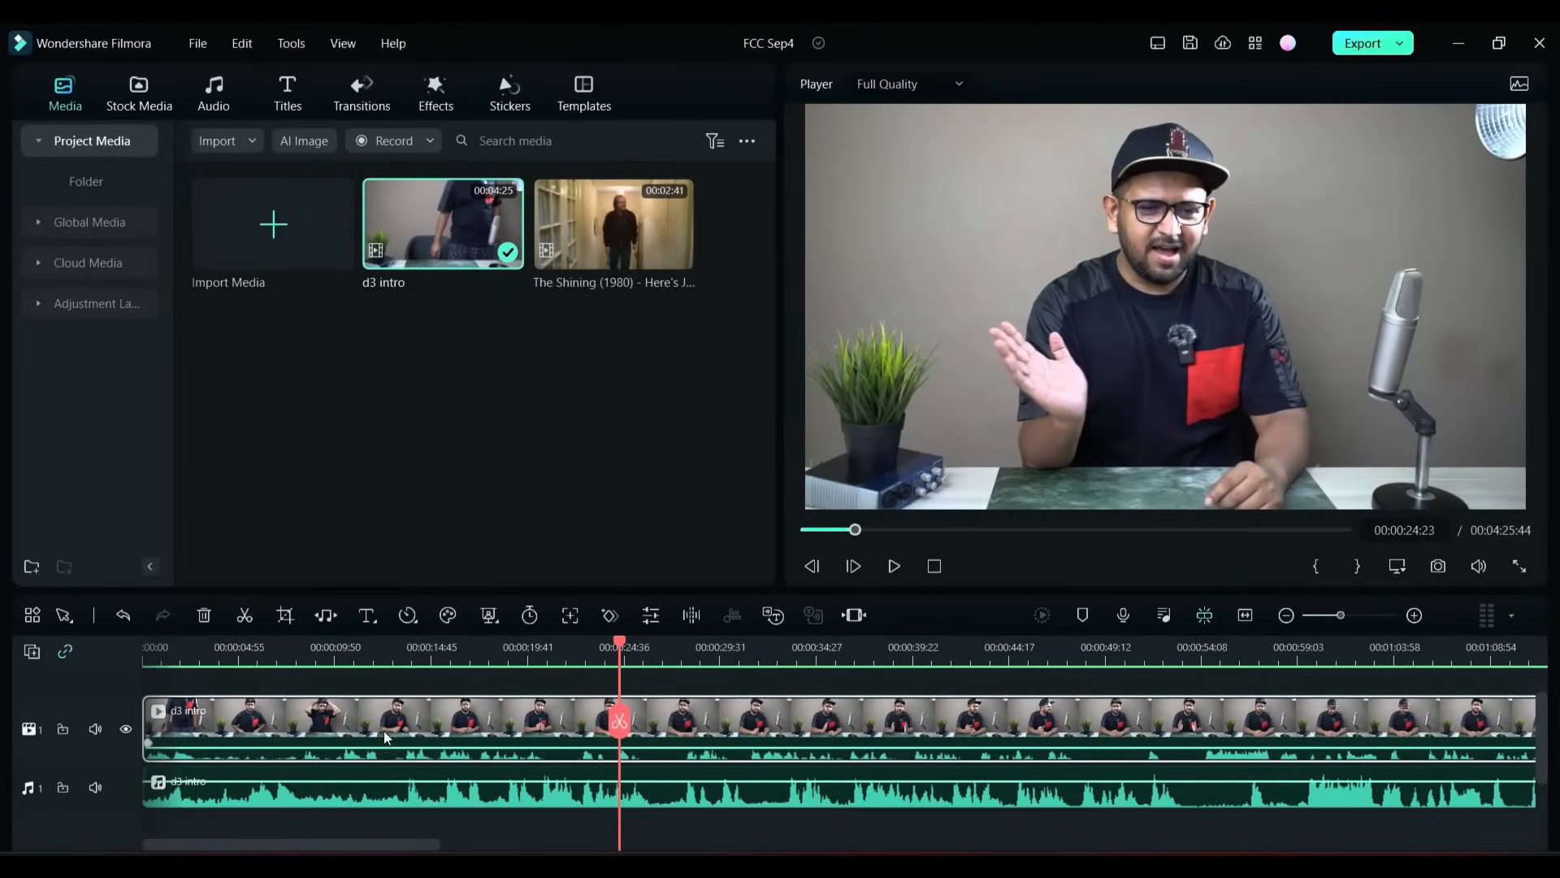
{"action": "mouse_move", "coordinate": [746, 748]}
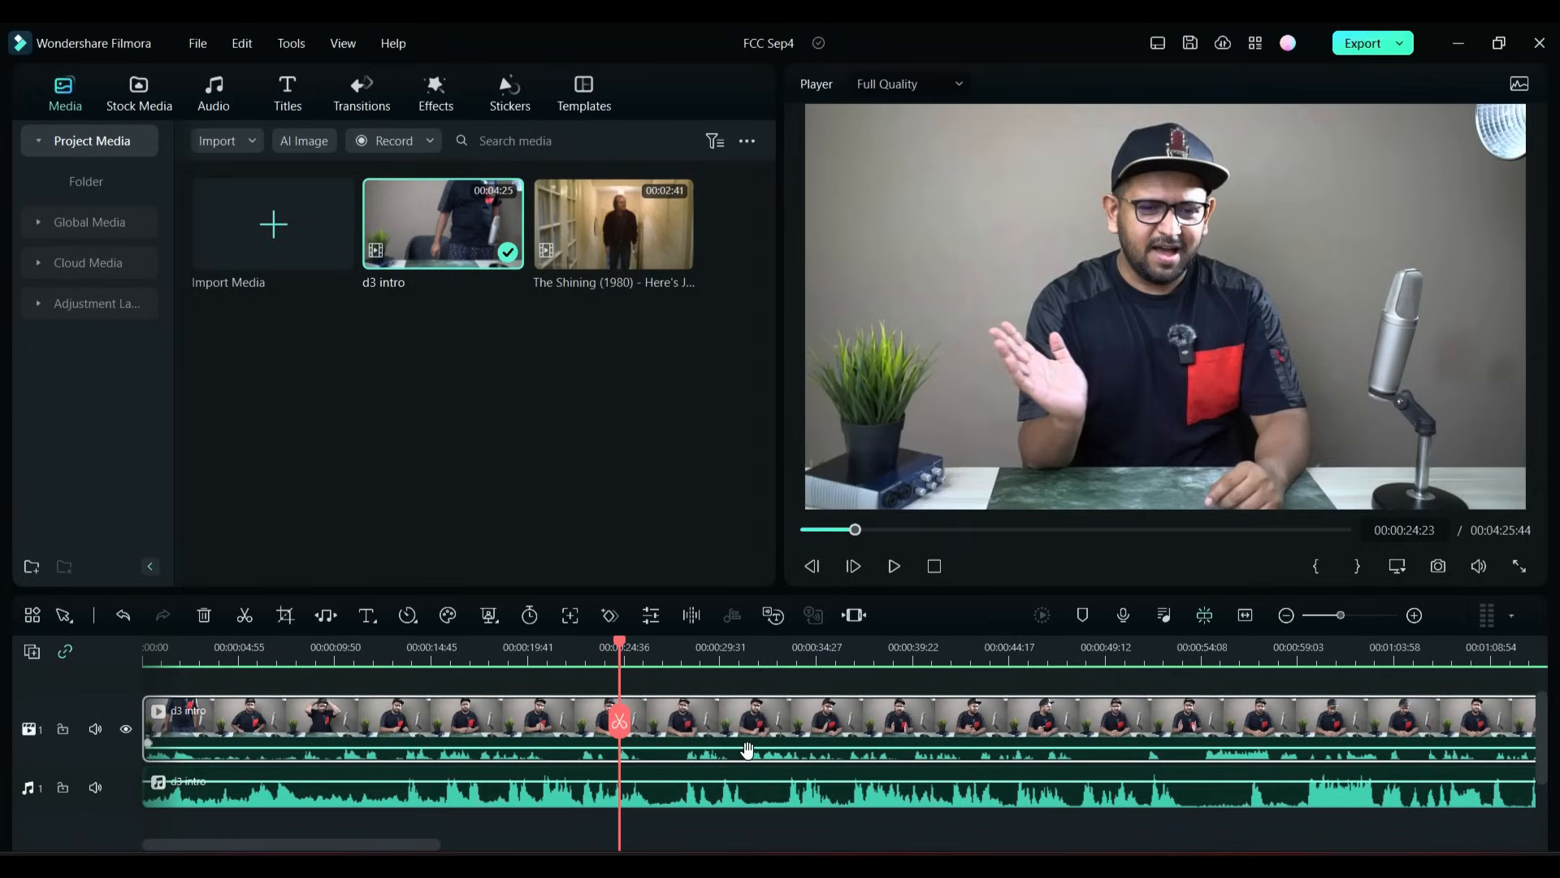
{"action": "mouse_move", "coordinate": [289, 829]}
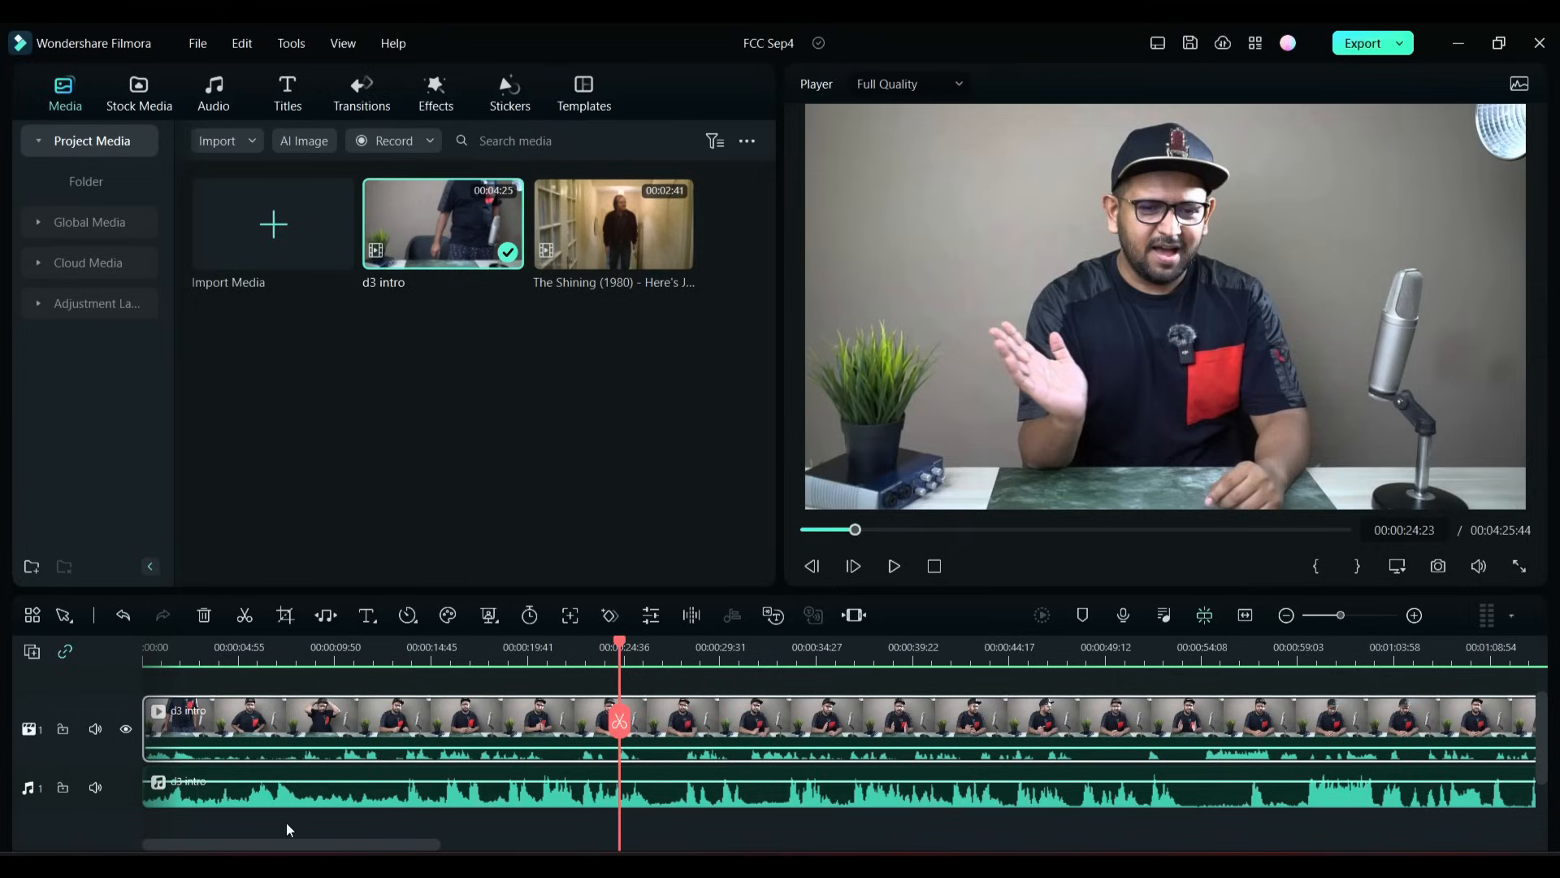
Step: Select the external mic audio clip on the d3 intro timeline's audio track
{"action": "left_click", "coordinate": [232, 796]}
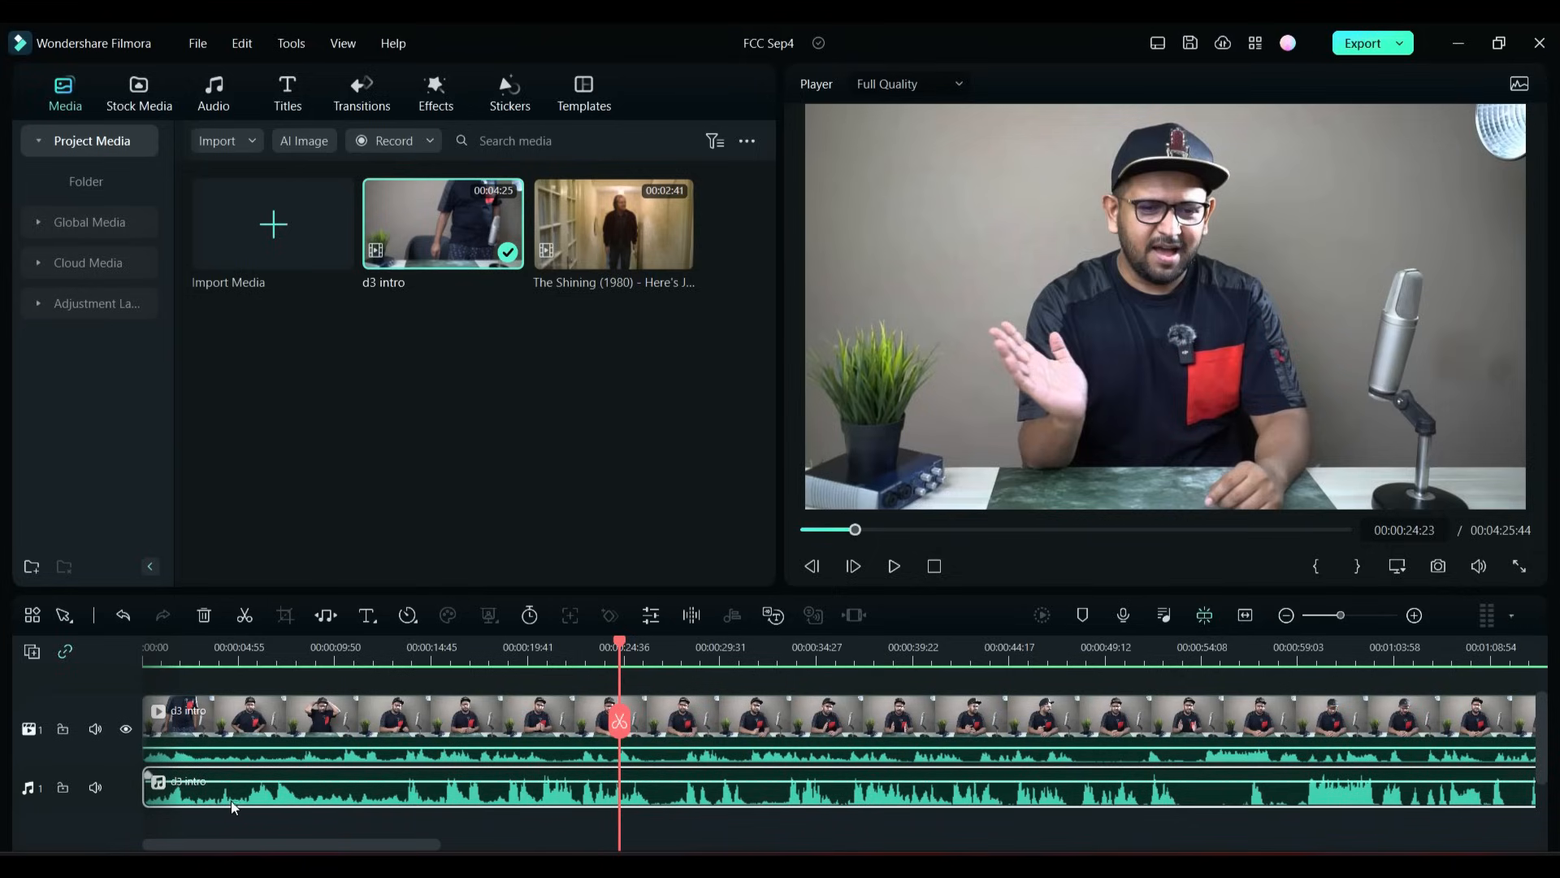
{"action": "mouse_move", "coordinate": [703, 811]}
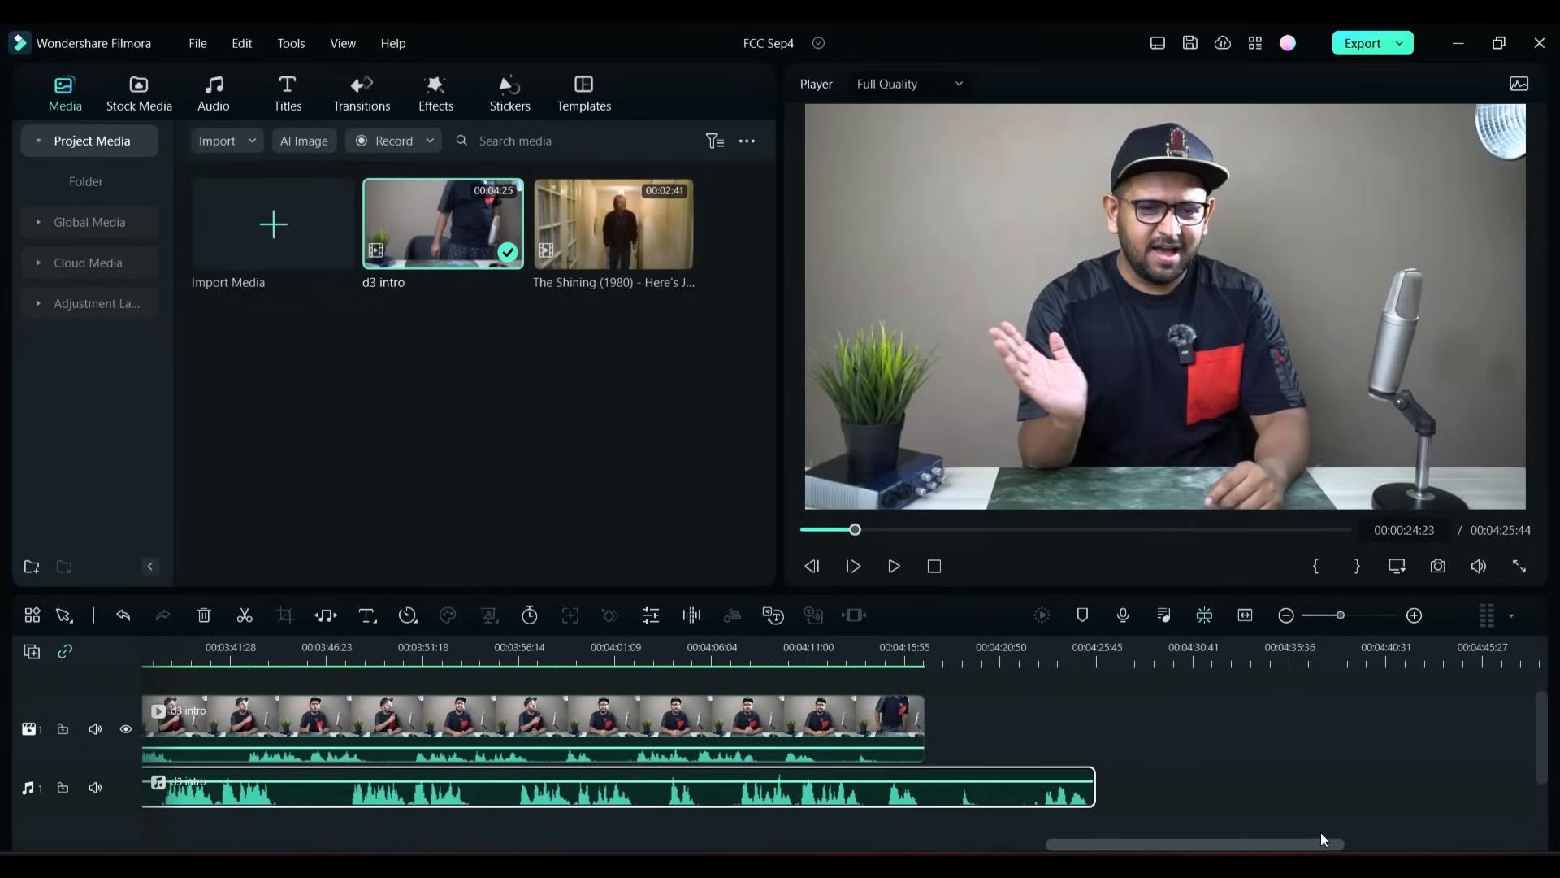
{"action": "scroll", "scroll_direction": "left", "scroll_amount": 3}
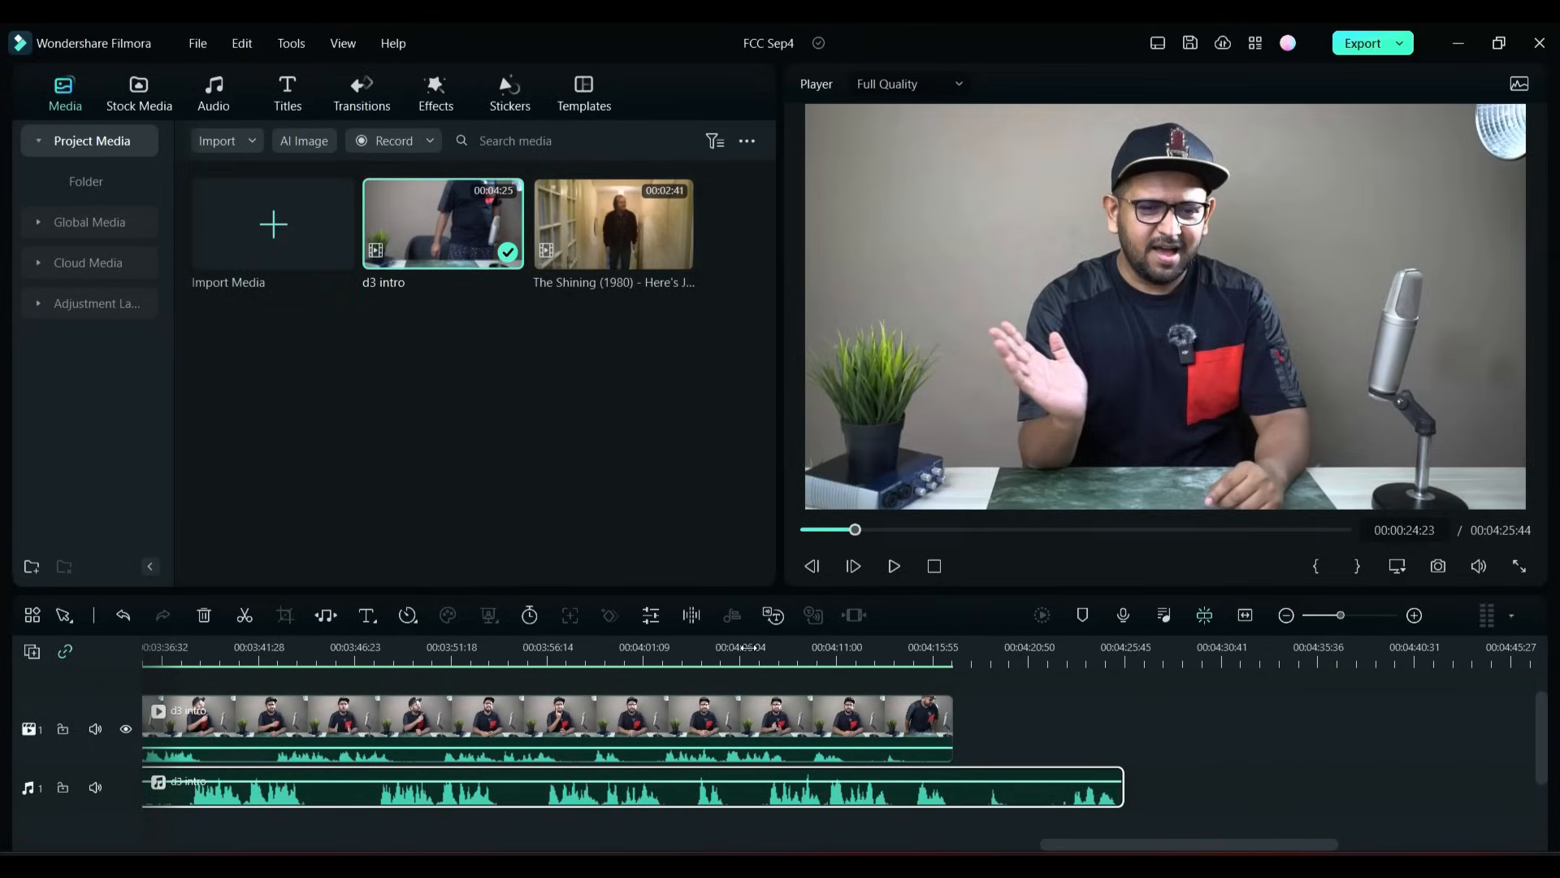
{"action": "left_click", "coordinate": [892, 566]}
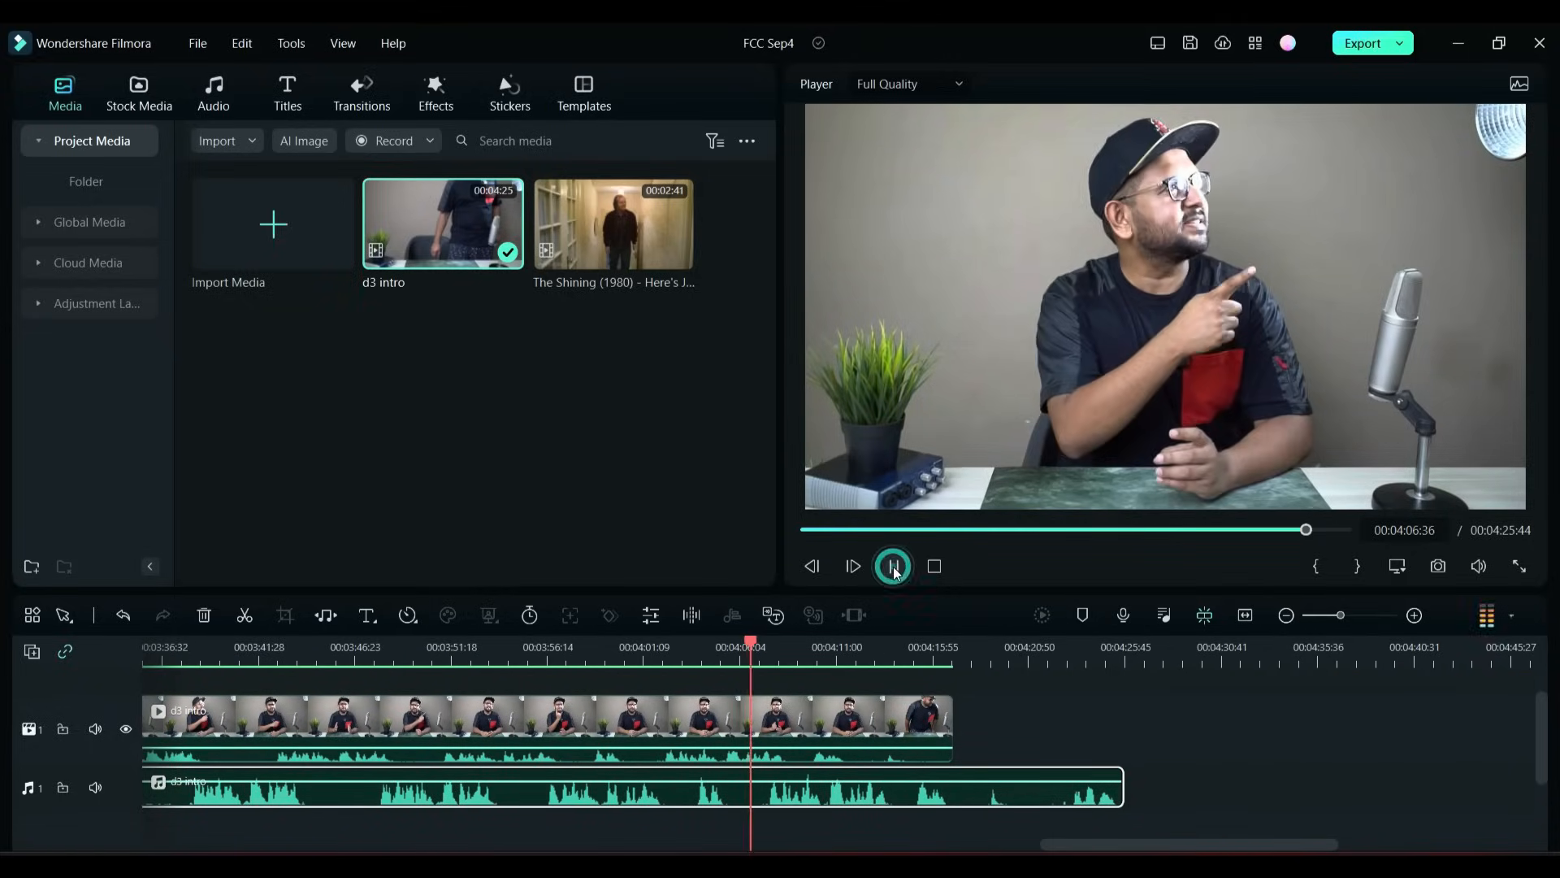
{"action": "left_click", "coordinate": [891, 567]}
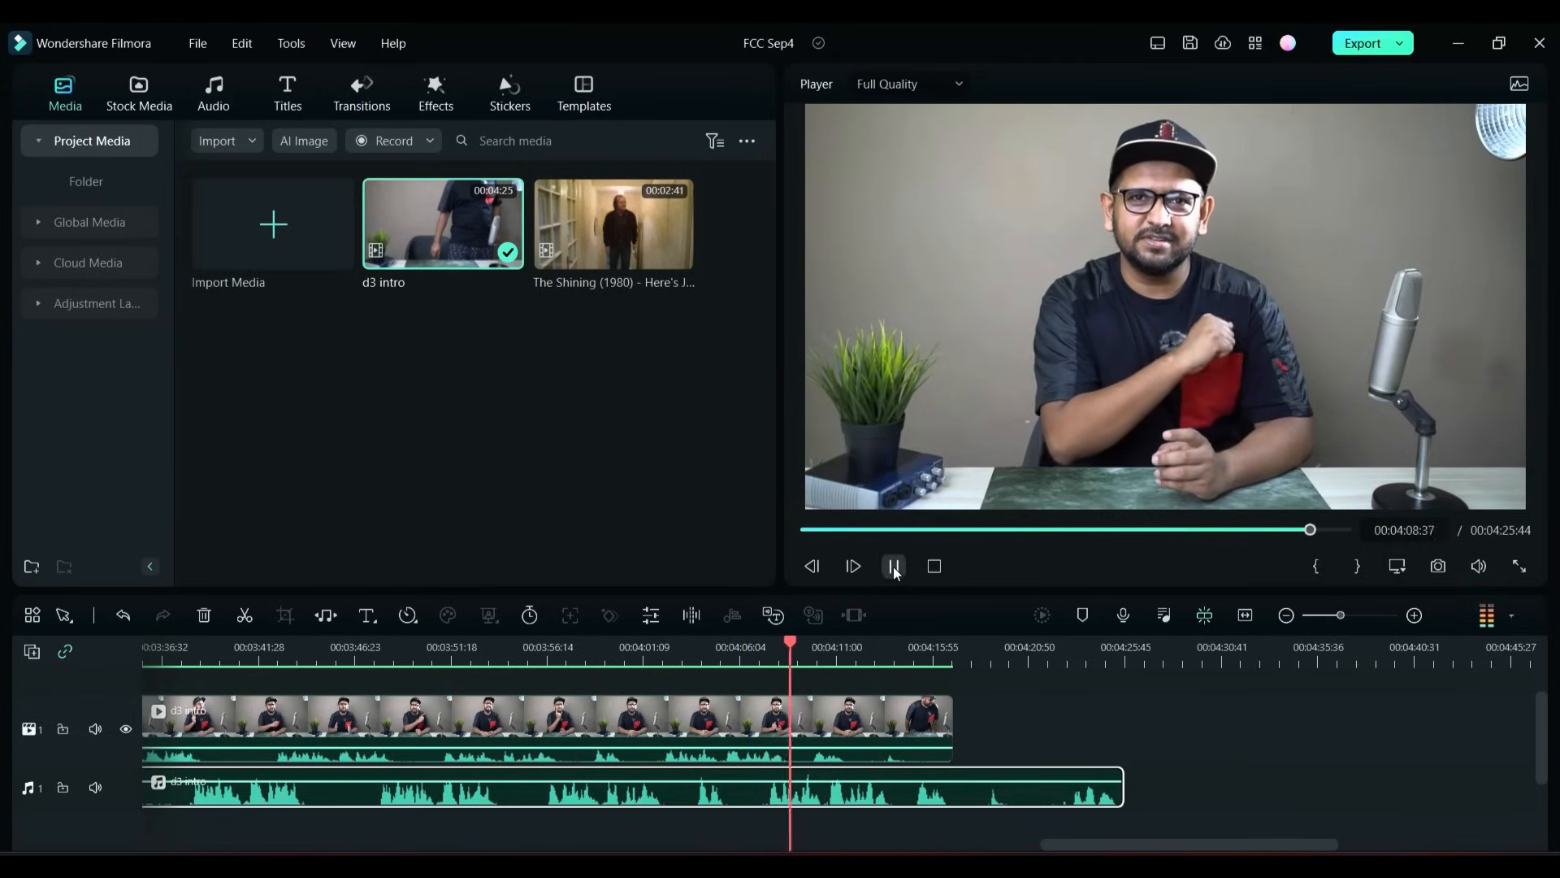
{"action": "left_click", "coordinate": [894, 566]}
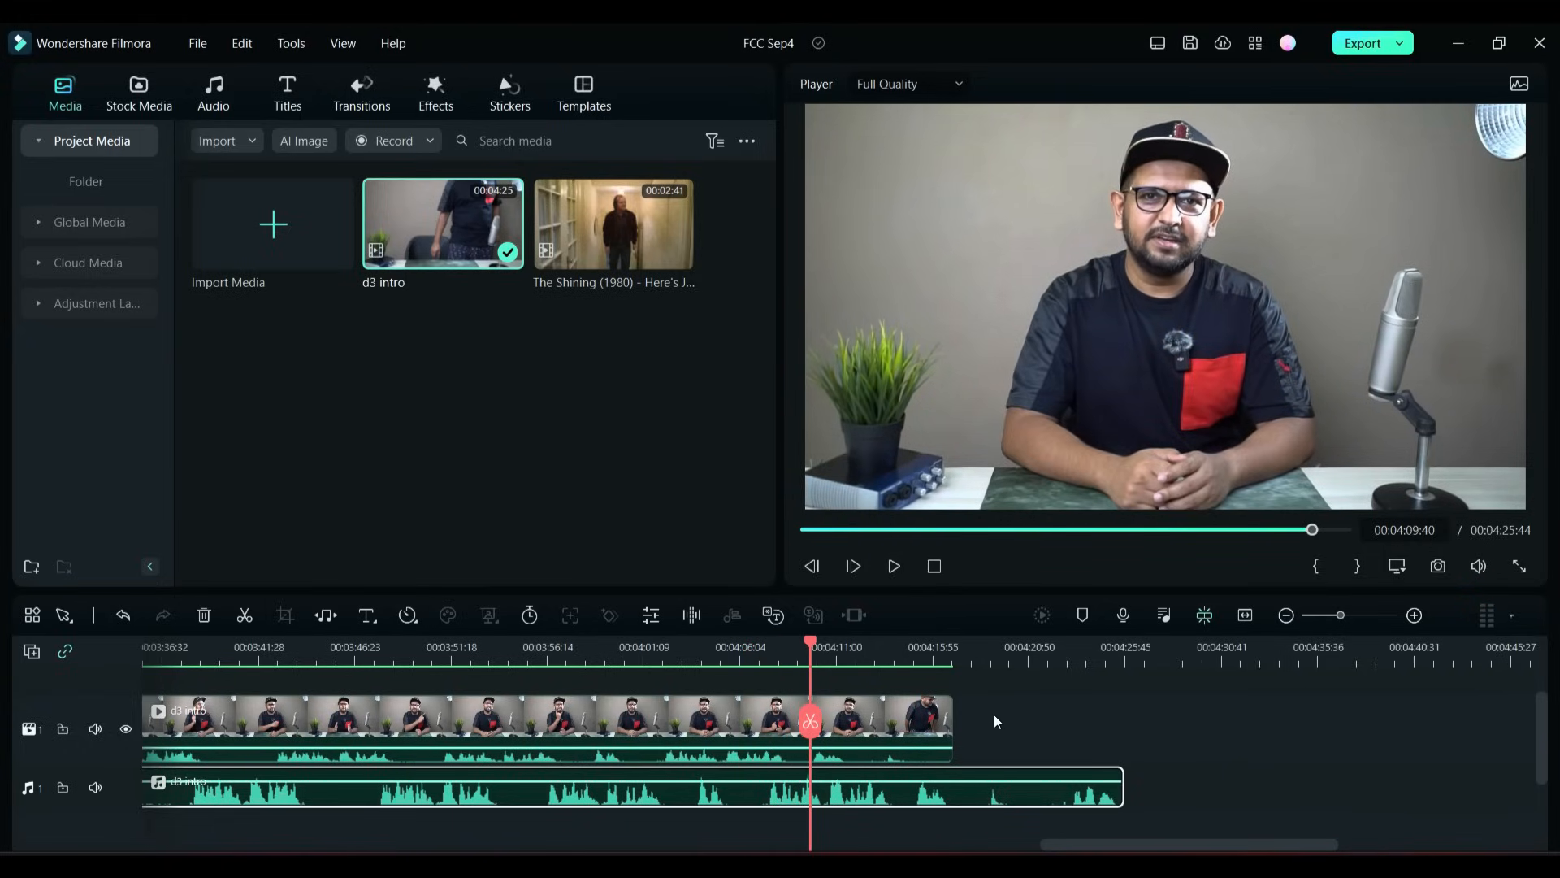
{"action": "mouse_move", "coordinate": [1002, 717]}
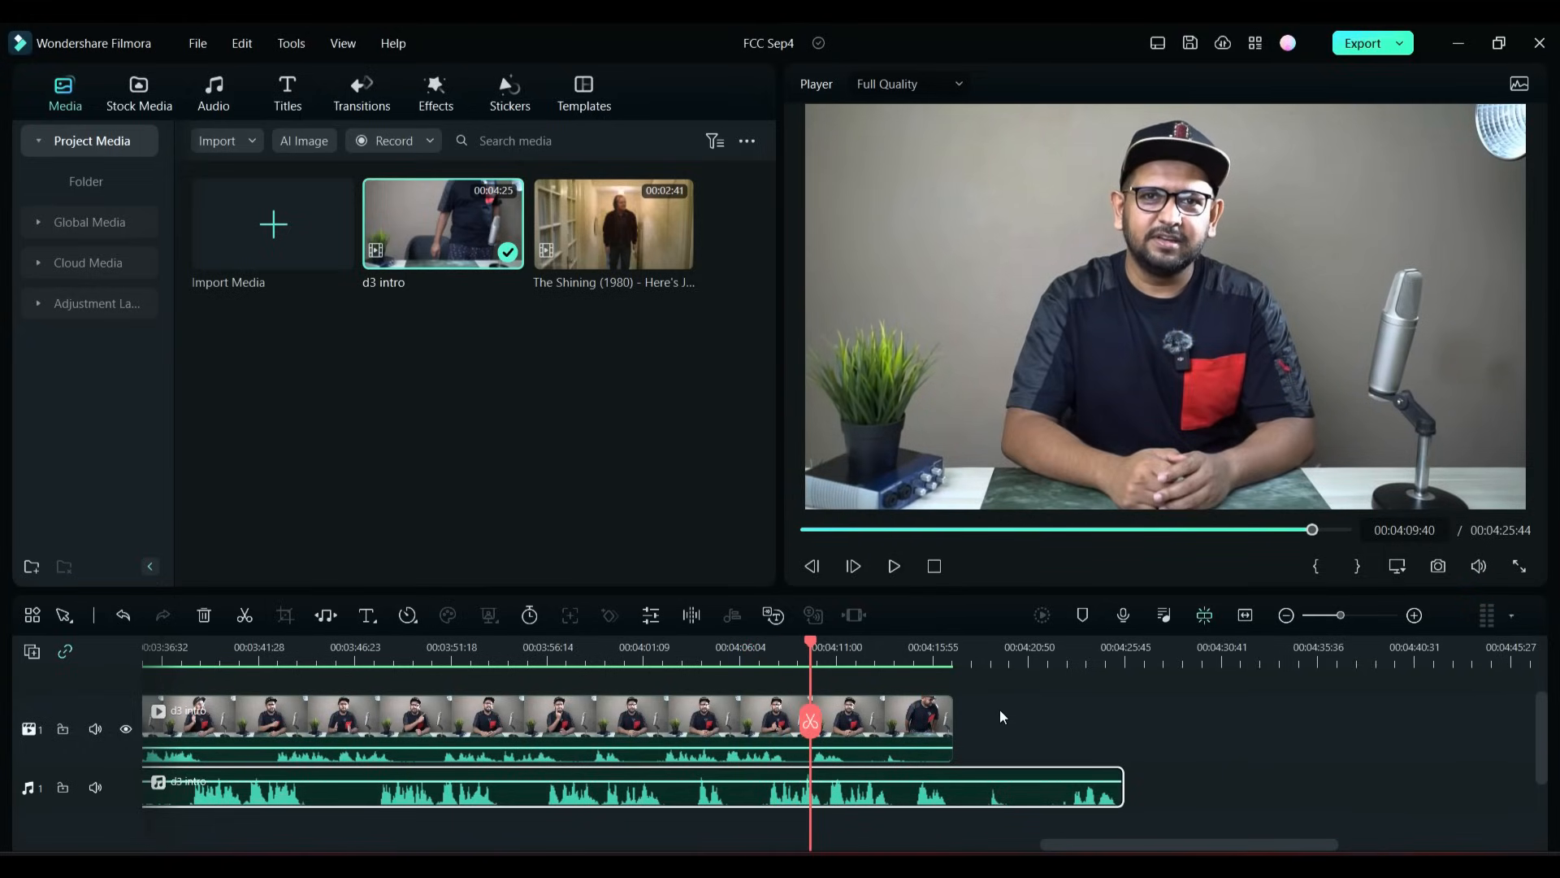
{"action": "mouse_move", "coordinate": [1032, 737]}
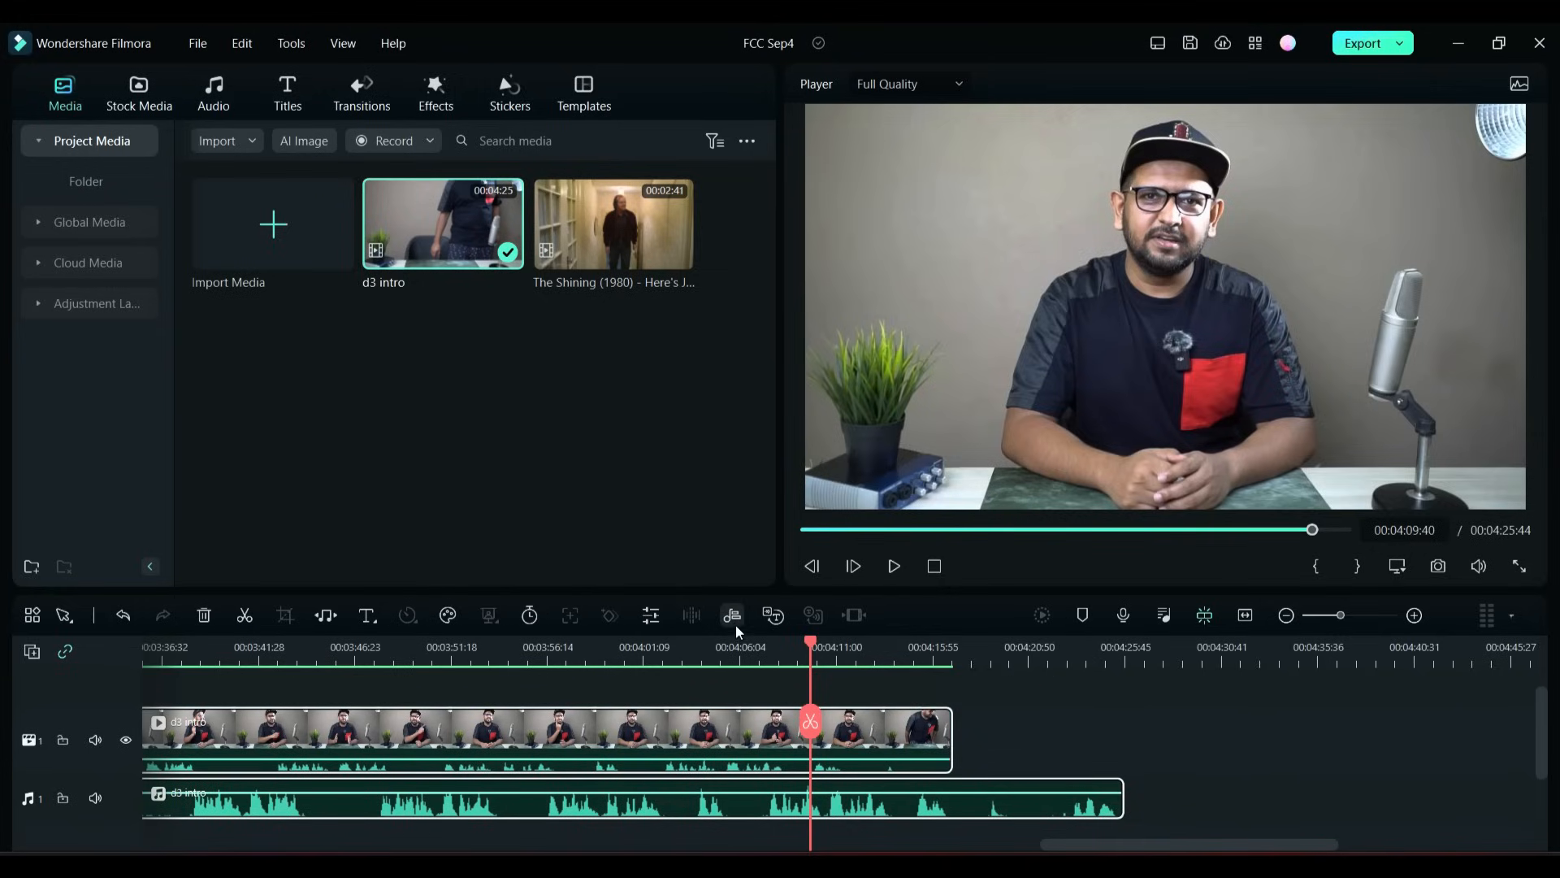
{"action": "mouse_move", "coordinate": [731, 615]}
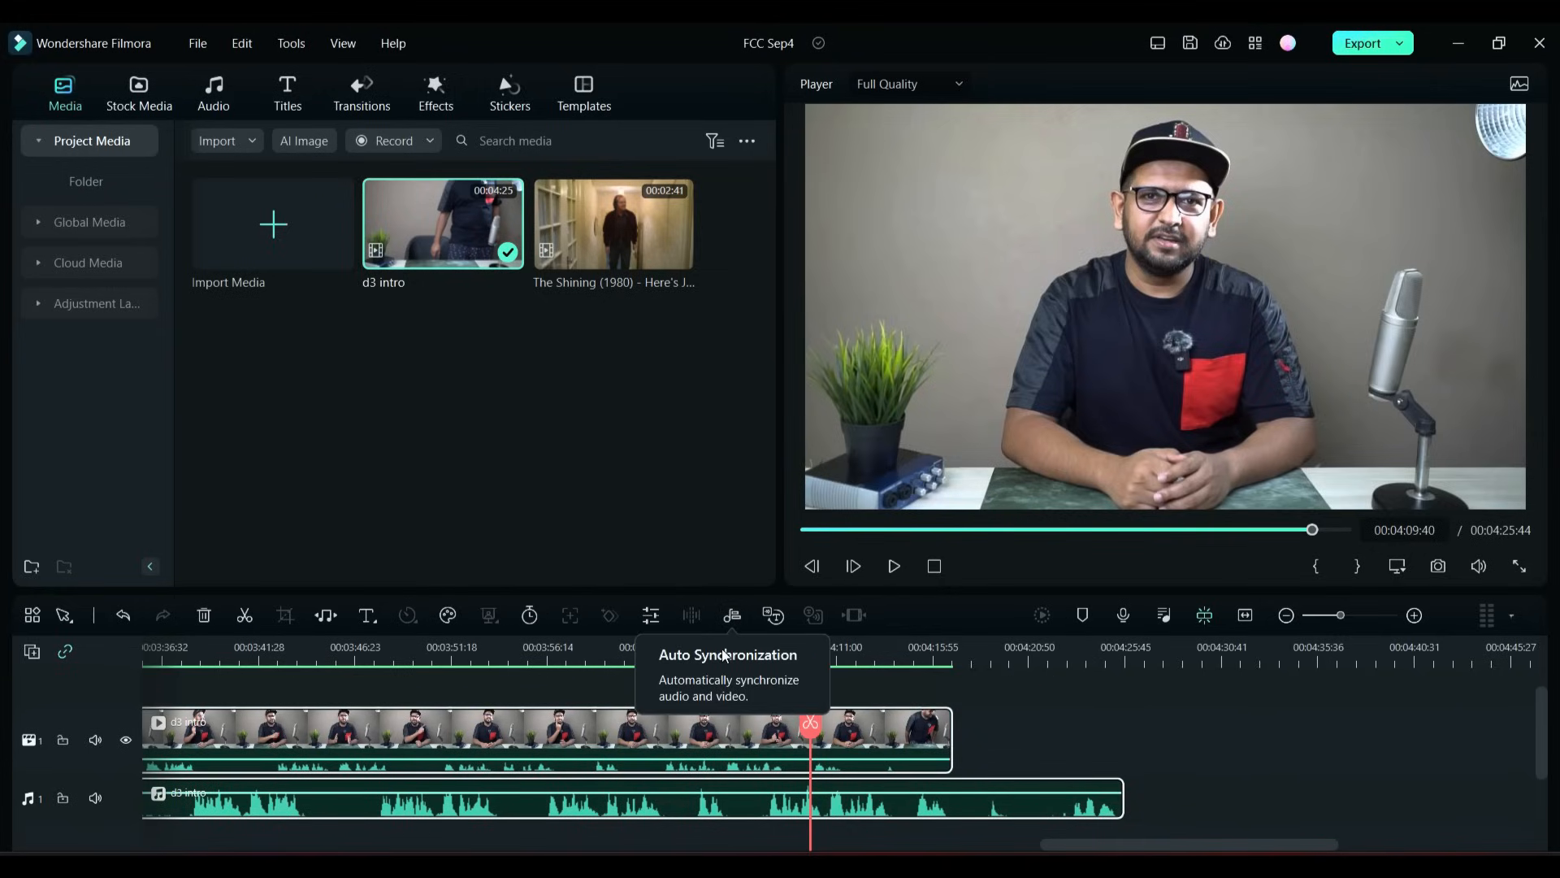
Step: Apply Auto Synchronization to the selected d3 intro video and mic audio clips
{"action": "left_click", "coordinate": [33, 615]}
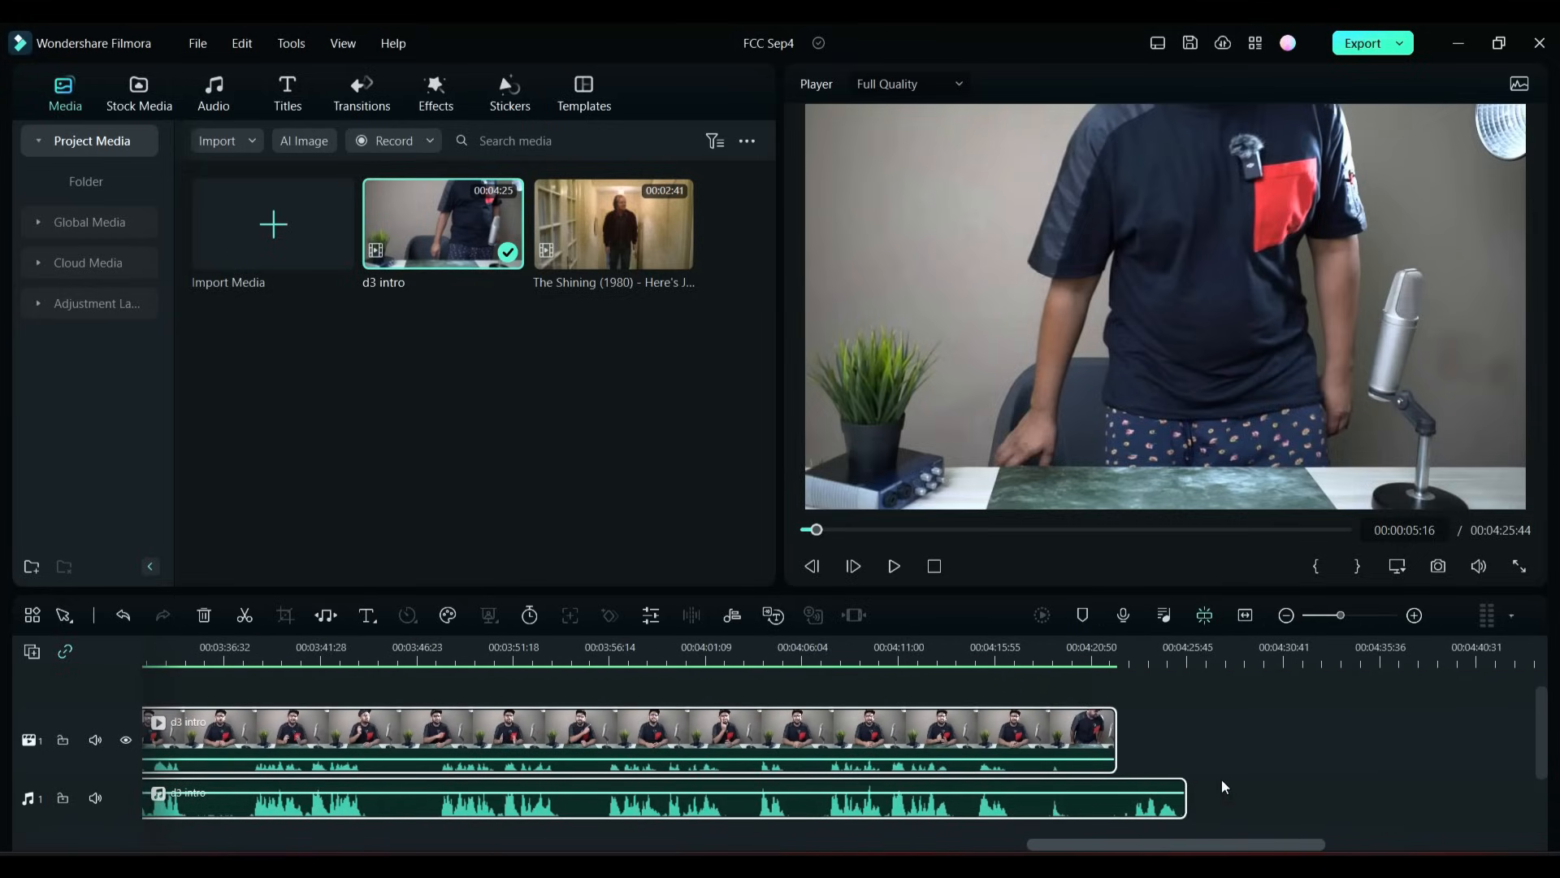
{"action": "mouse_move", "coordinate": [890, 677]}
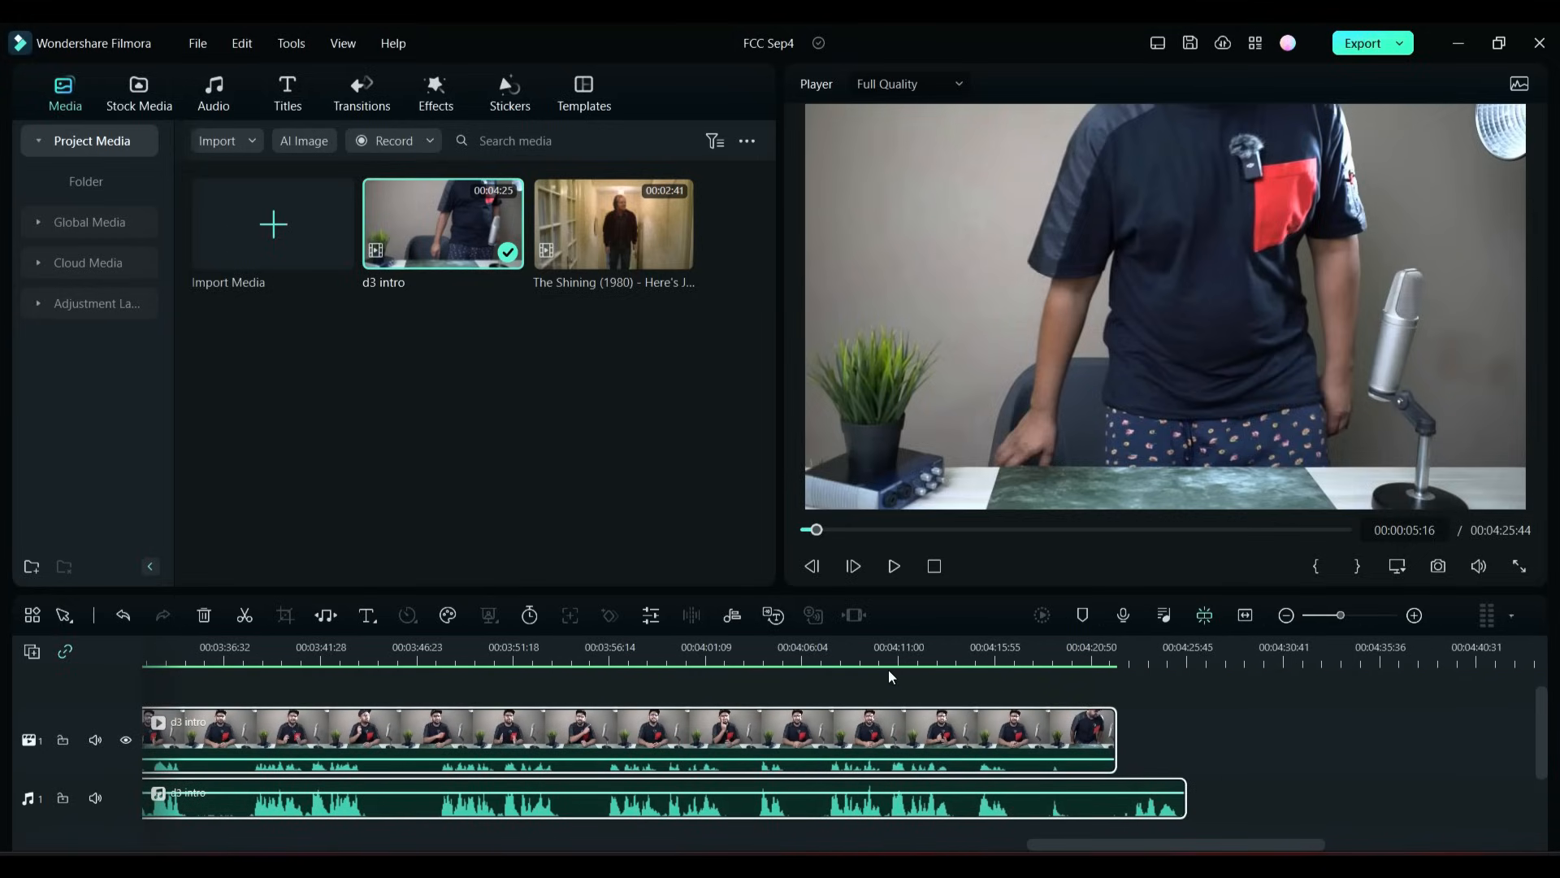
{"action": "left_click", "coordinate": [892, 566]}
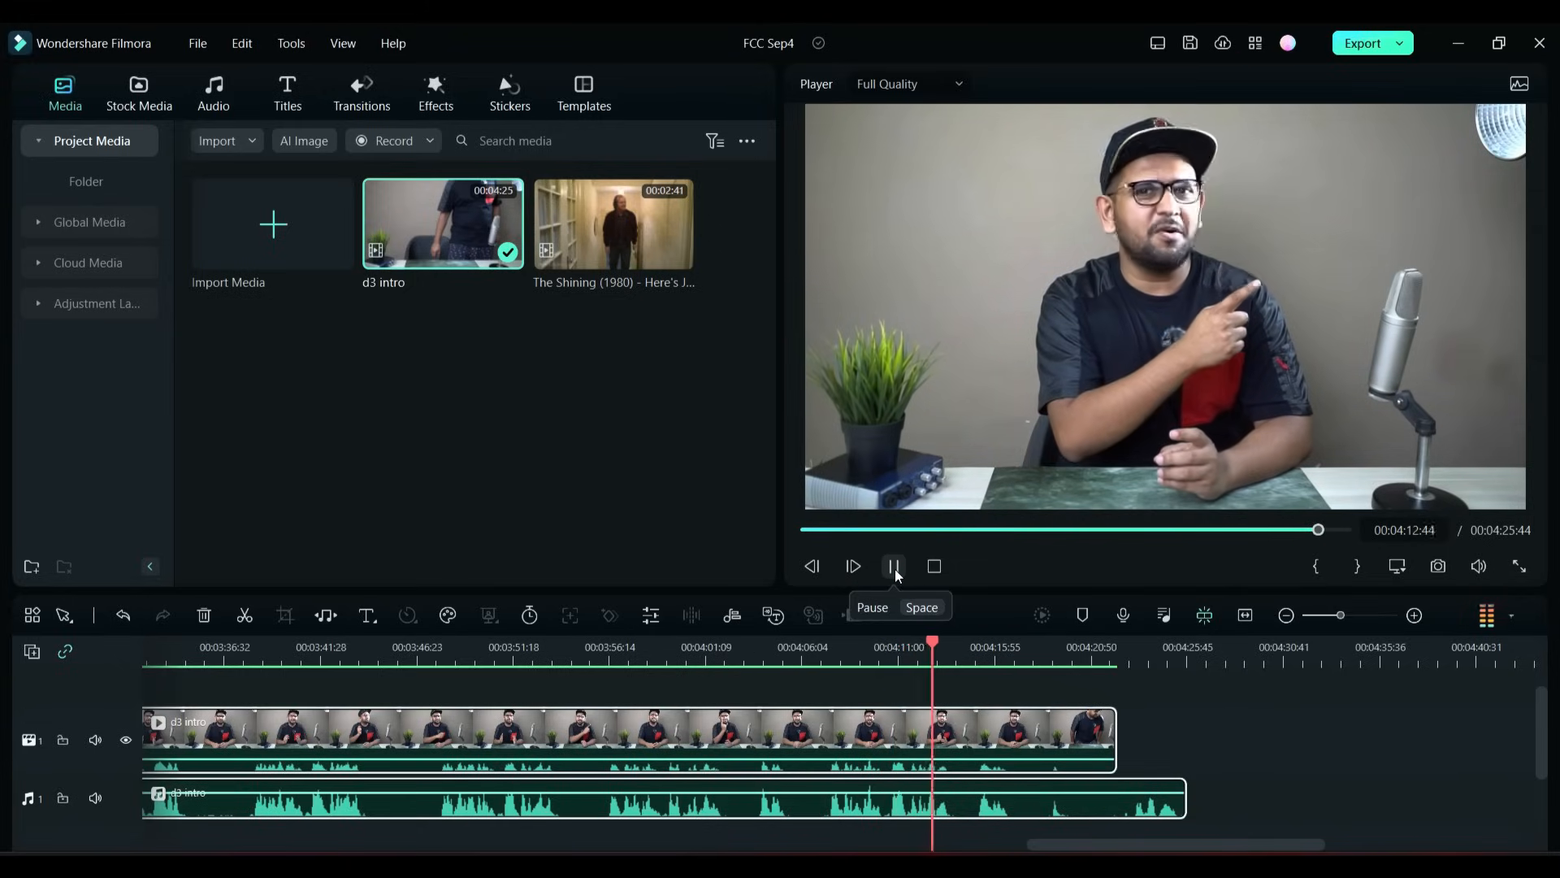
{"action": "left_click", "coordinate": [893, 565]}
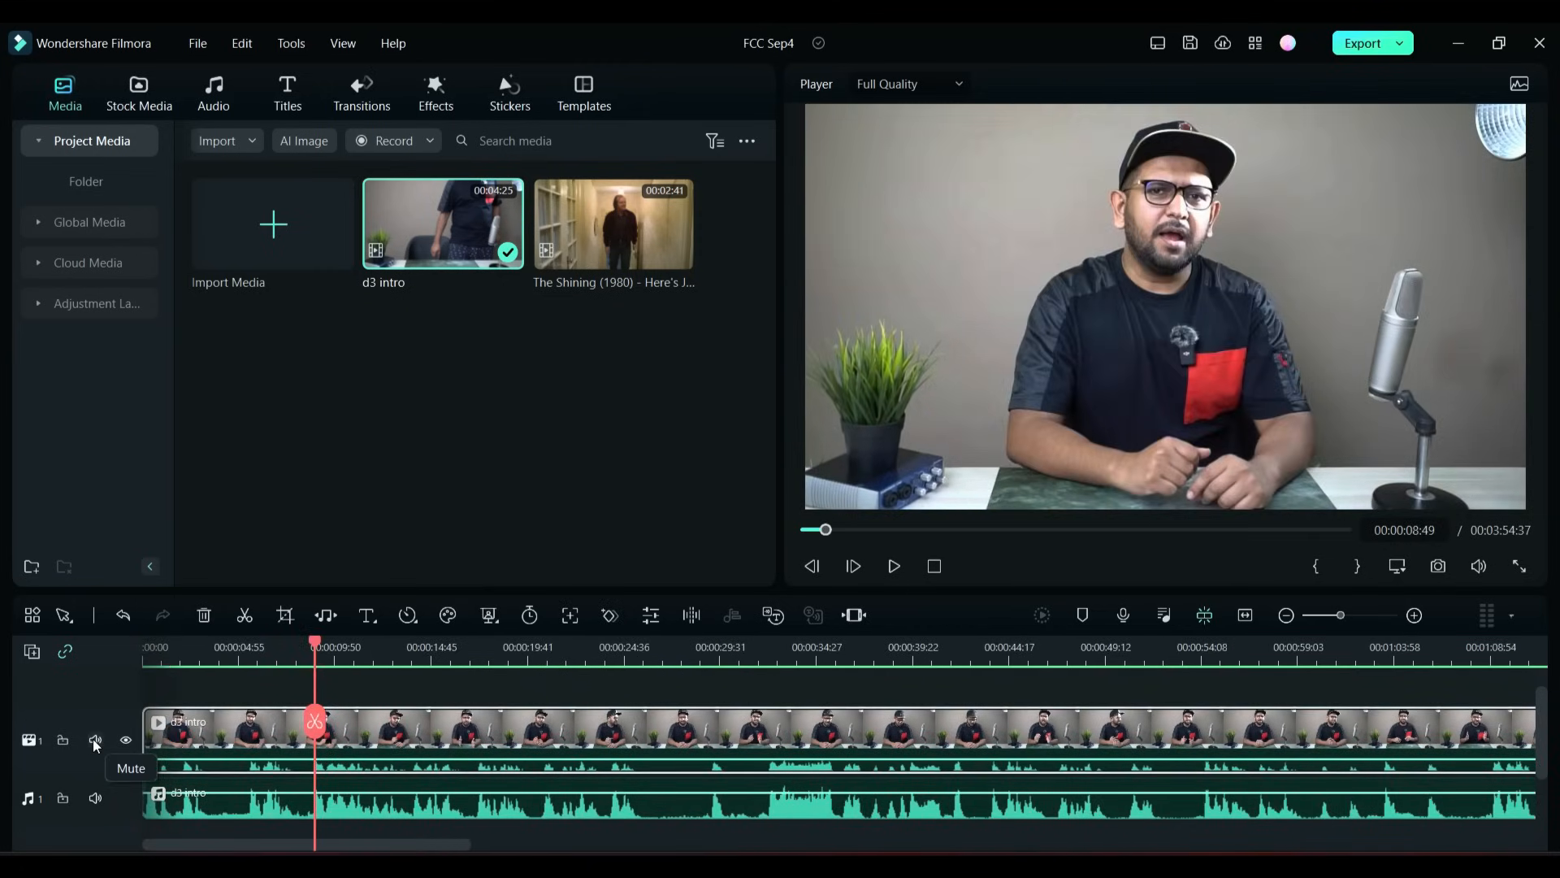
Step: Mute video track 1's camera audio and play back to hear only the mic
{"action": "left_click", "coordinate": [96, 740]}
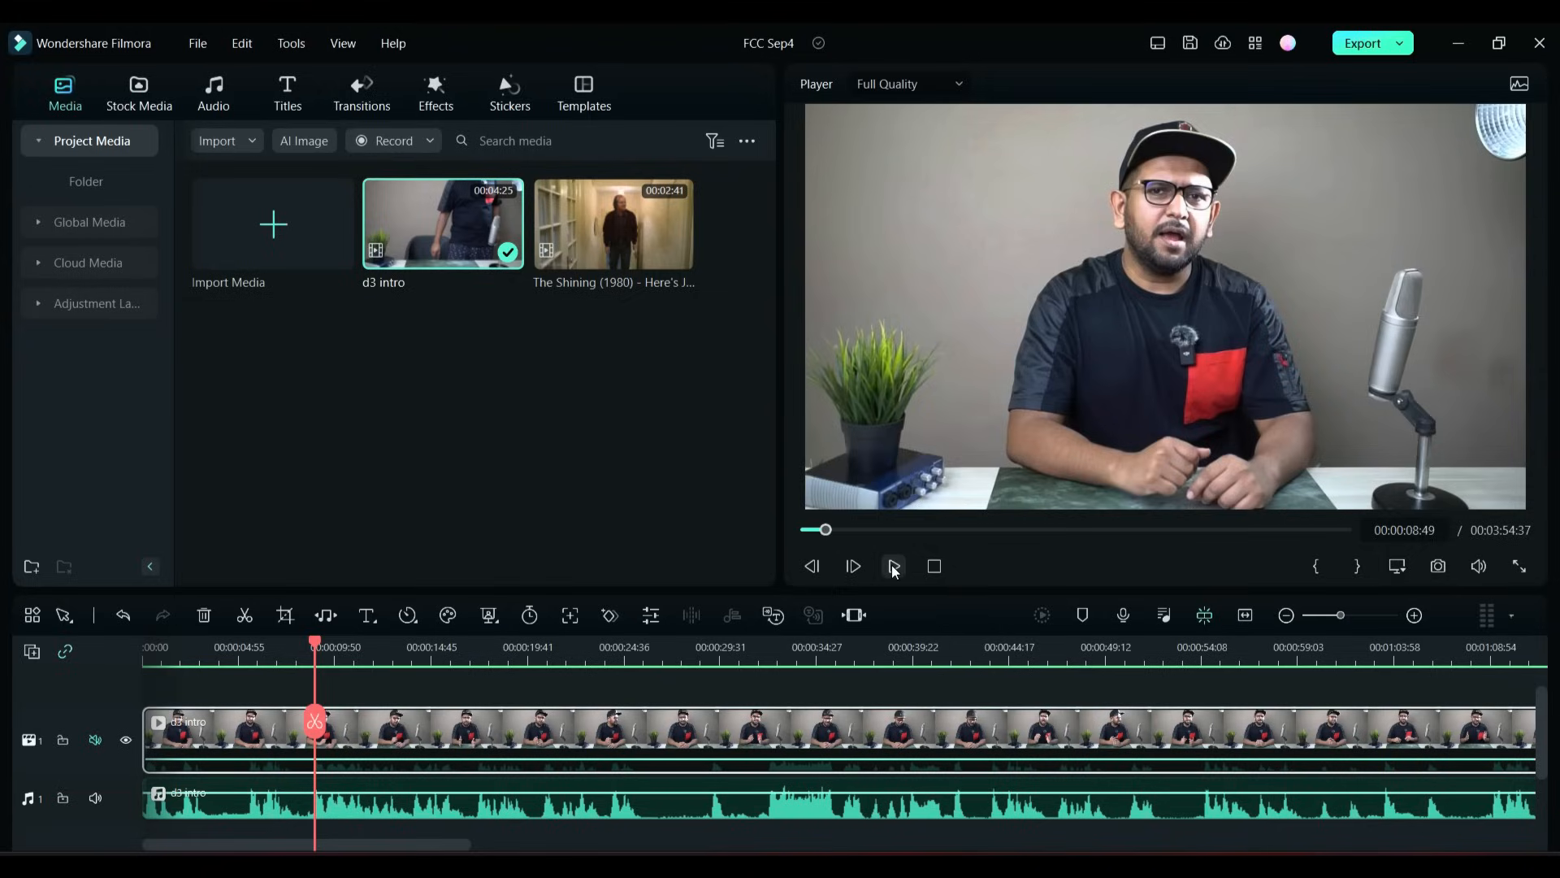
{"action": "left_click", "coordinate": [893, 566]}
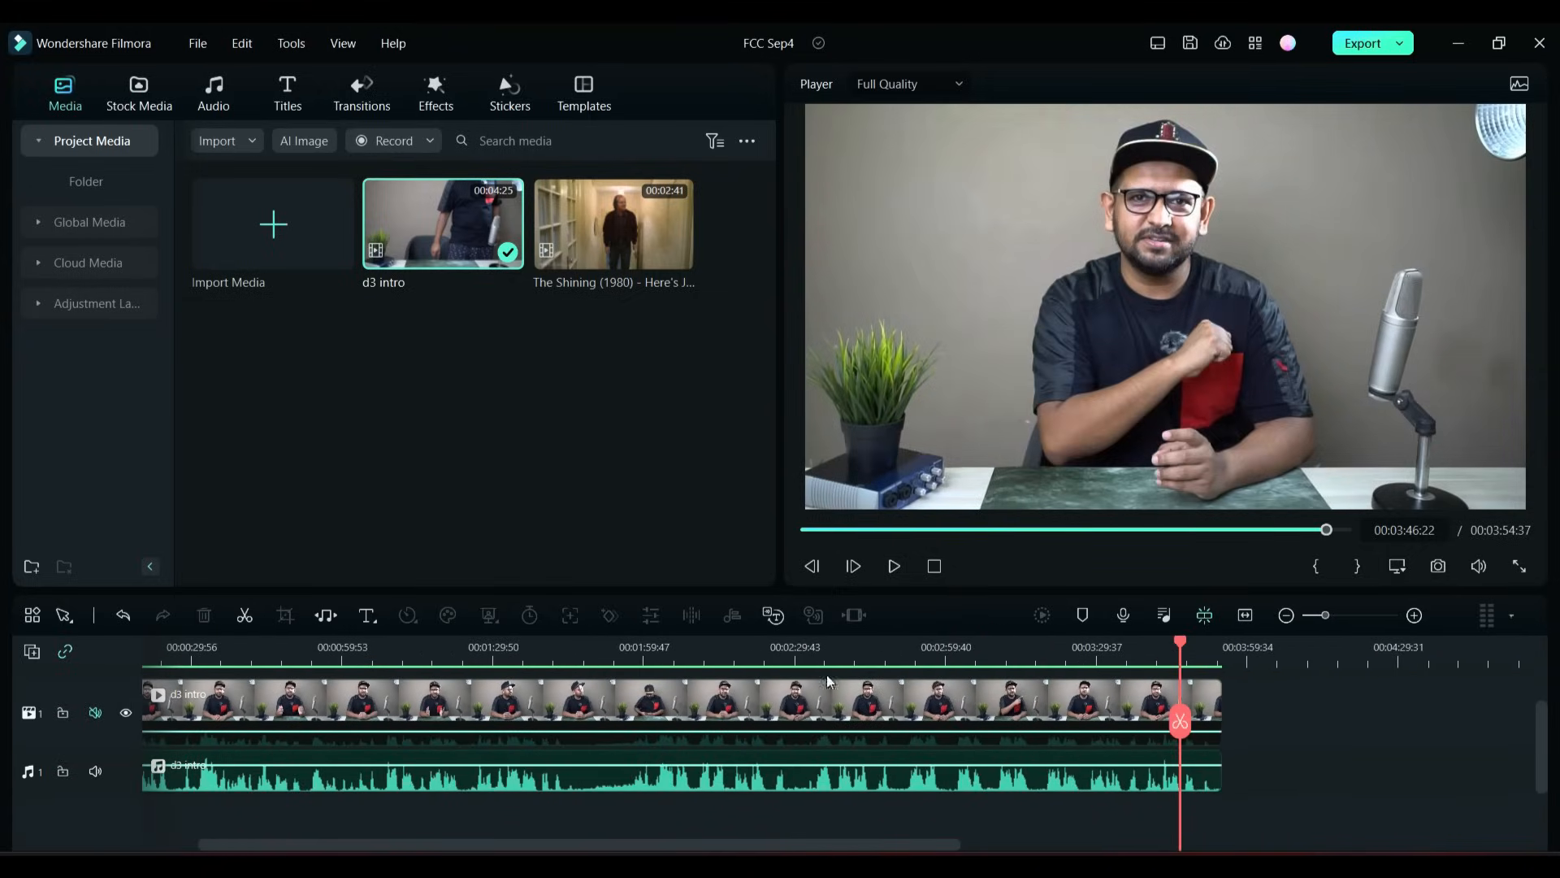